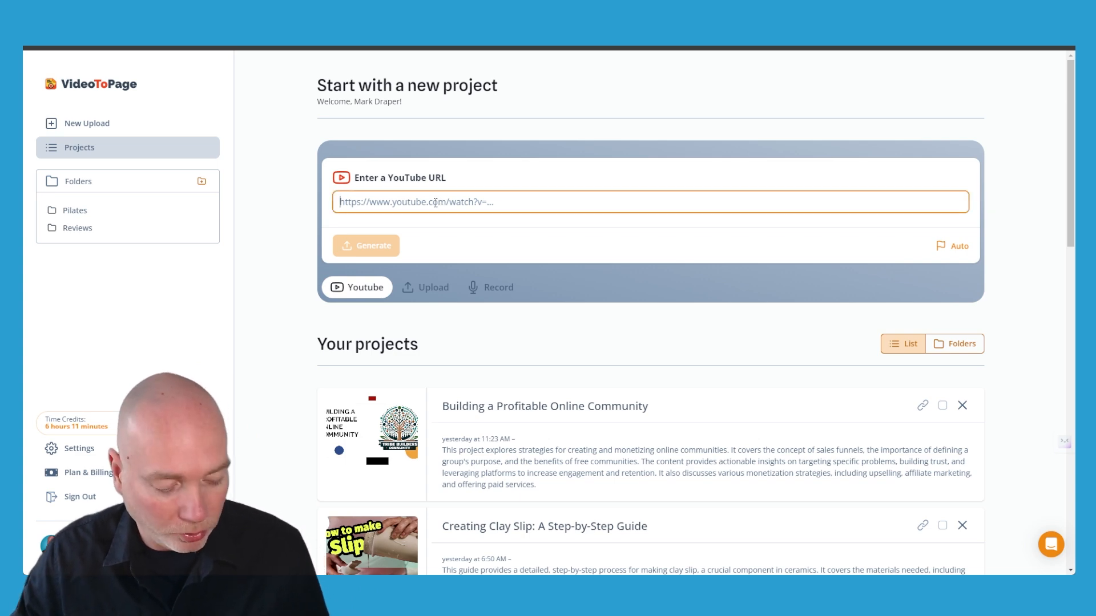
type("https://www.youtube.com/watch?v=TZV3rWaHxGk")
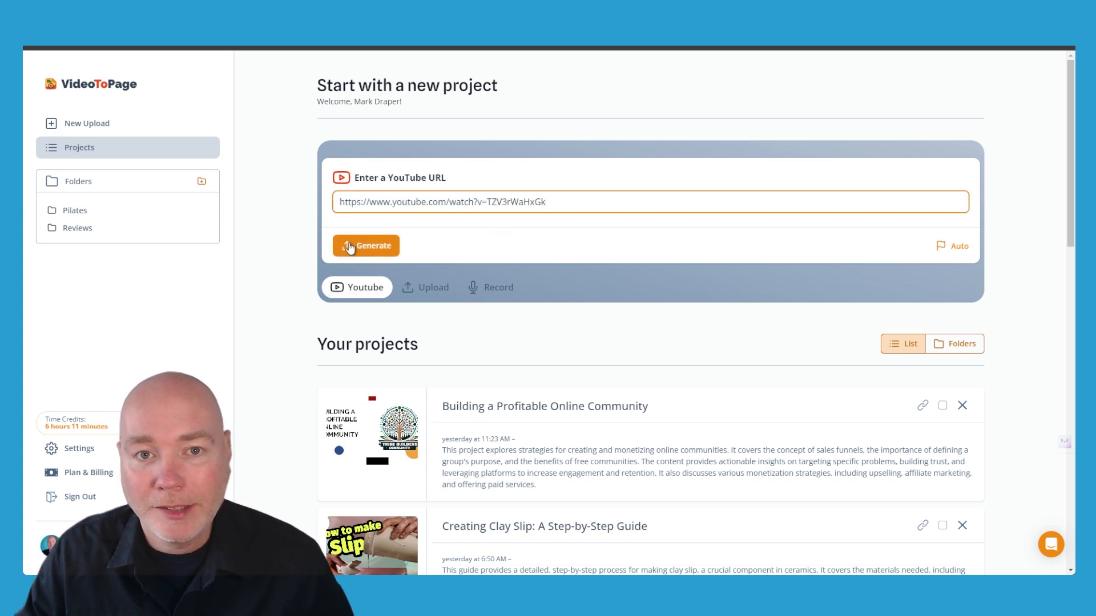
- Generate a Review-type blogging article project from the pasted video link
left_click(365, 246)
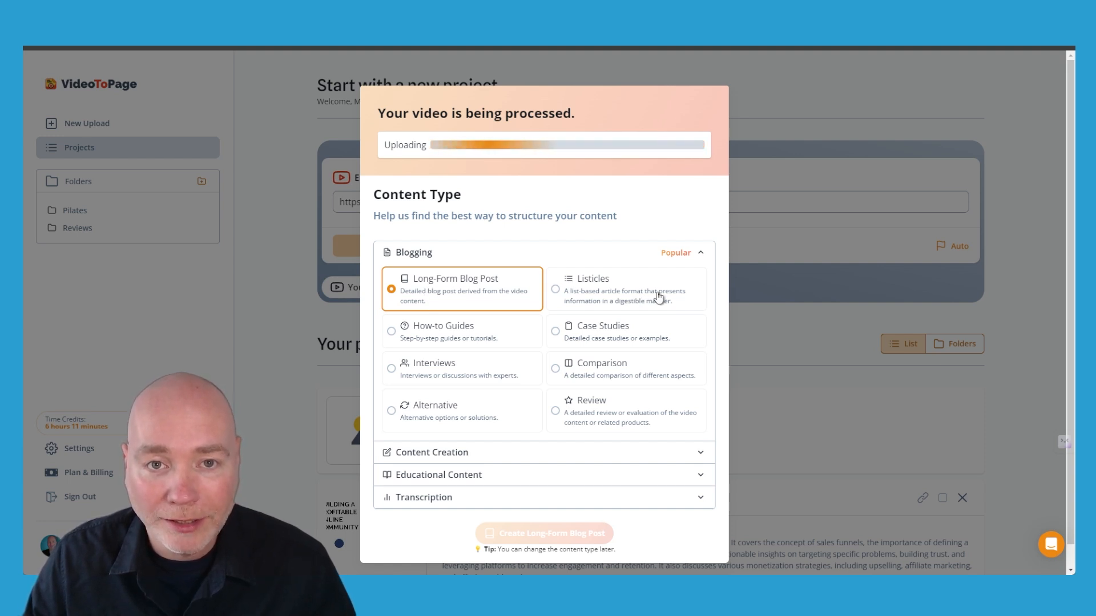
mouse_move(482, 375)
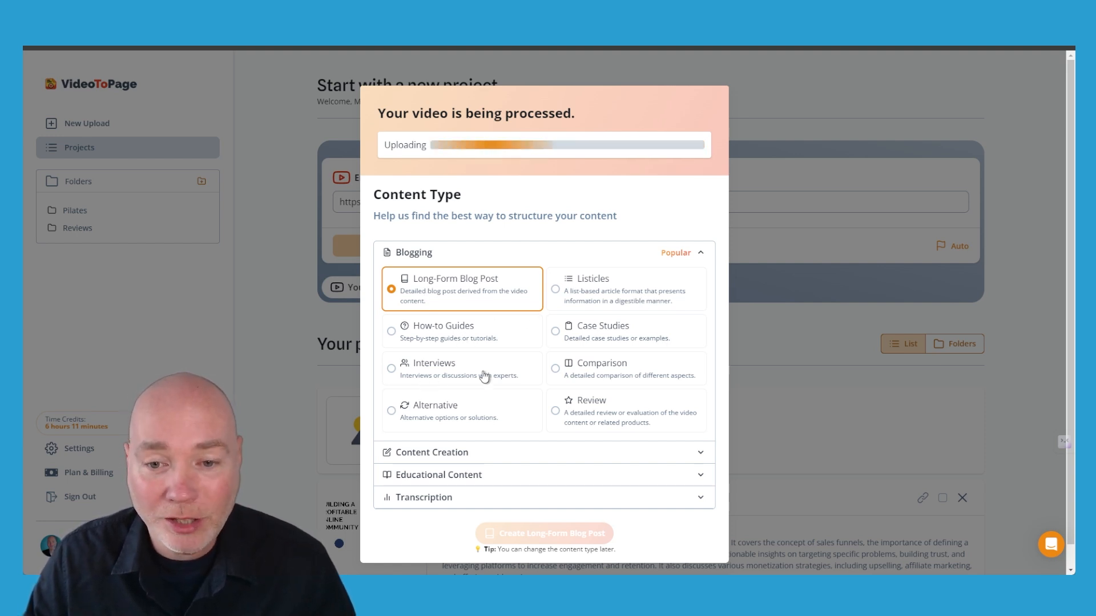
mouse_move(524, 423)
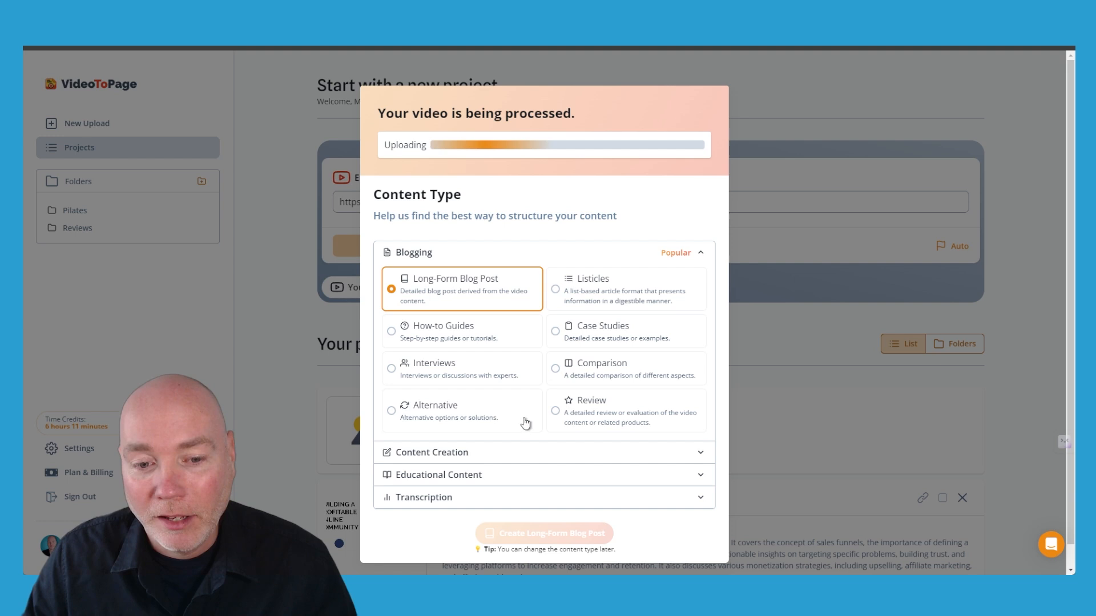
mouse_move(614, 335)
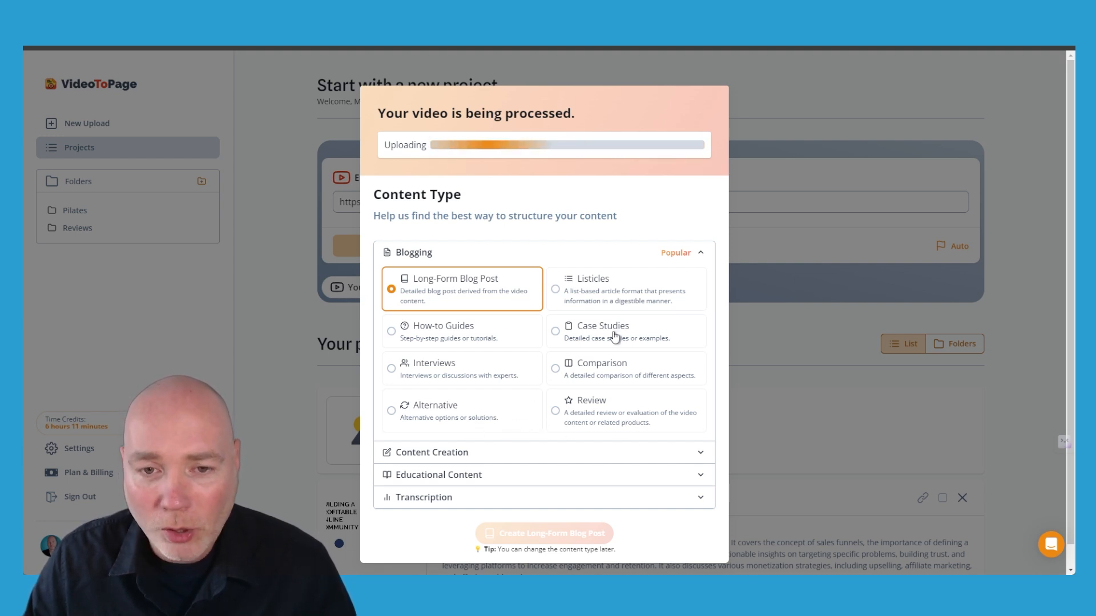
mouse_move(460, 278)
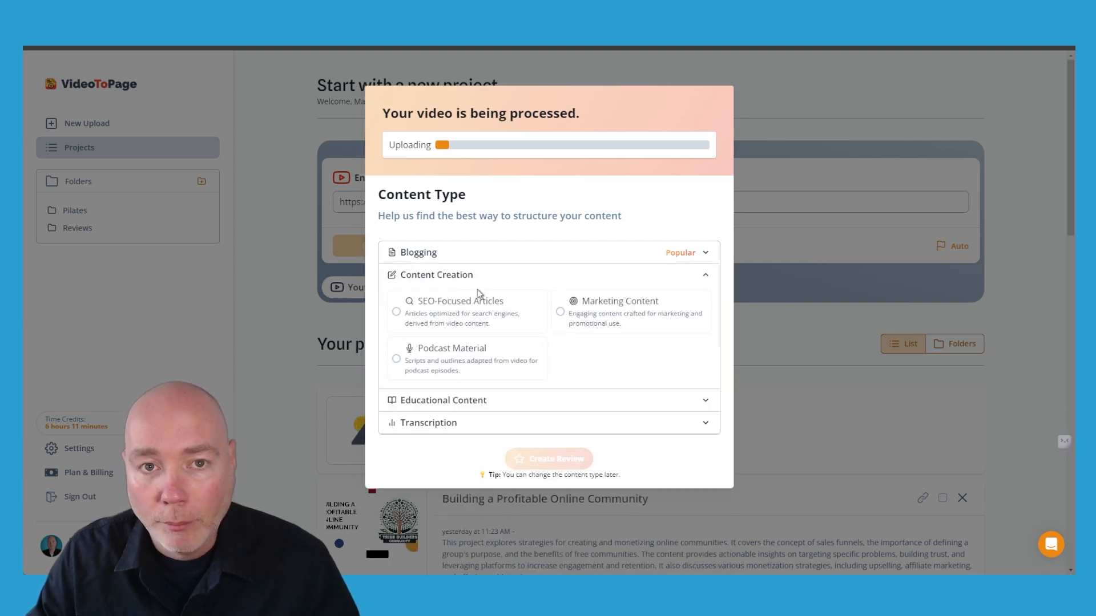
mouse_move(419, 320)
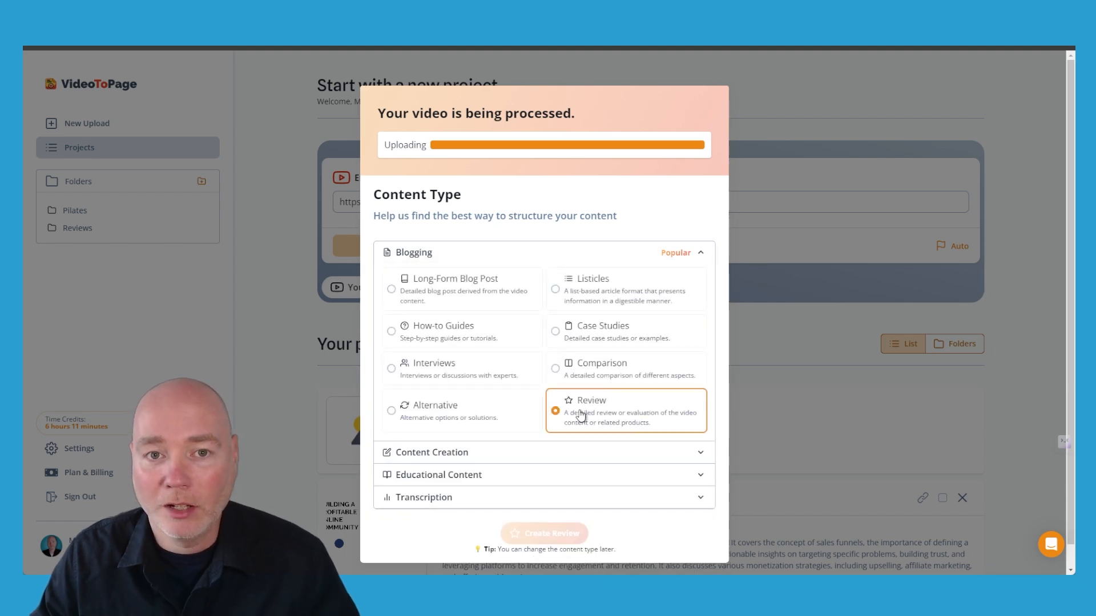
mouse_move(492, 146)
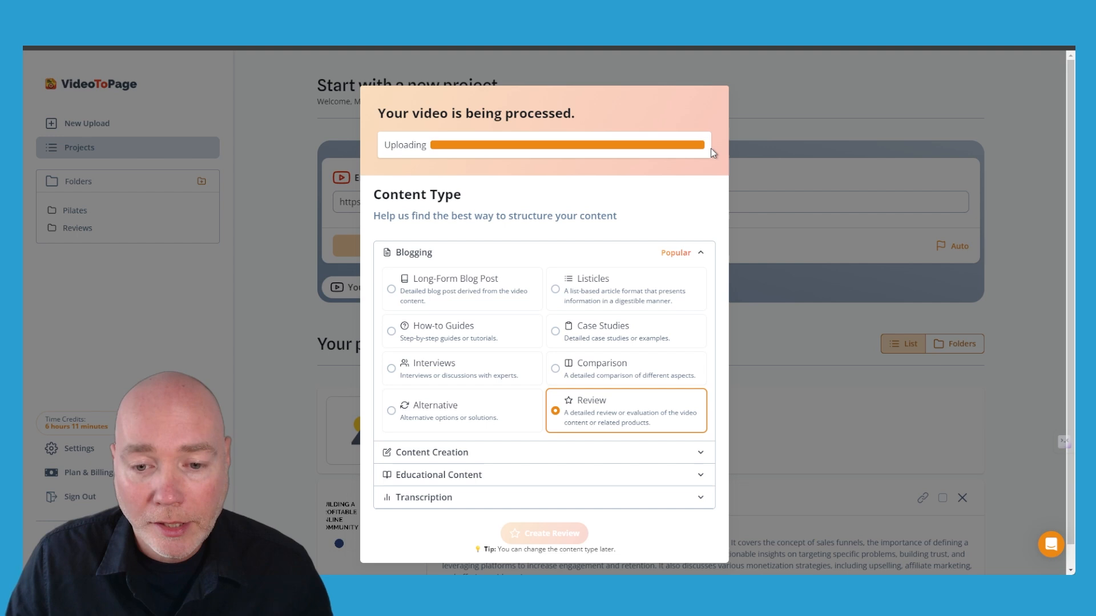
left_click(544, 534)
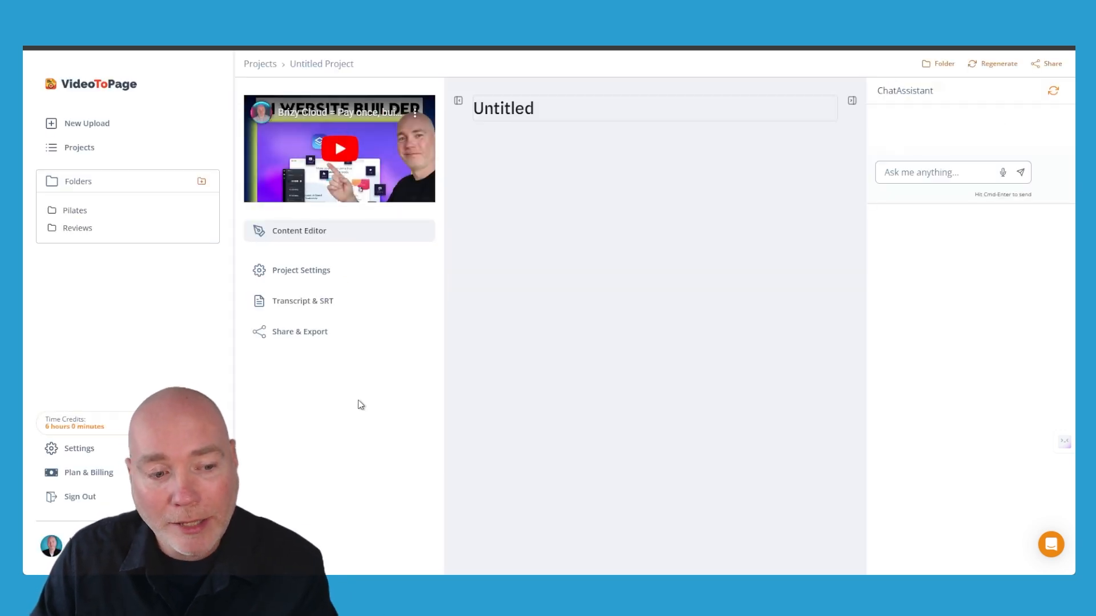
- View the Plan & Billing page with AppSumo Subscriptions and Top Up options
left_click(998, 64)
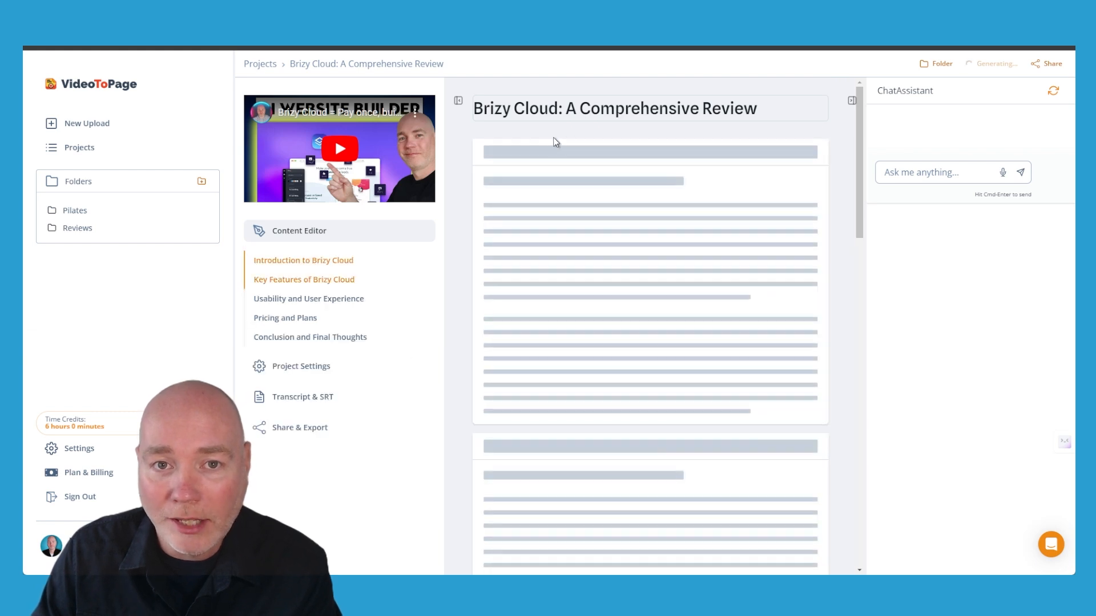
mouse_move(669, 253)
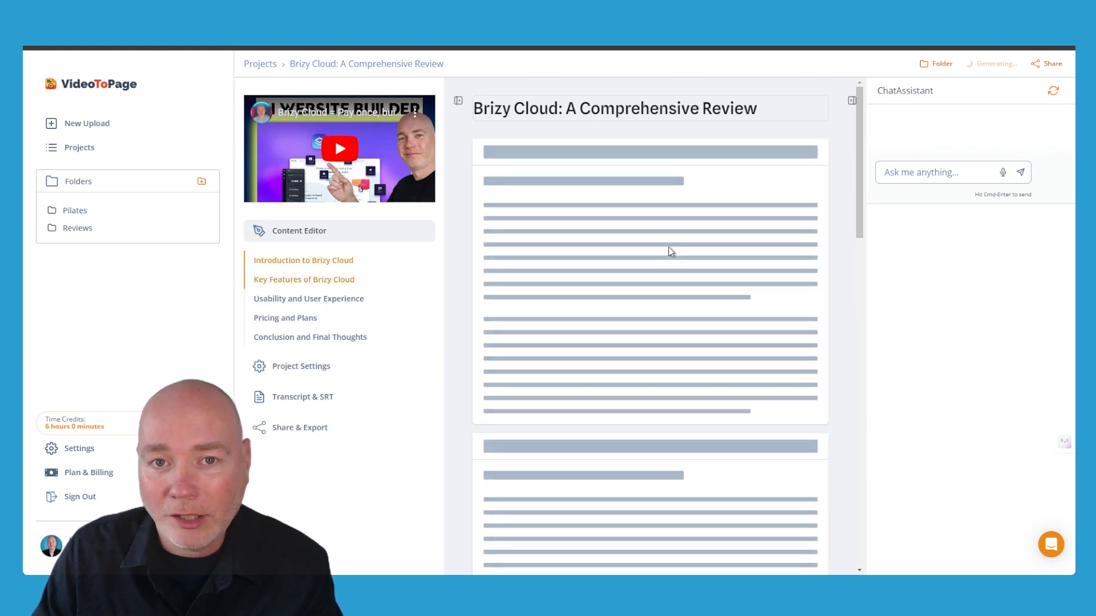
scroll("down", 3)
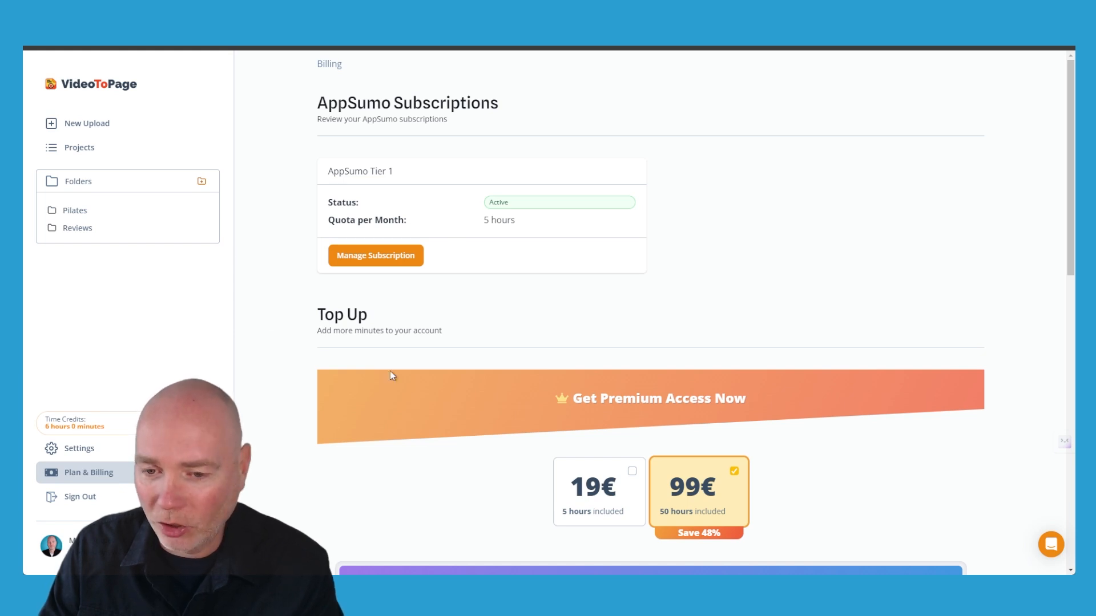
mouse_move(365, 66)
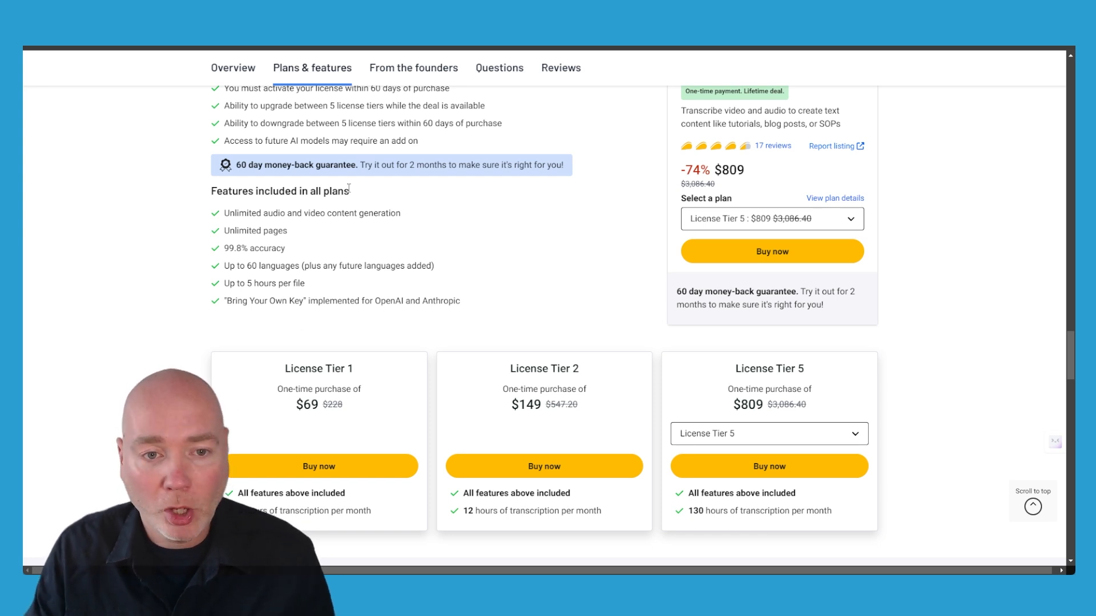
mouse_move(308, 343)
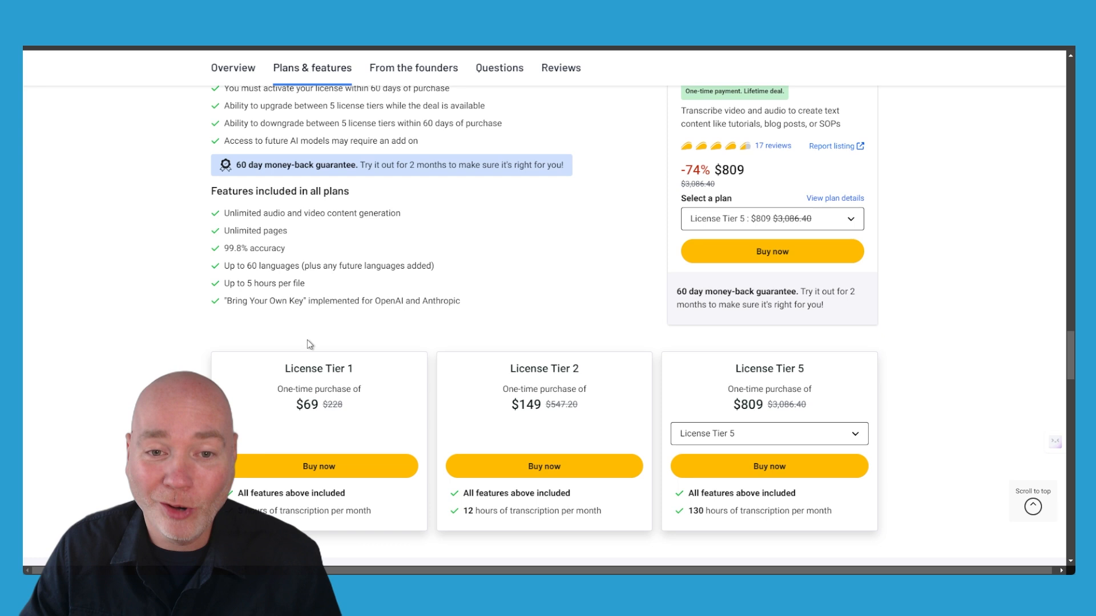
scroll("down", 3)
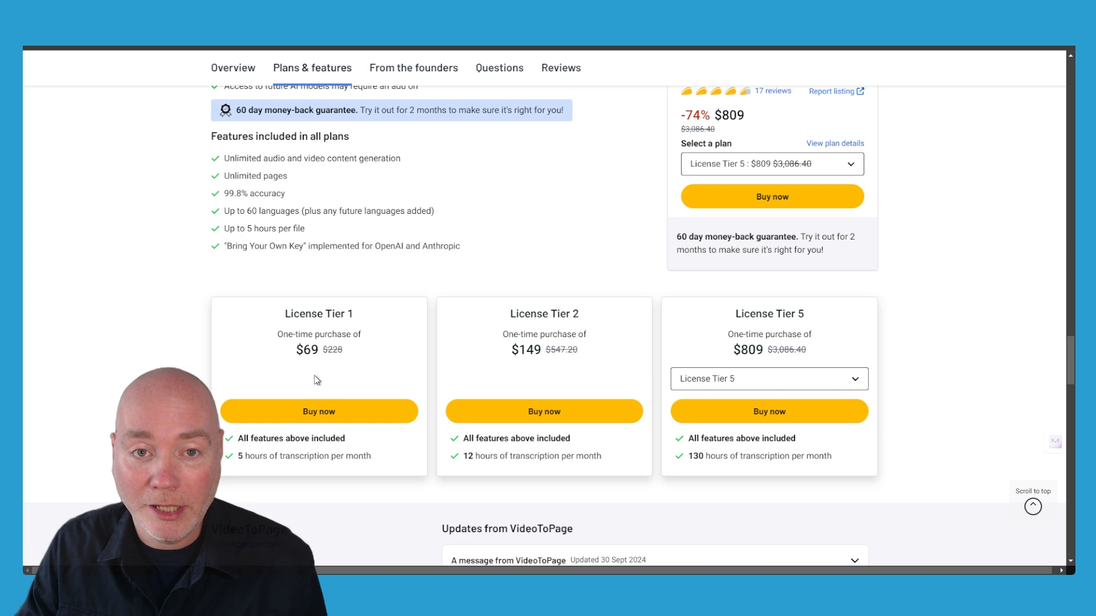
left_click(769, 379)
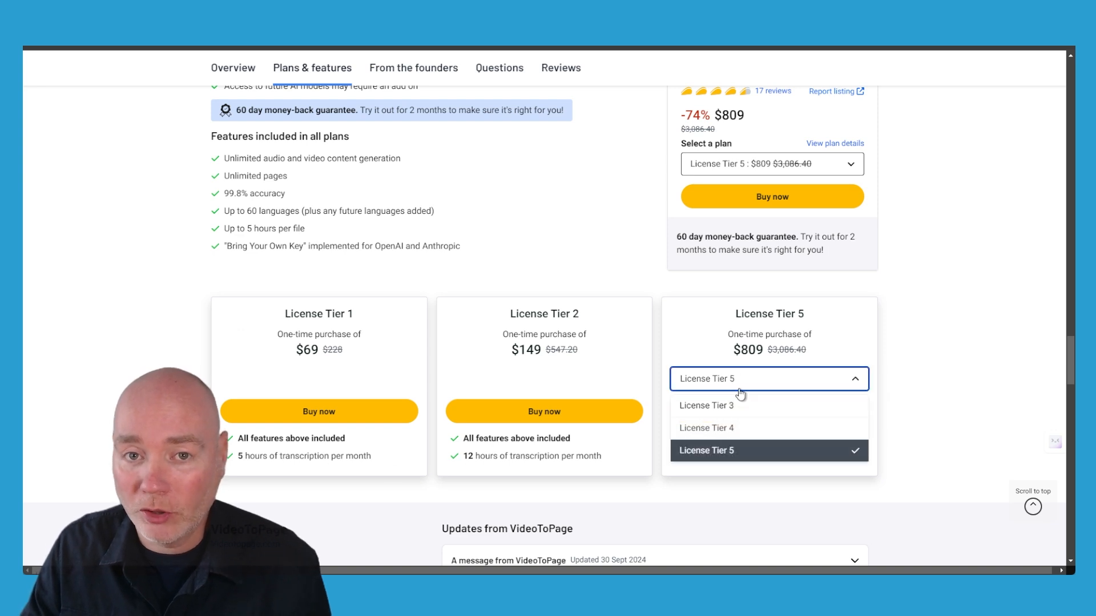
left_click(707, 451)
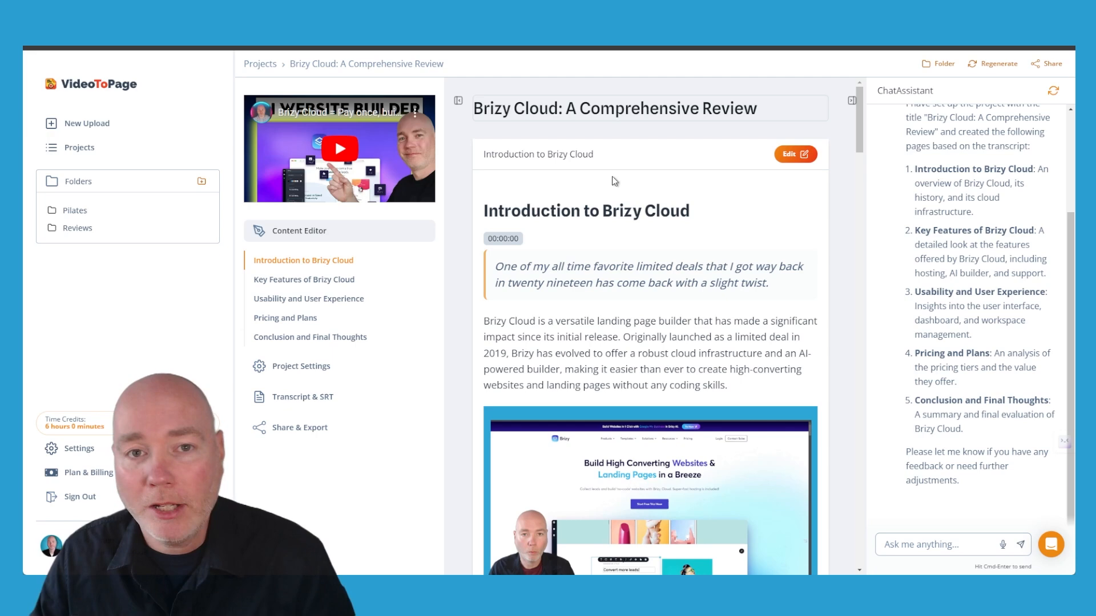
mouse_move(324, 285)
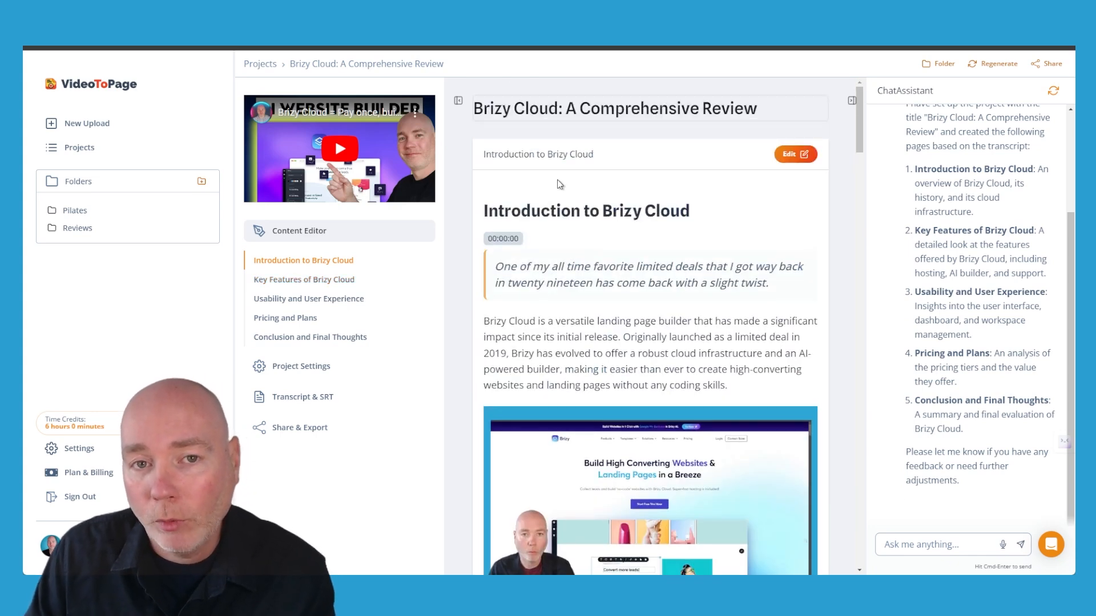
- Read through the Introduction to Brizy Cloud section down to Key Features
scroll("down", 3)
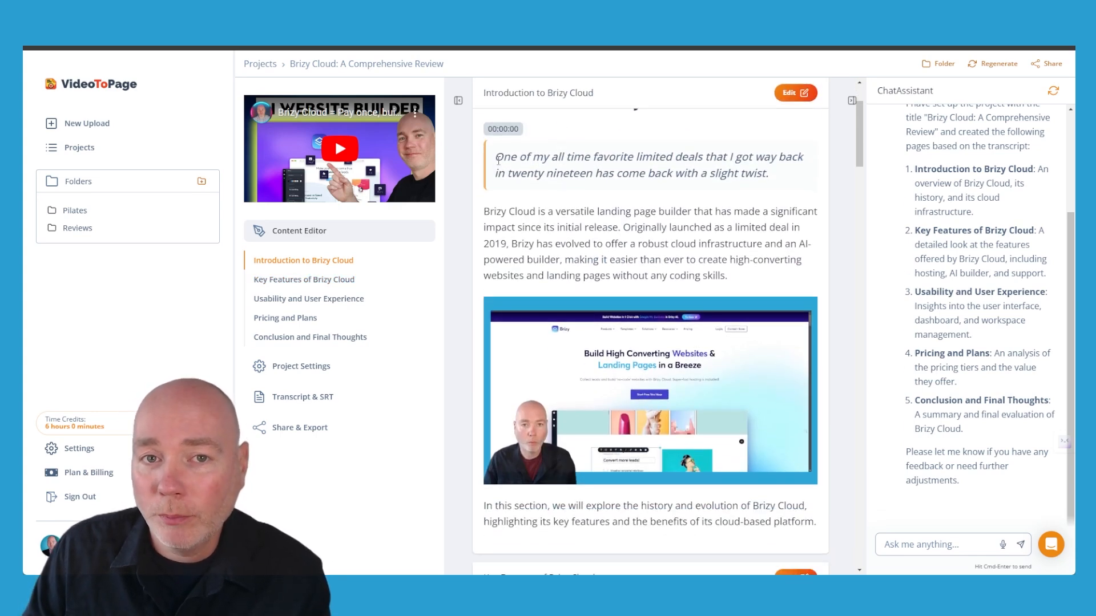
left_click_drag(497, 156, 767, 172)
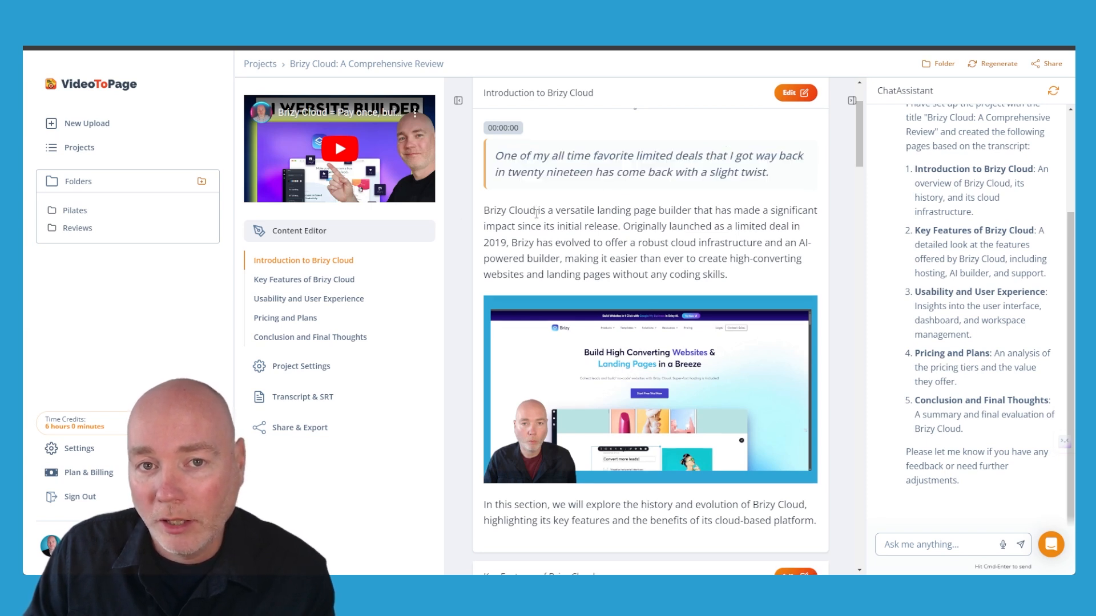
scroll("down", 3)
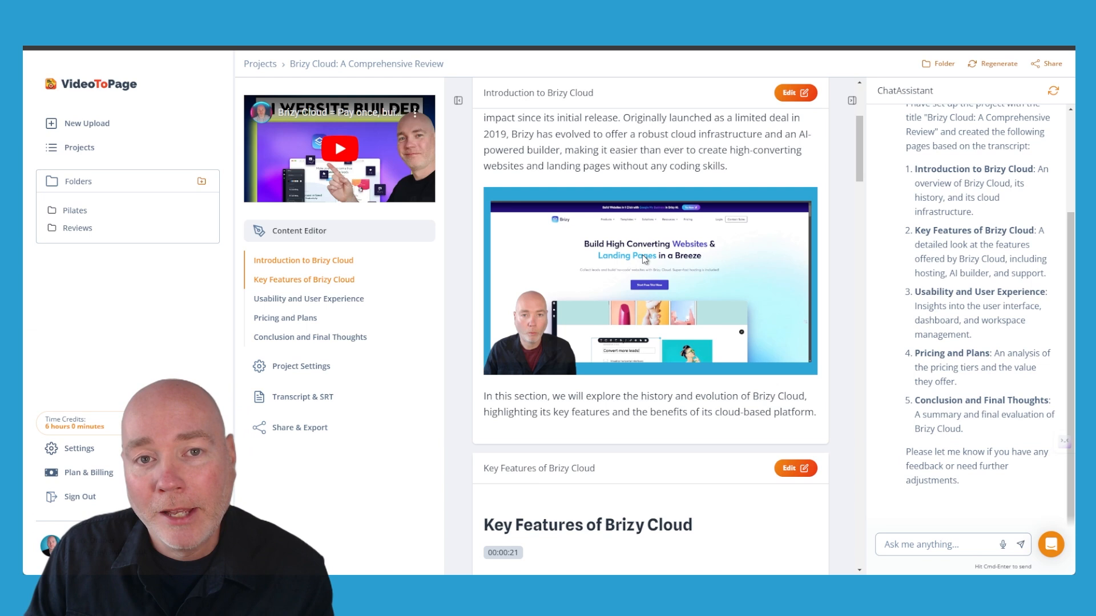
mouse_move(625, 265)
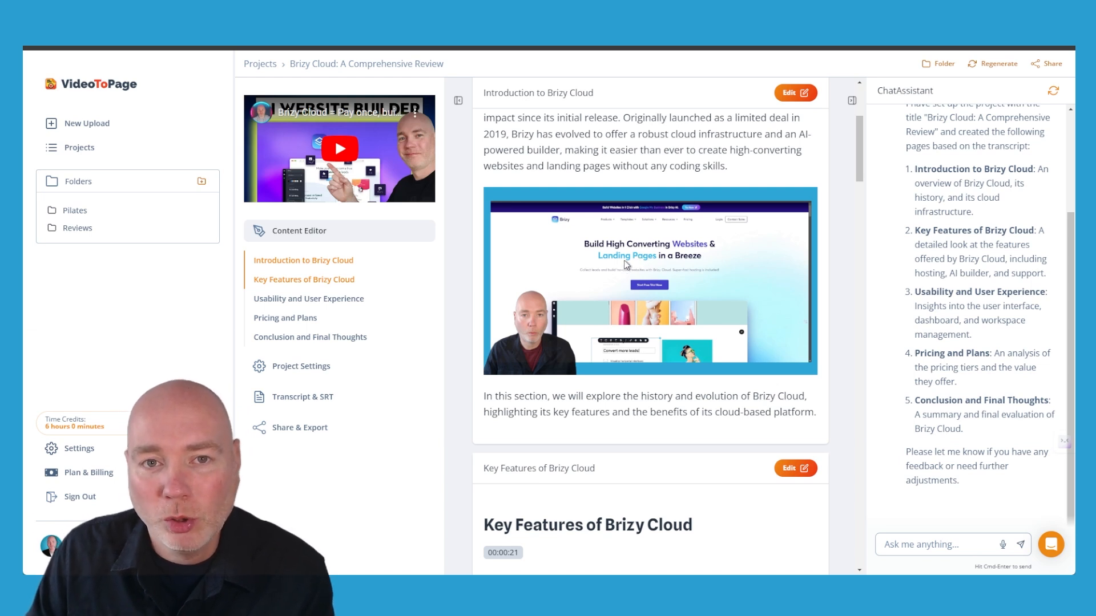
mouse_move(557, 342)
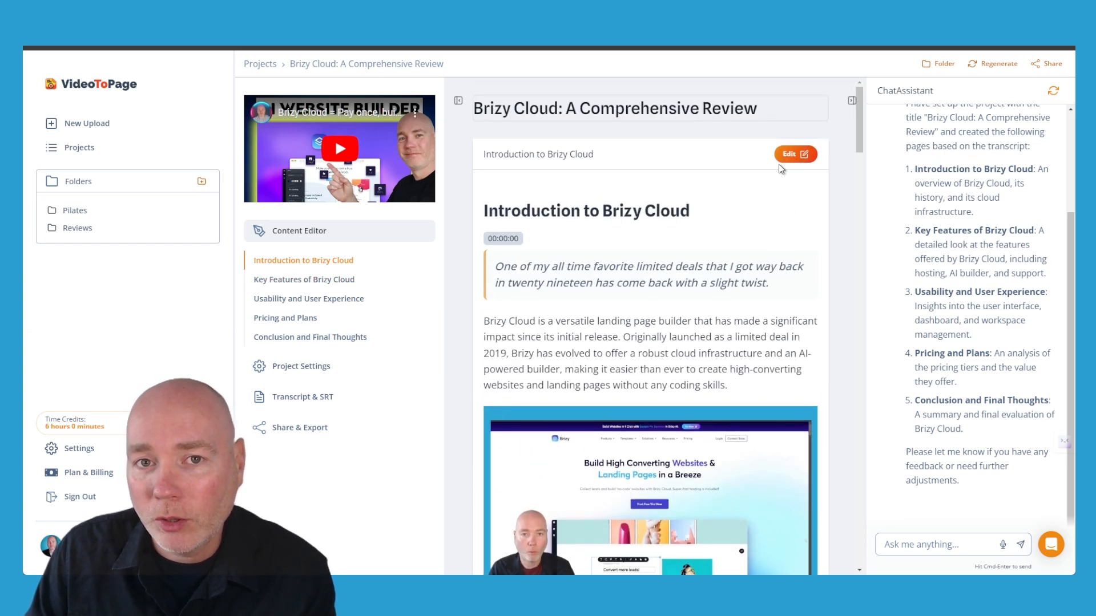
- Edit the Introduction to Brizy Cloud card, reviewing its Page Settings and content
left_click(794, 154)
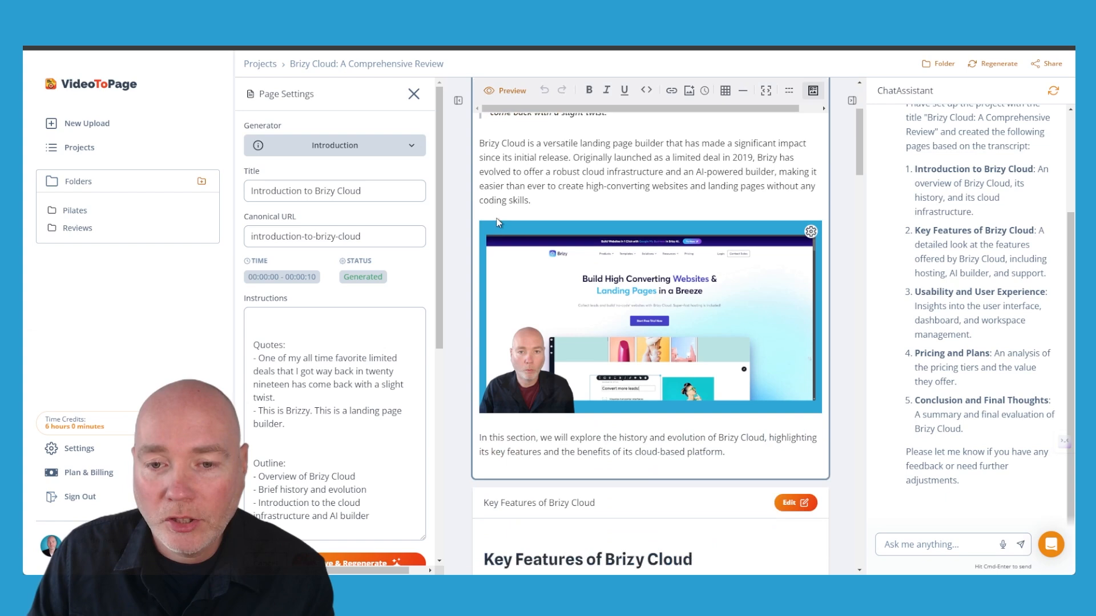
scroll("down", 3)
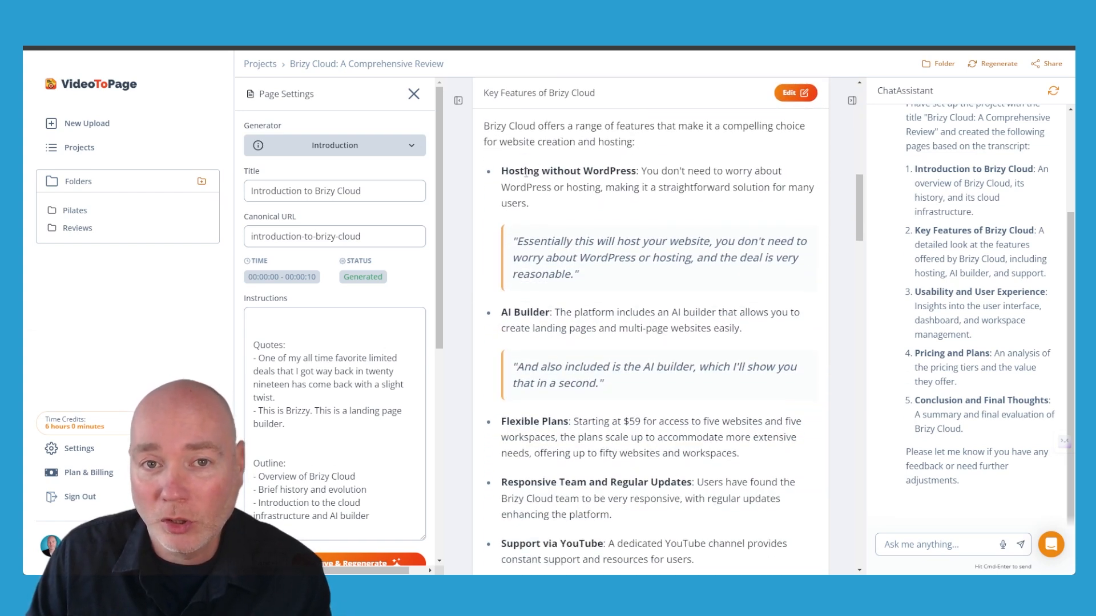
scroll("down", 3)
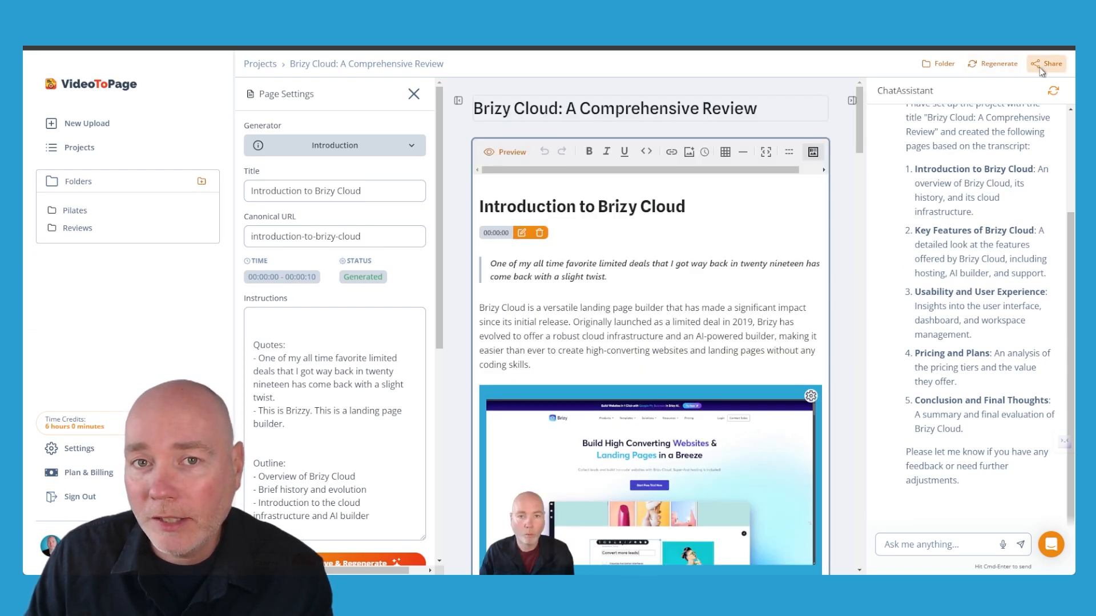
- Review Share & Export: download formats, then WordPress and Notion export destinations
left_click(1051, 64)
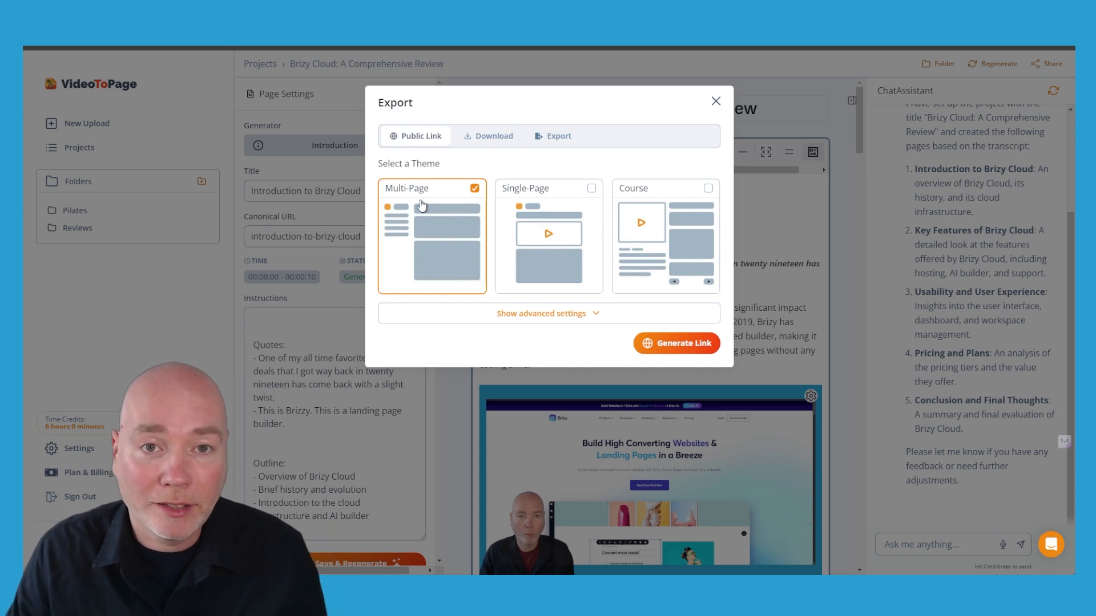
mouse_move(397, 233)
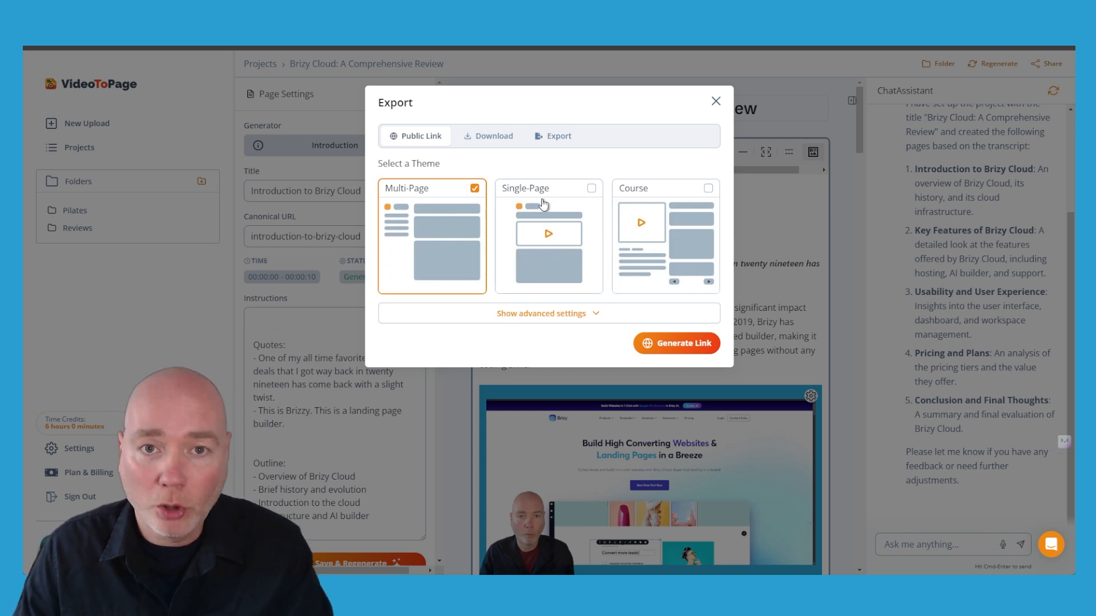
left_click(488, 136)
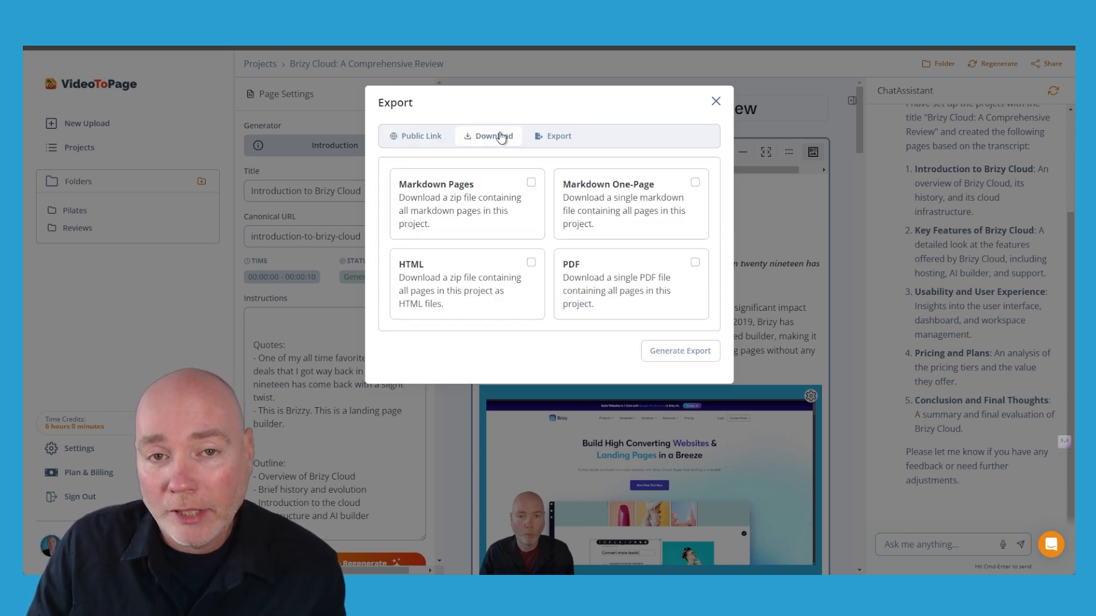
mouse_move(473, 188)
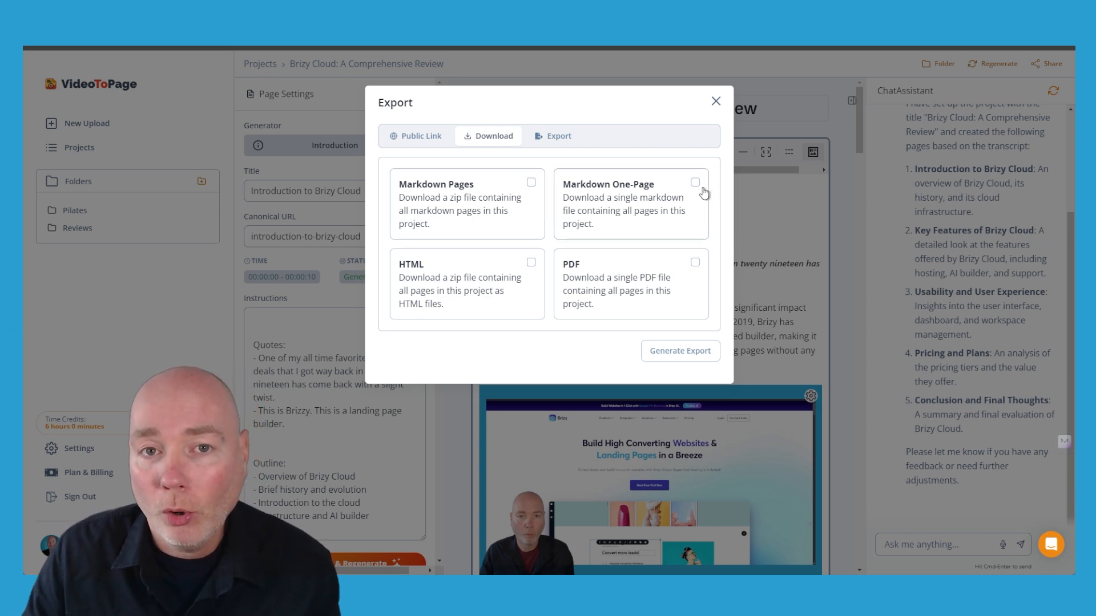
mouse_move(669, 191)
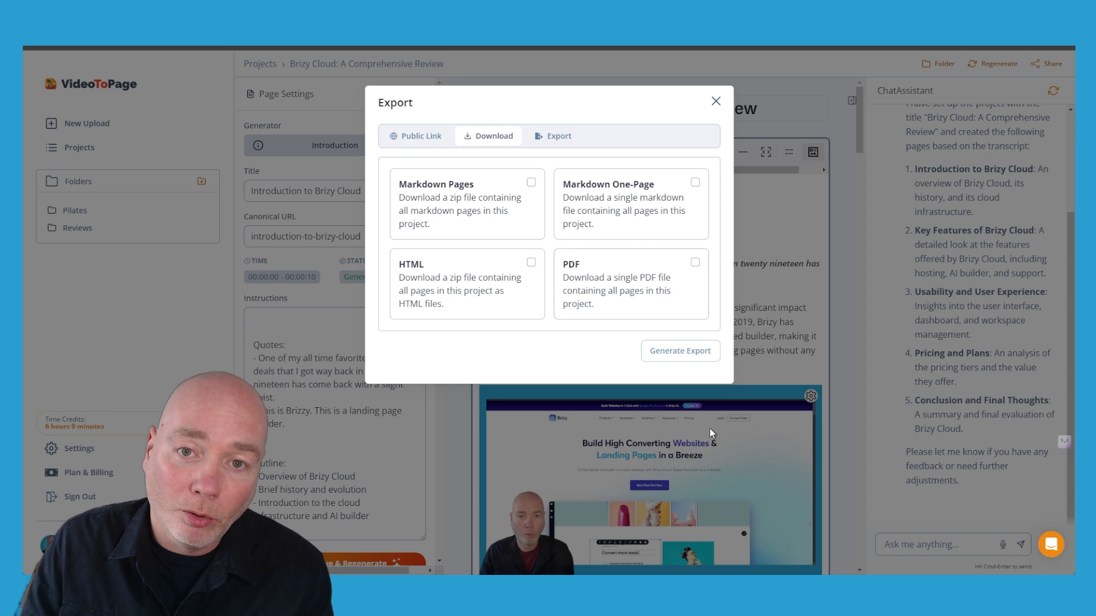
mouse_move(585, 210)
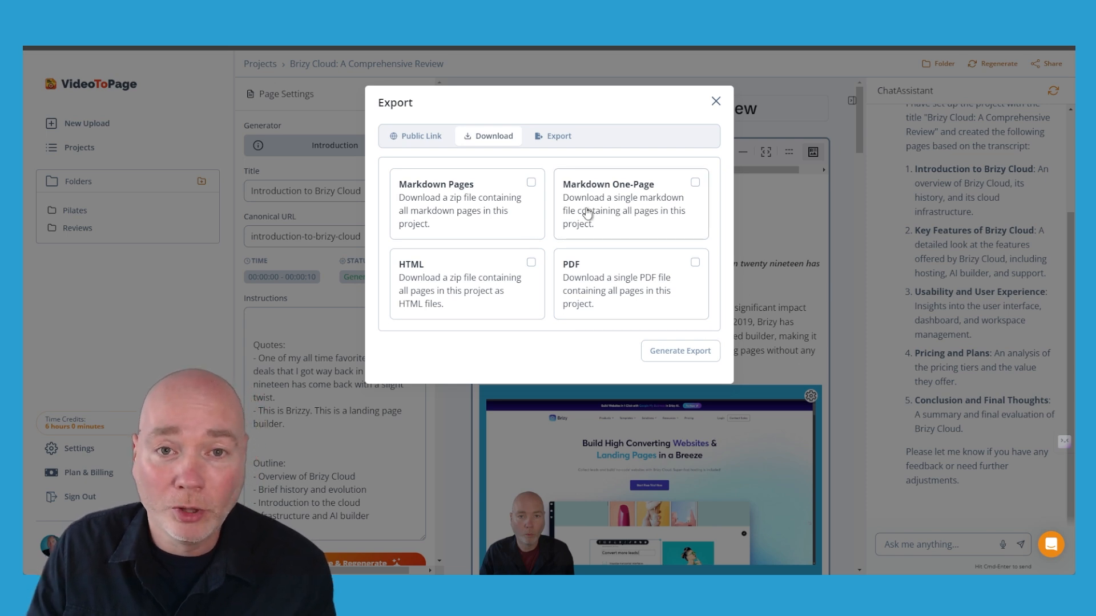
left_click(554, 136)
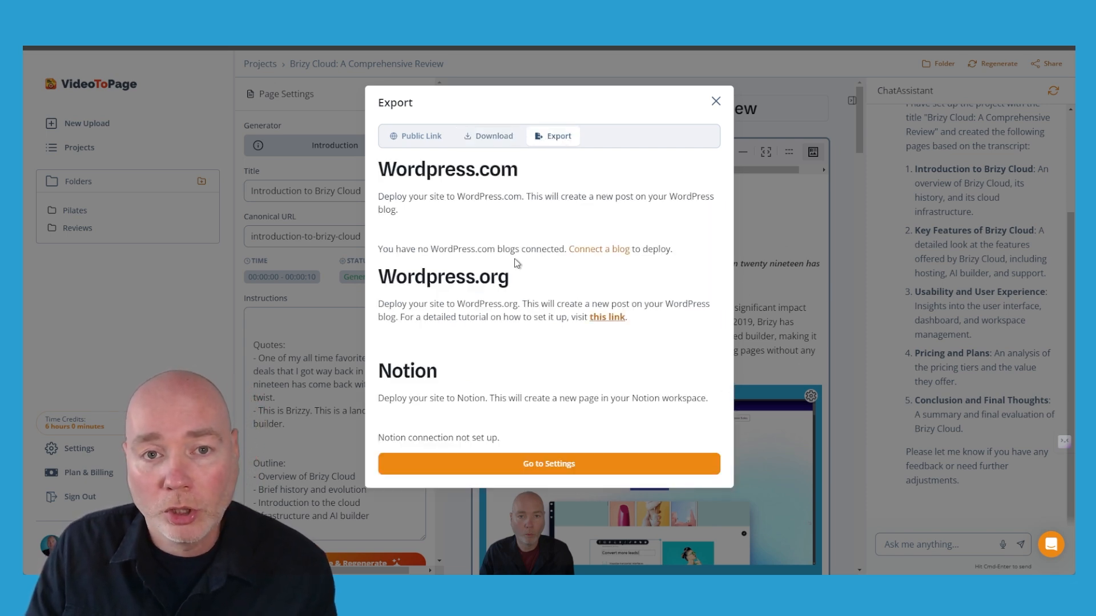
mouse_move(796, 94)
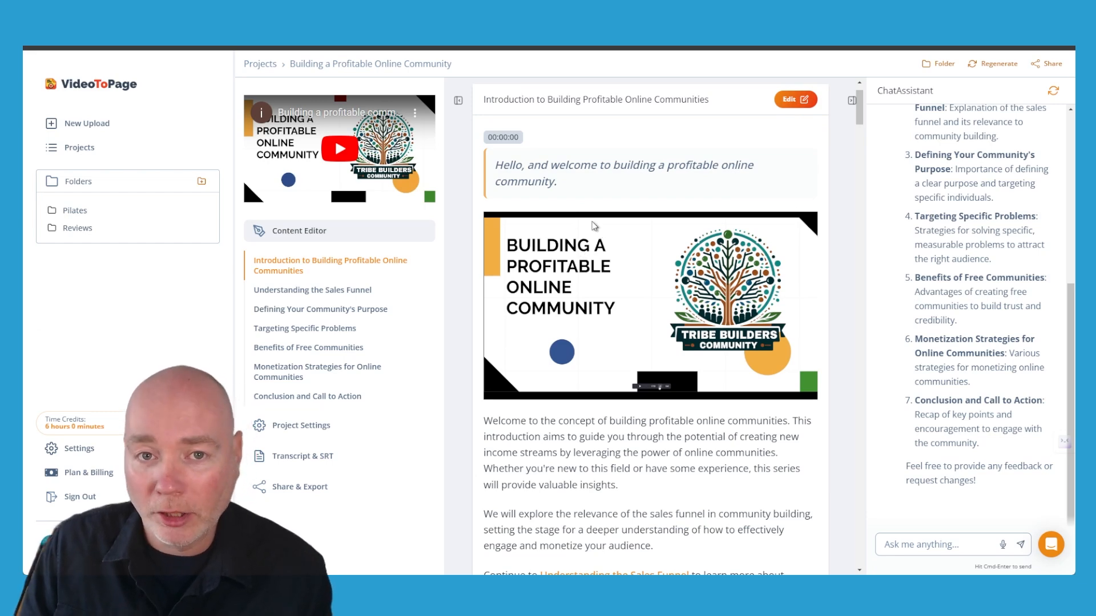
- Browse the generated pages of the Building a Profitable Online Community article
scroll("down", 3)
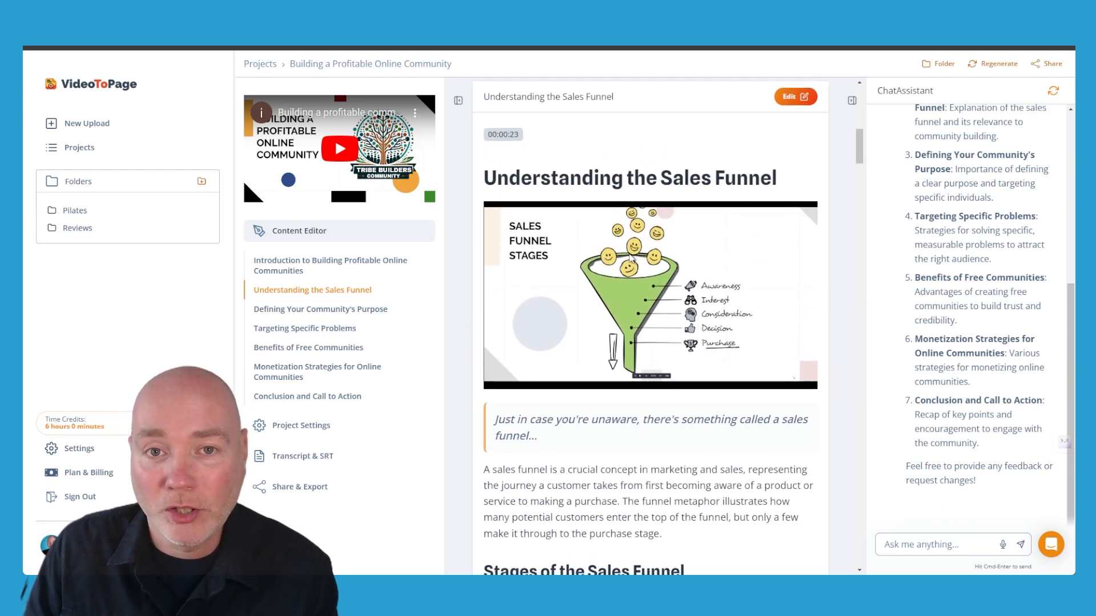
scroll("down", 3)
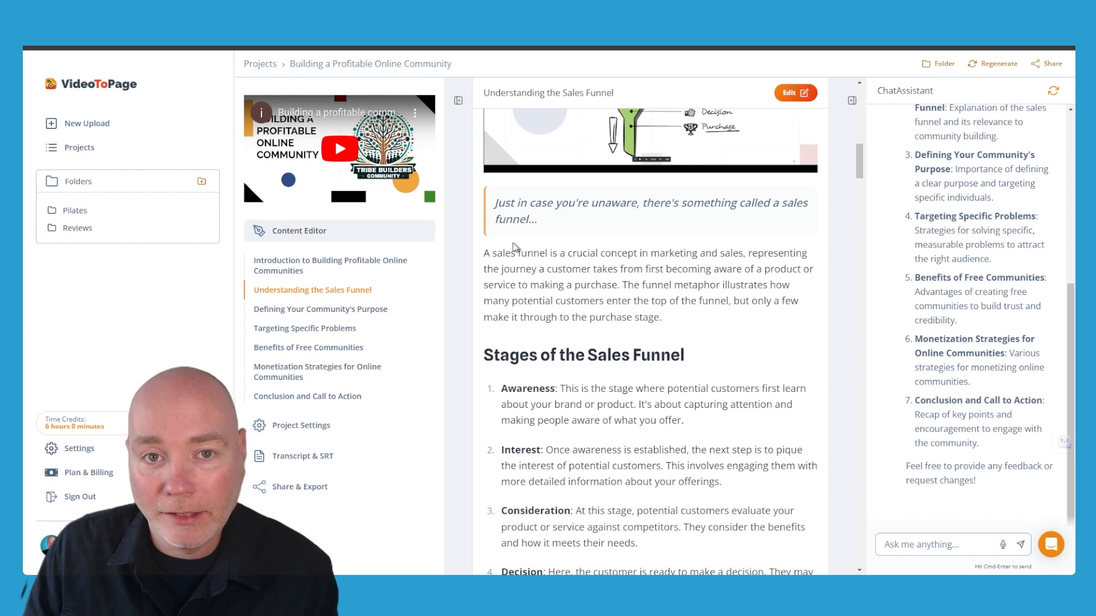
scroll("down", 3)
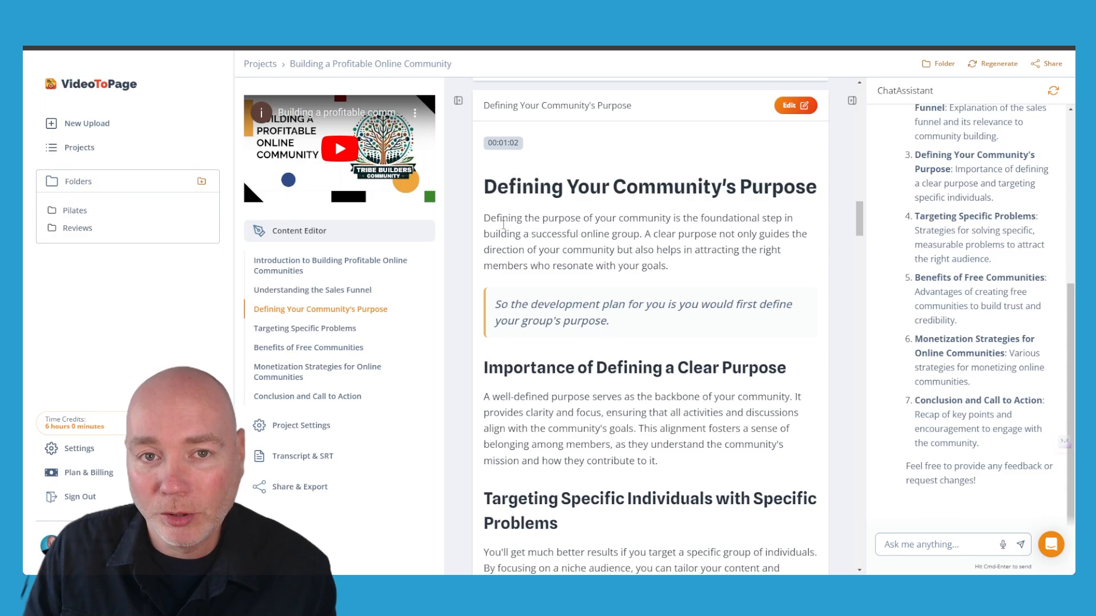
scroll("down", 3)
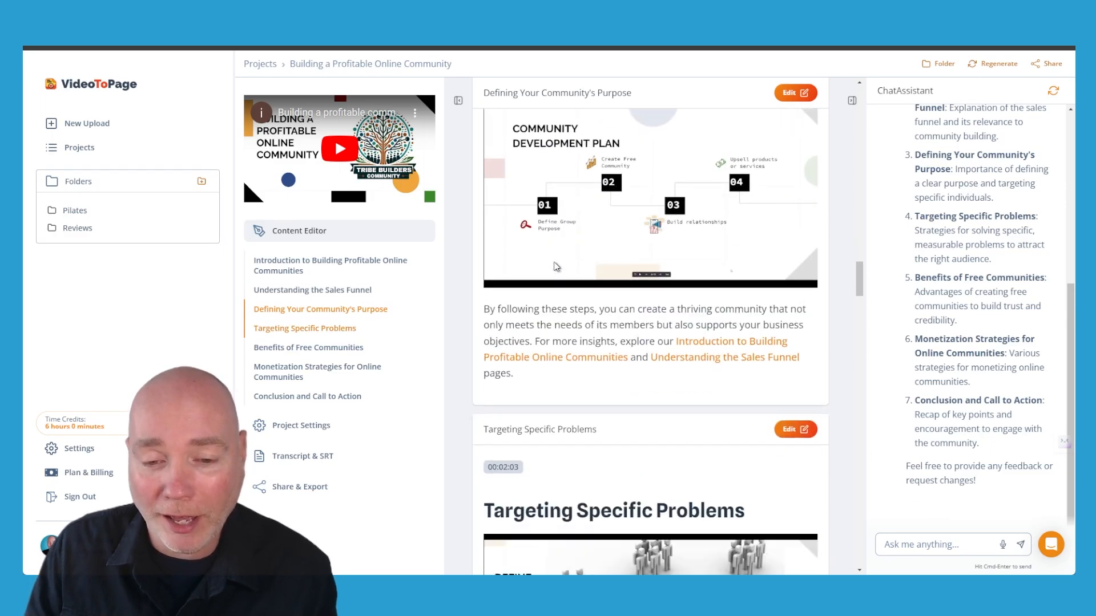
scroll("down", 3)
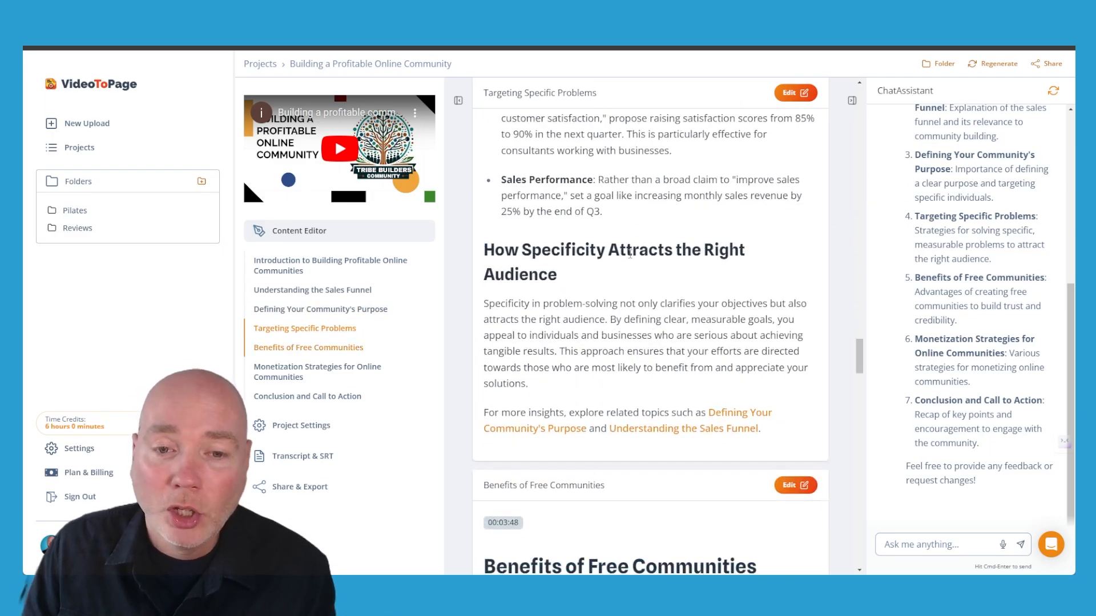
scroll("down", 3)
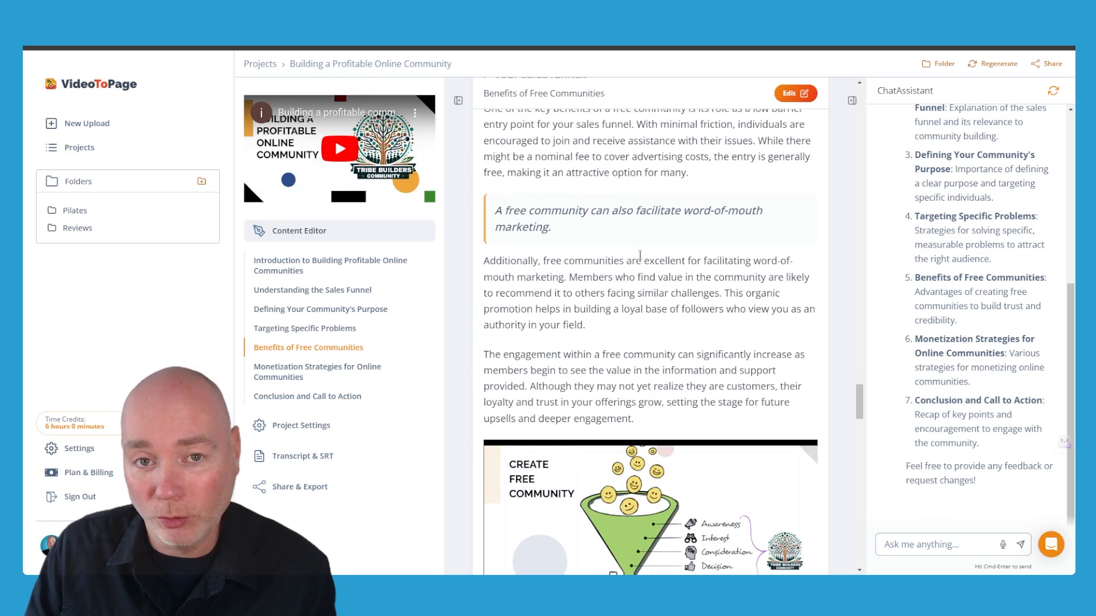
- Return to Projects and select the Creating Clay Slip step-by-step guide project
left_click(317, 372)
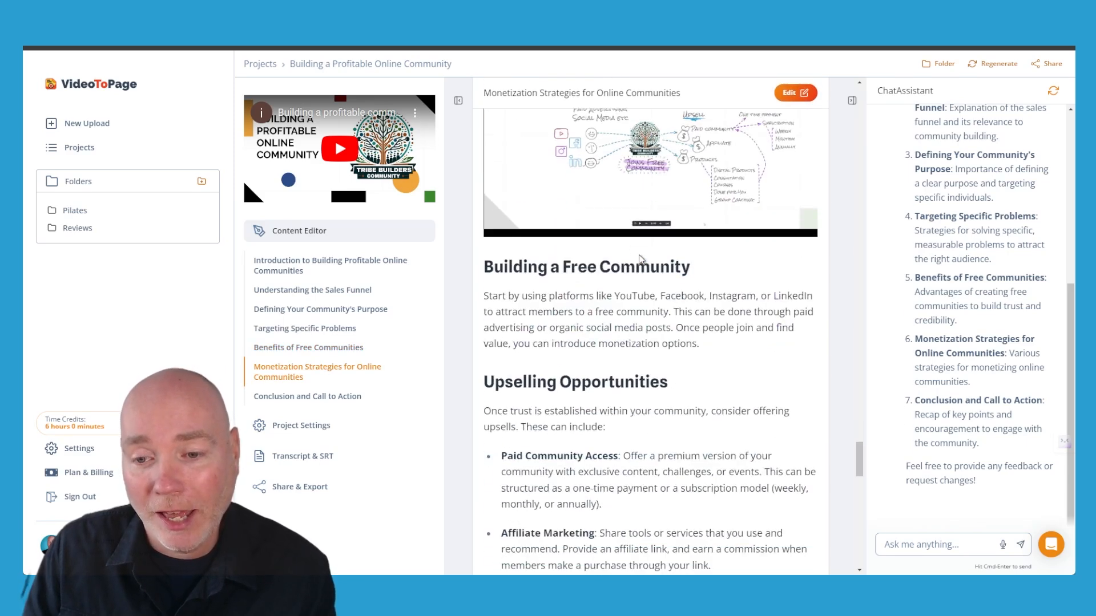
scroll("down", 3)
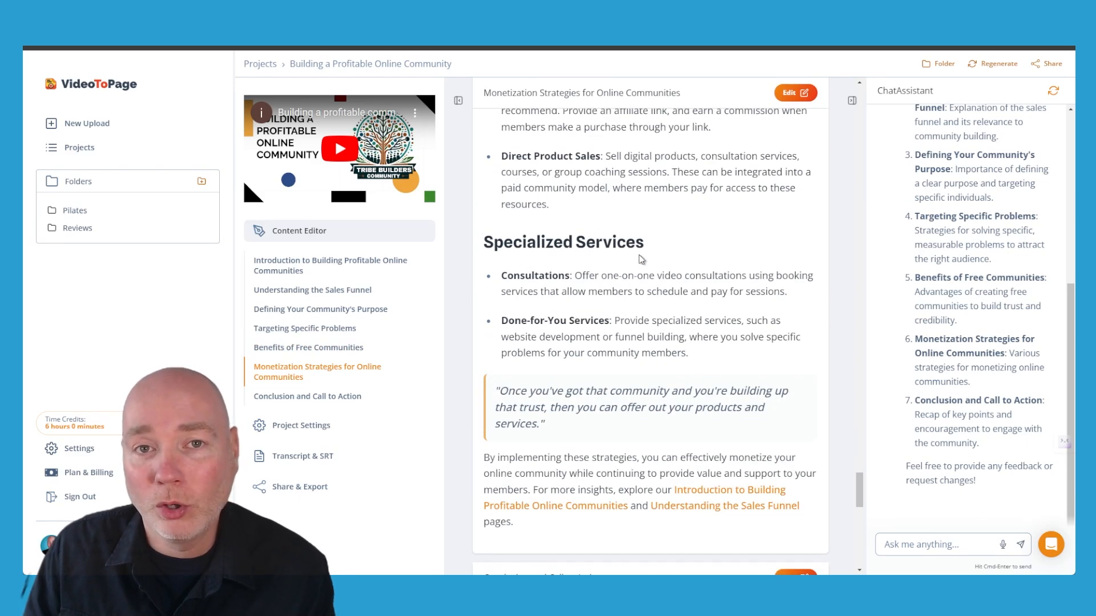
left_click(307, 396)
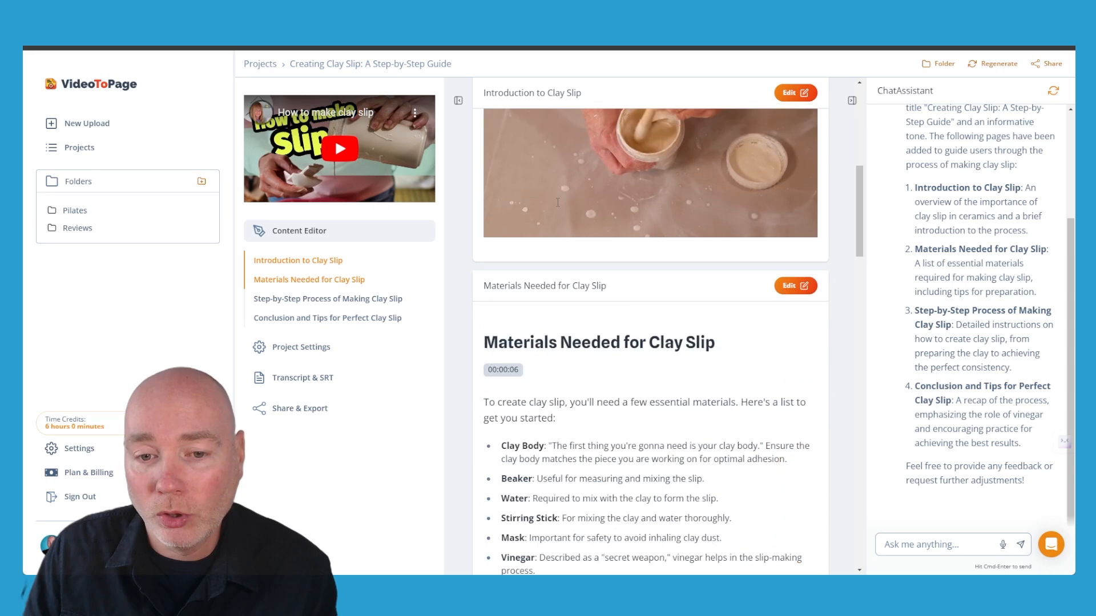
- Scroll the clay slip guide down to the Materials Needed for Clay Slip page
scroll("down", 3)
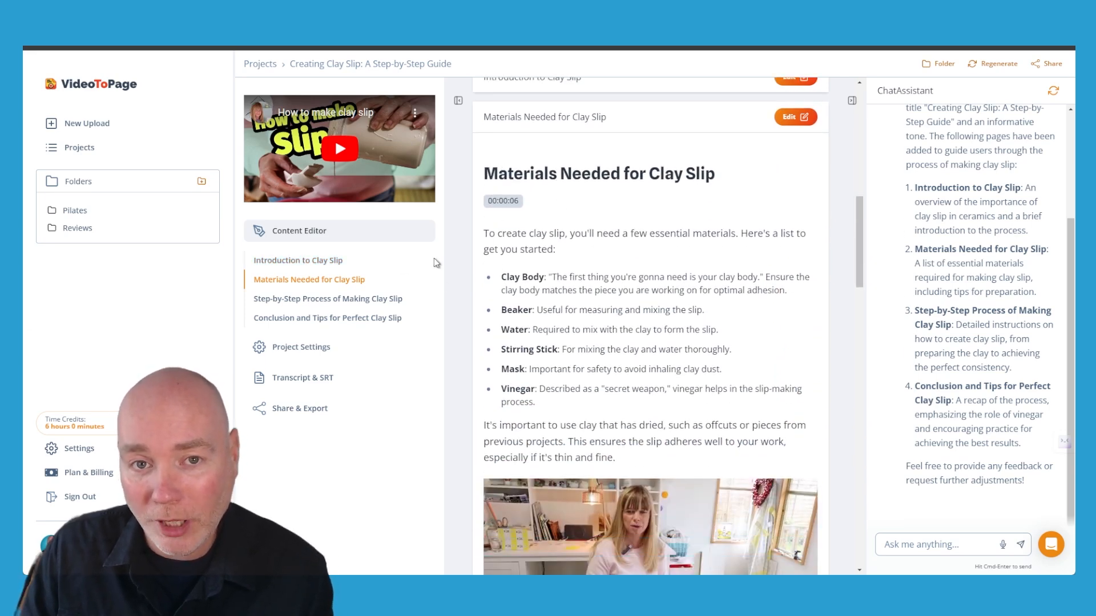
scroll("down", 3)
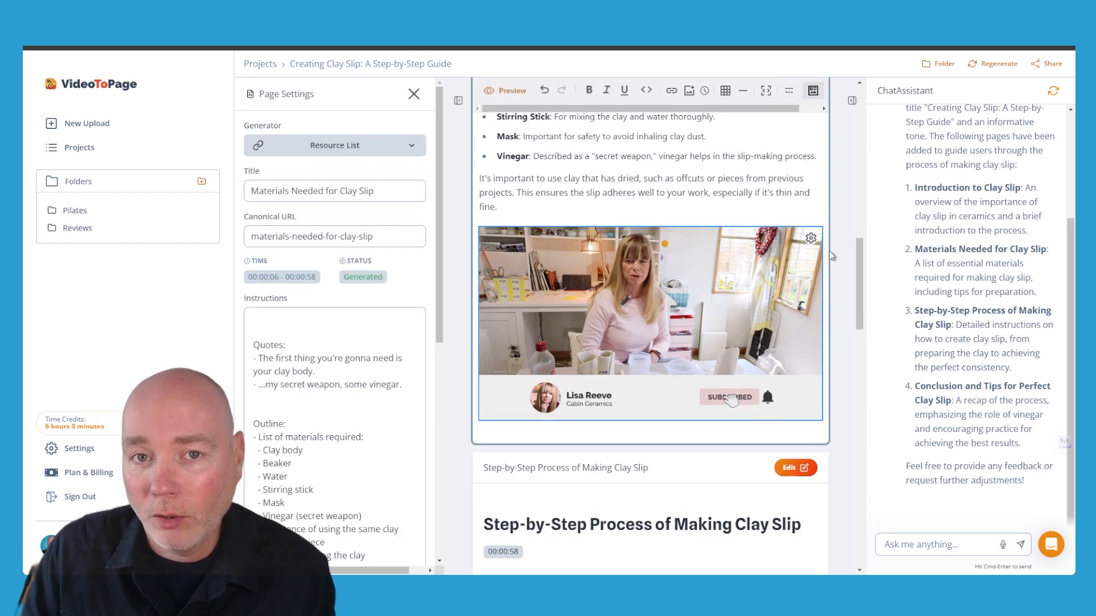
- Replace the presenter still with a later video frame via the Screenshot tab and save the image
left_click(811, 237)
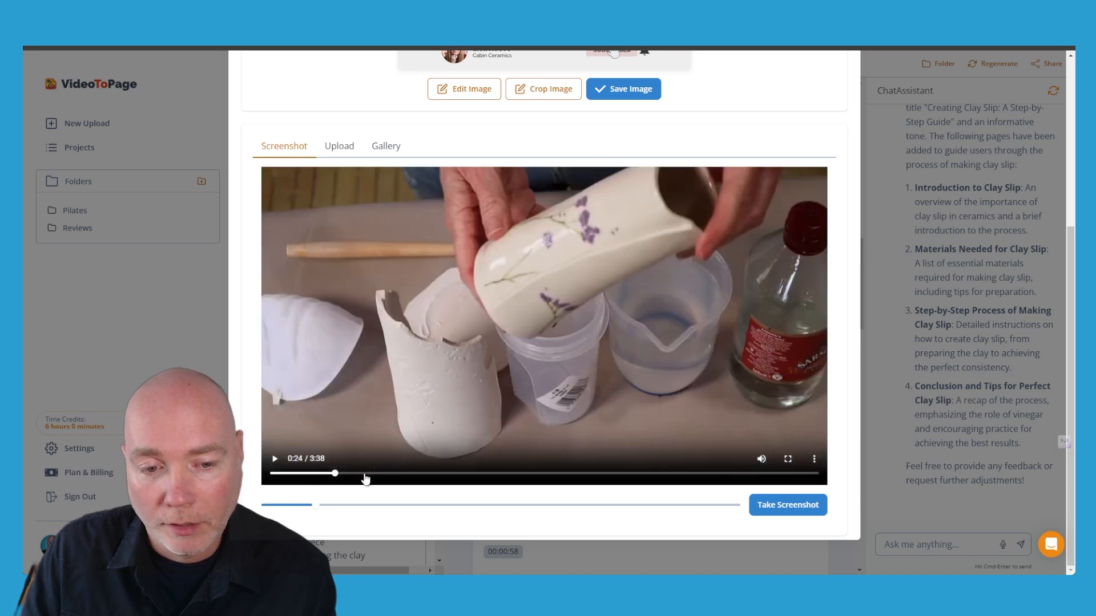
left_click_drag(335, 473, 389, 476)
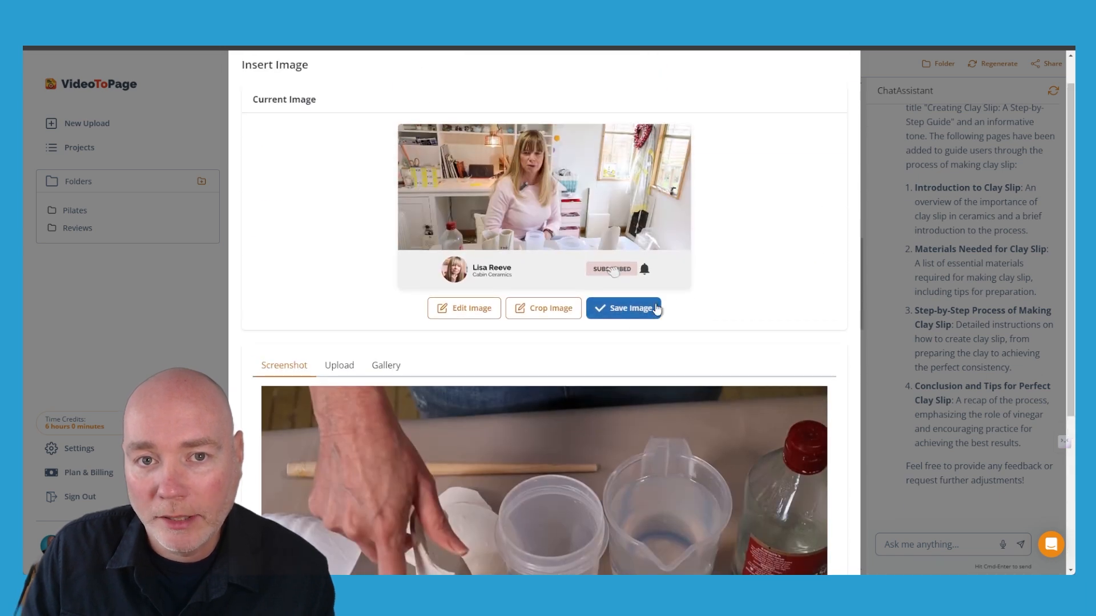
scroll("down", 3)
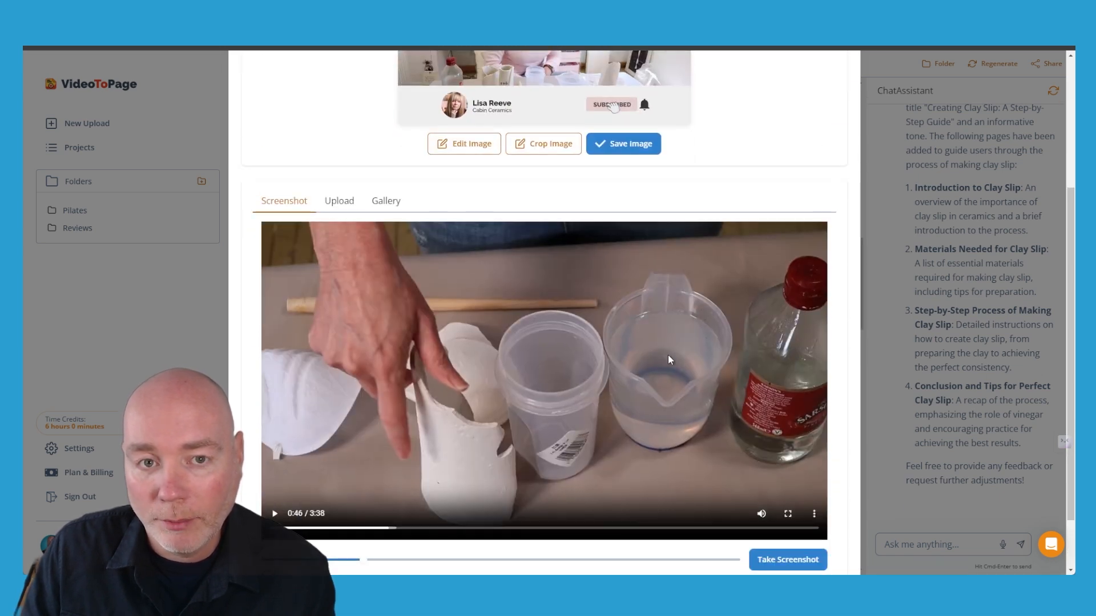
scroll("down", 3)
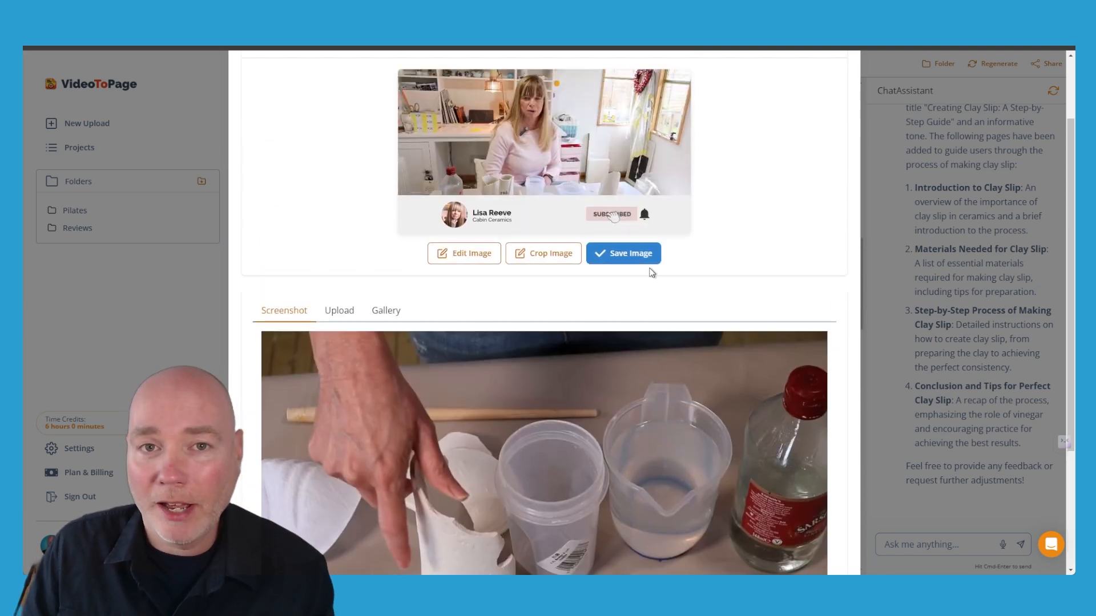
left_click(623, 253)
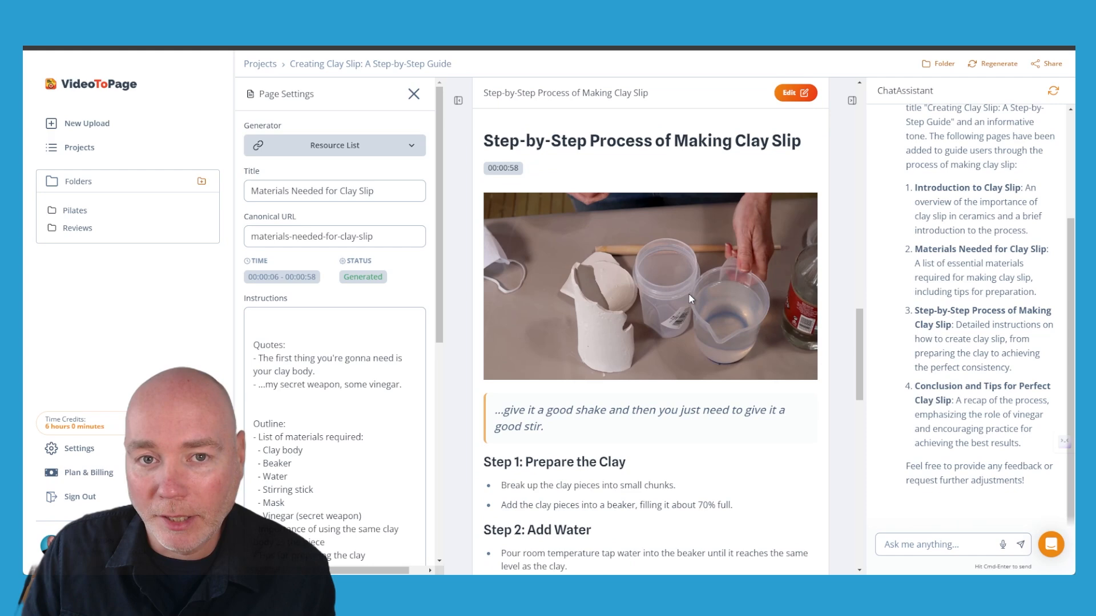
scroll("down", 3)
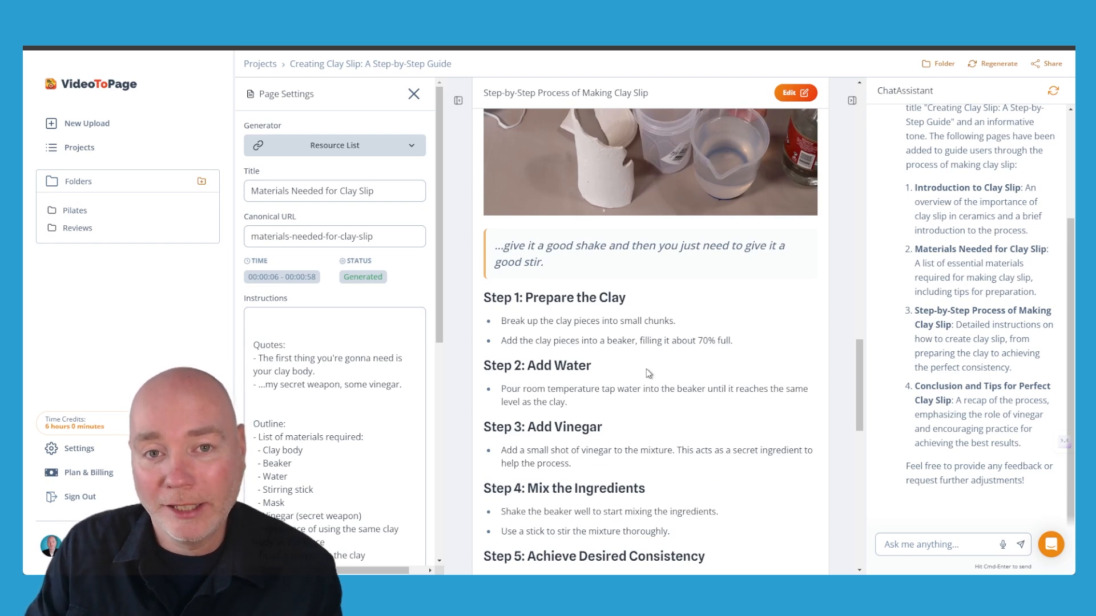
scroll("down", 3)
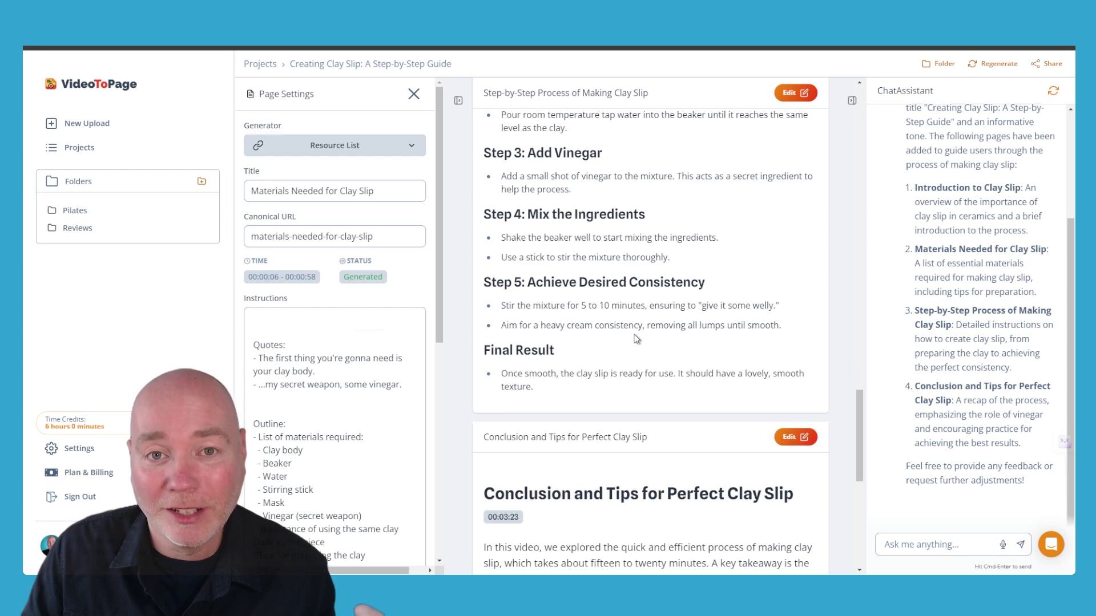
scroll("down", 3)
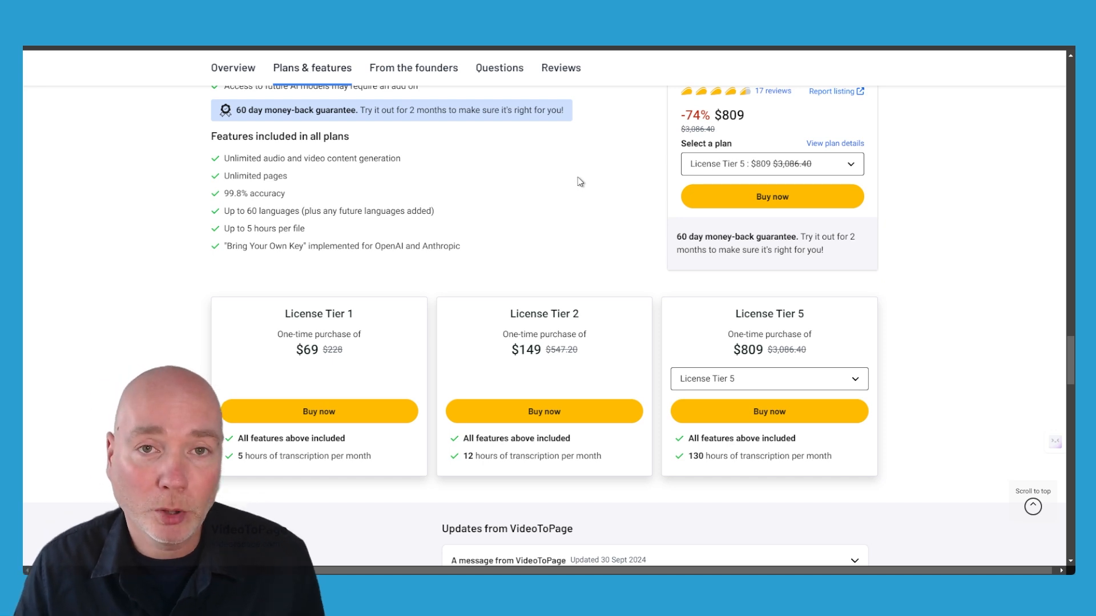
mouse_move(555, 191)
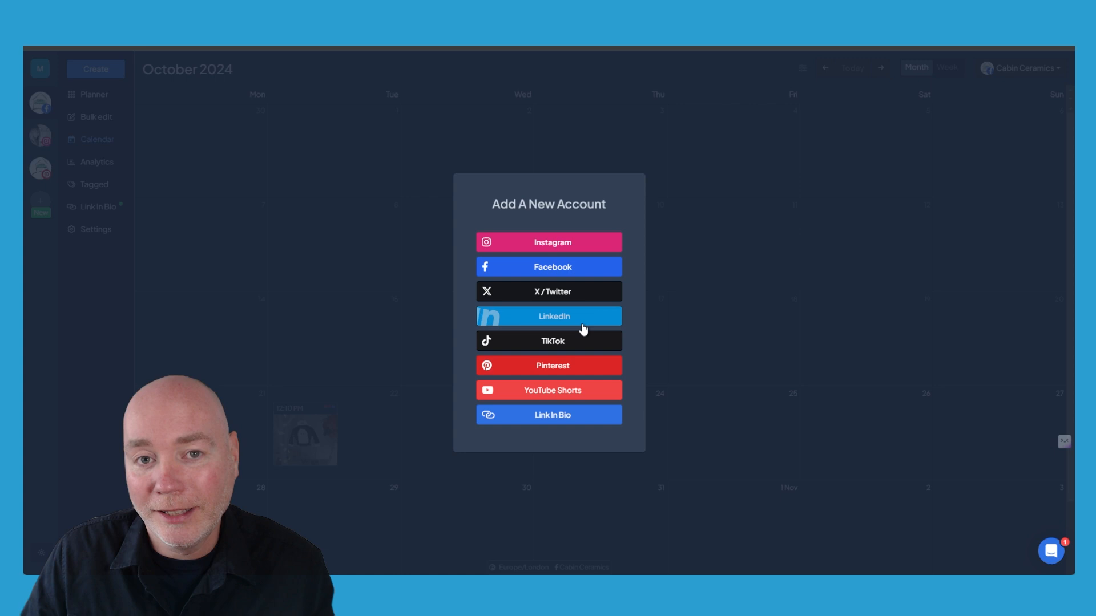
mouse_move(596, 395)
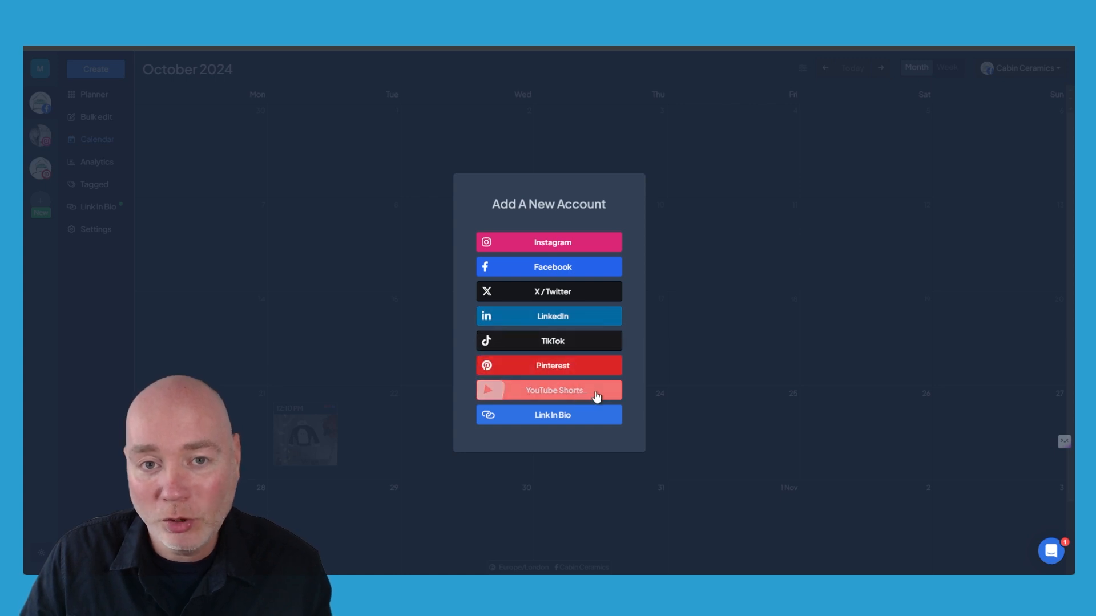
mouse_move(769, 168)
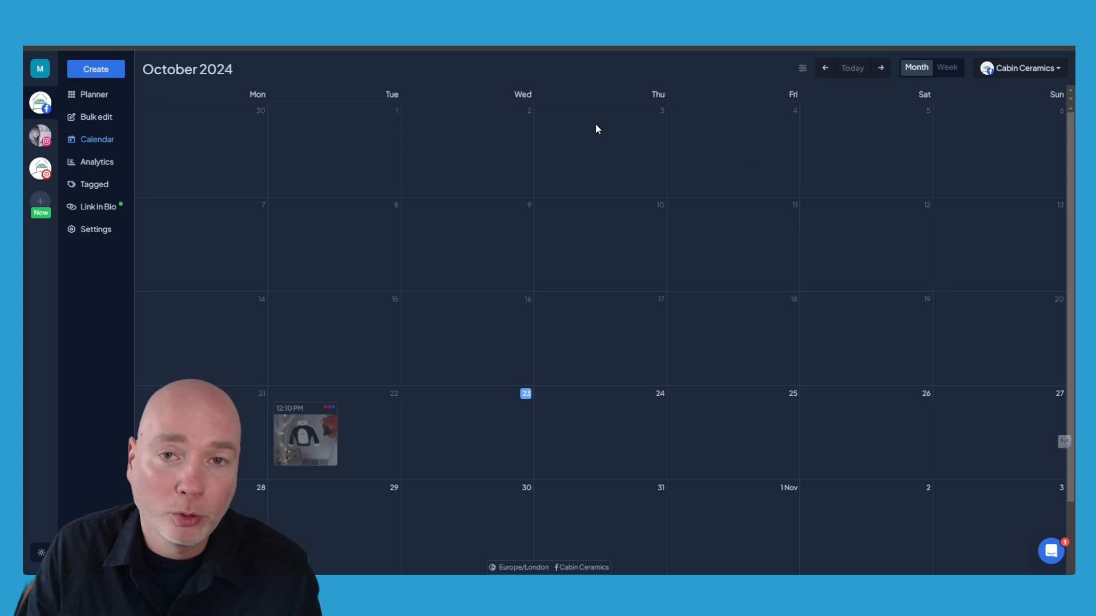
mouse_move(491, 117)
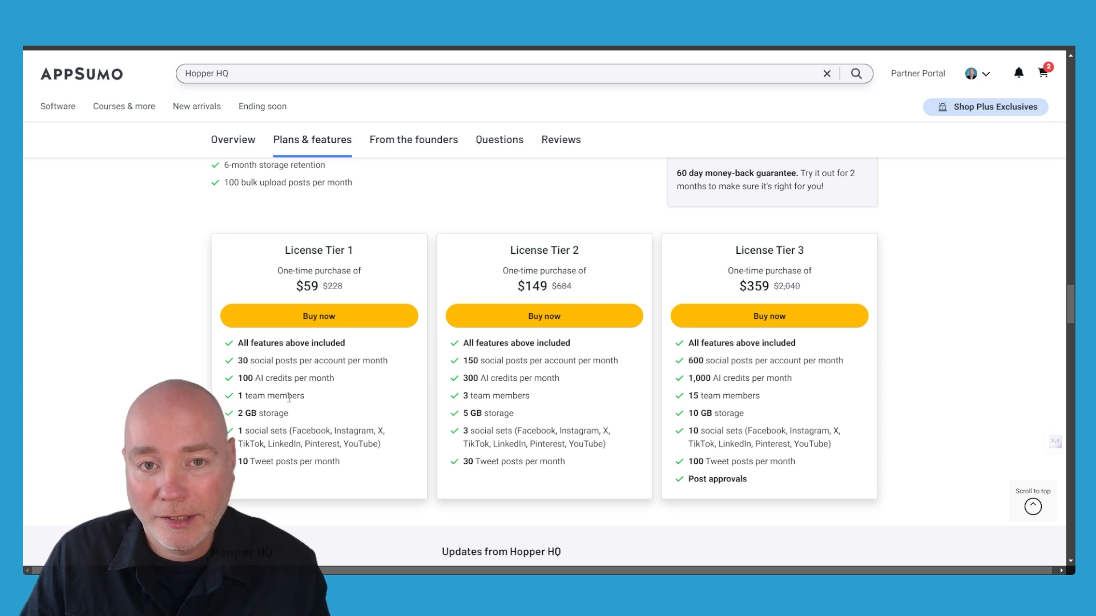
mouse_move(399, 360)
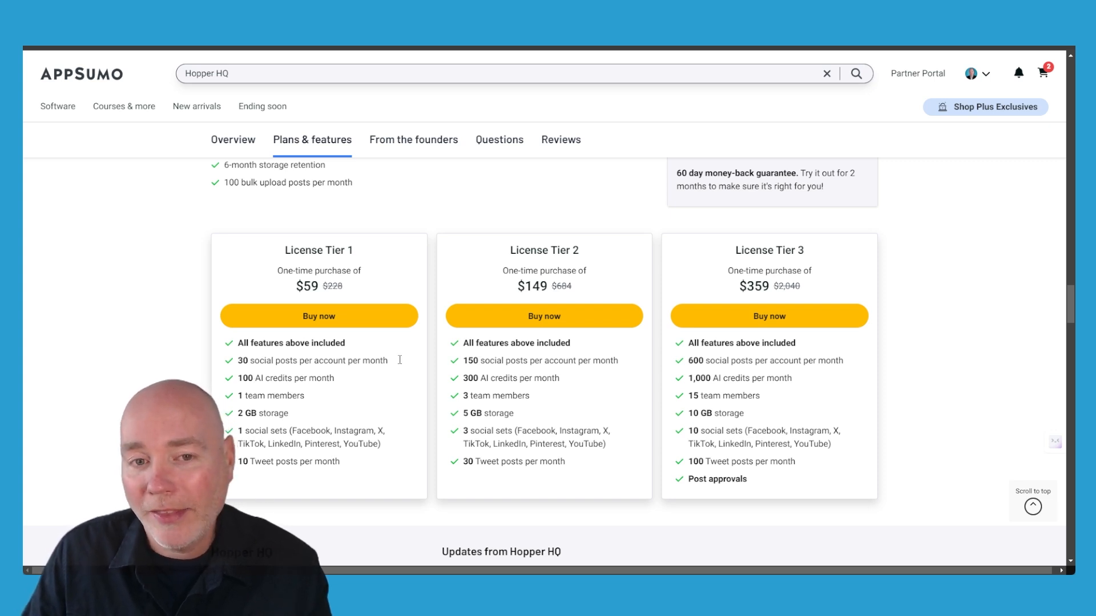
mouse_move(895, 293)
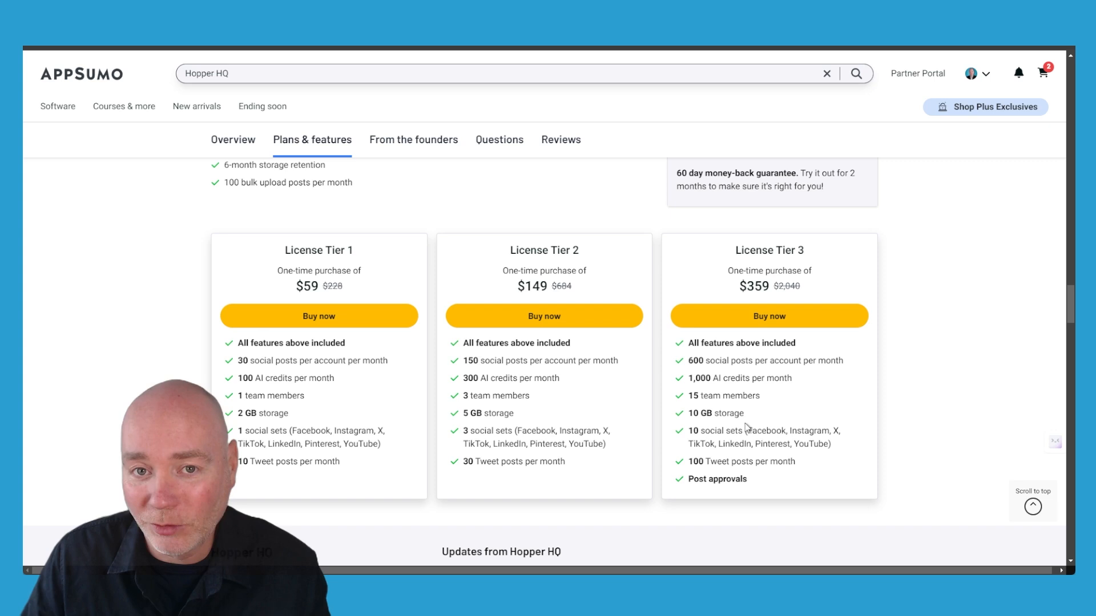
mouse_move(762, 258)
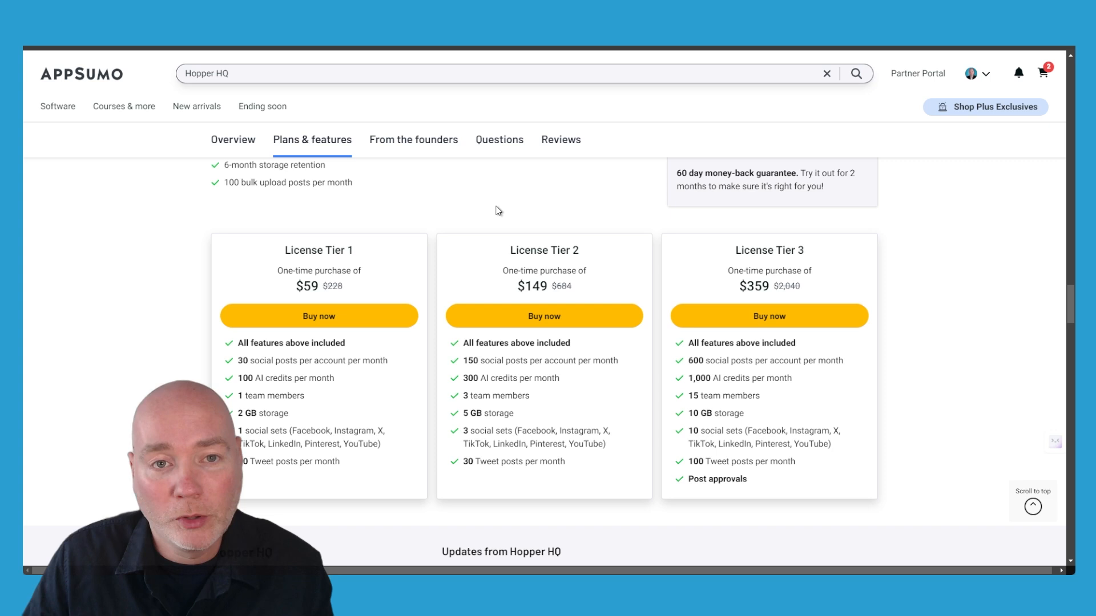
mouse_move(498, 291)
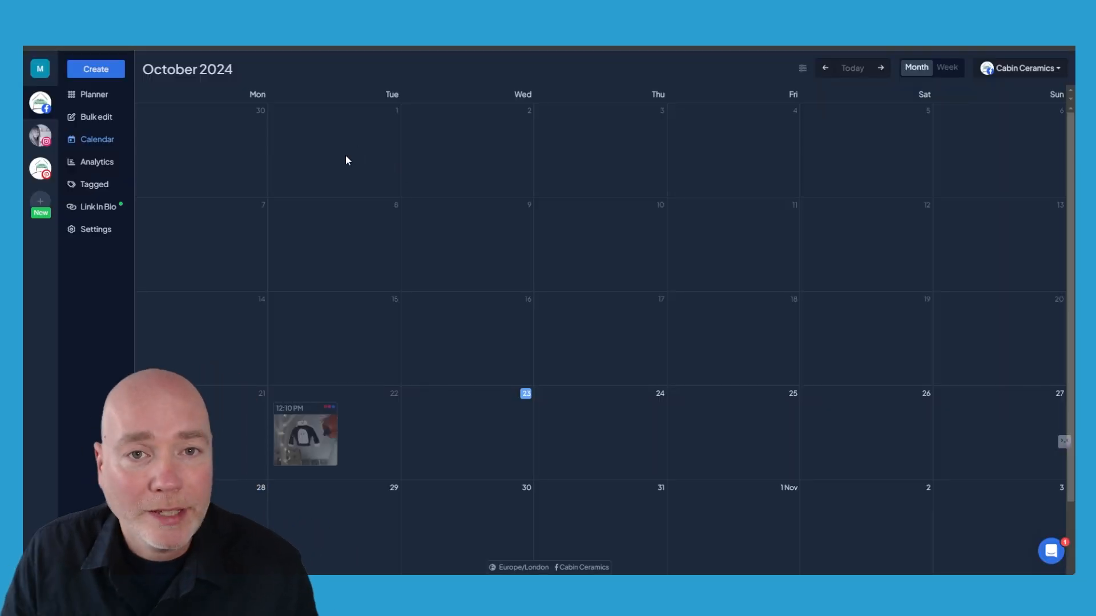
- Open Analytics for the Cabin Ceramics Facebook page from the account list
left_click(40, 69)
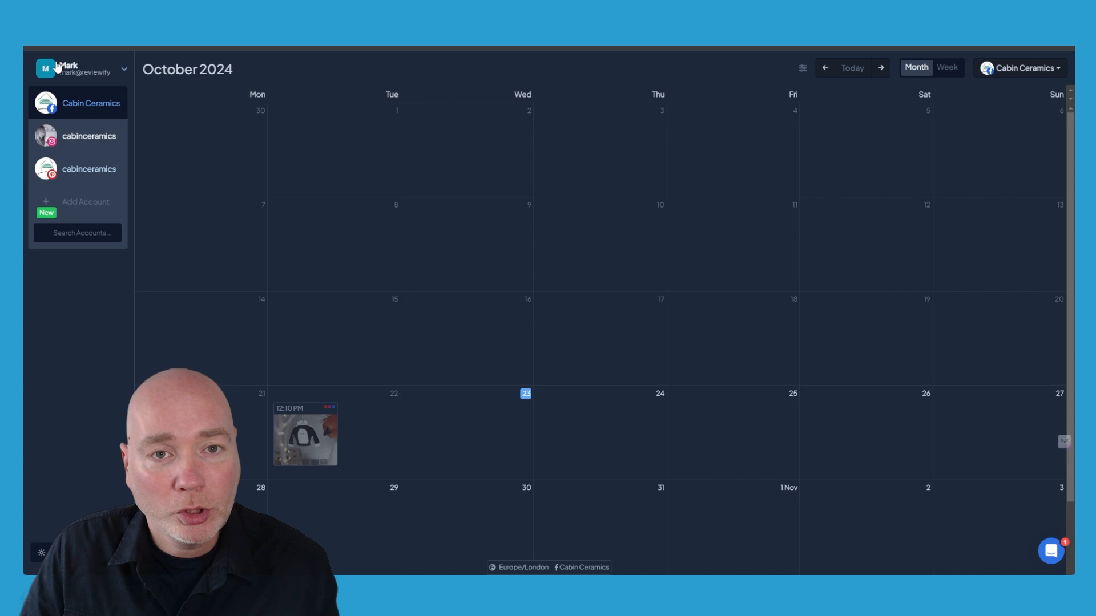
left_click(64, 69)
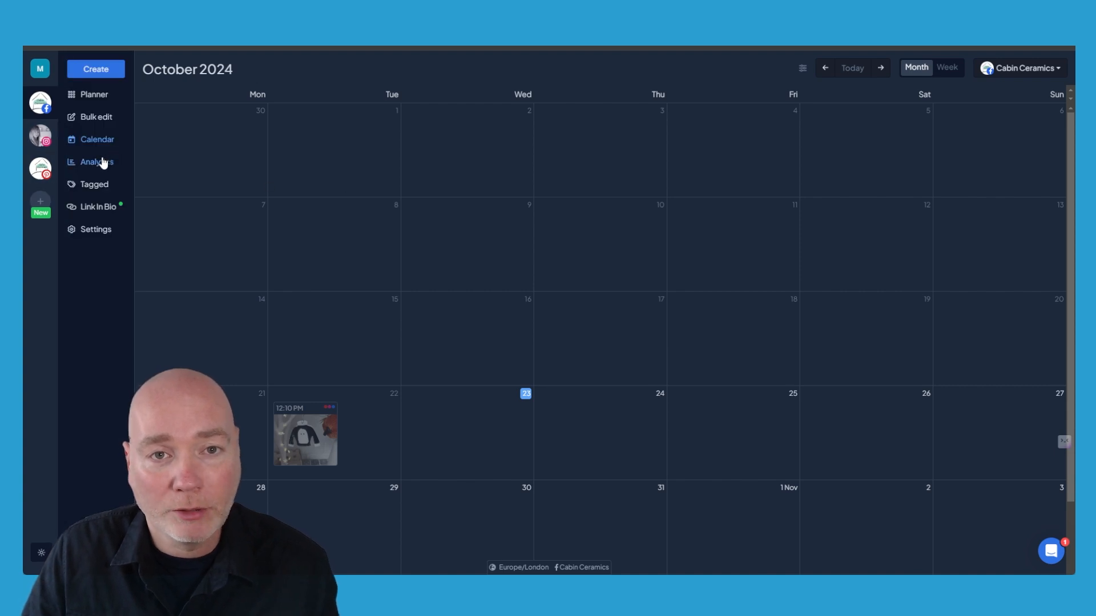
left_click(96, 162)
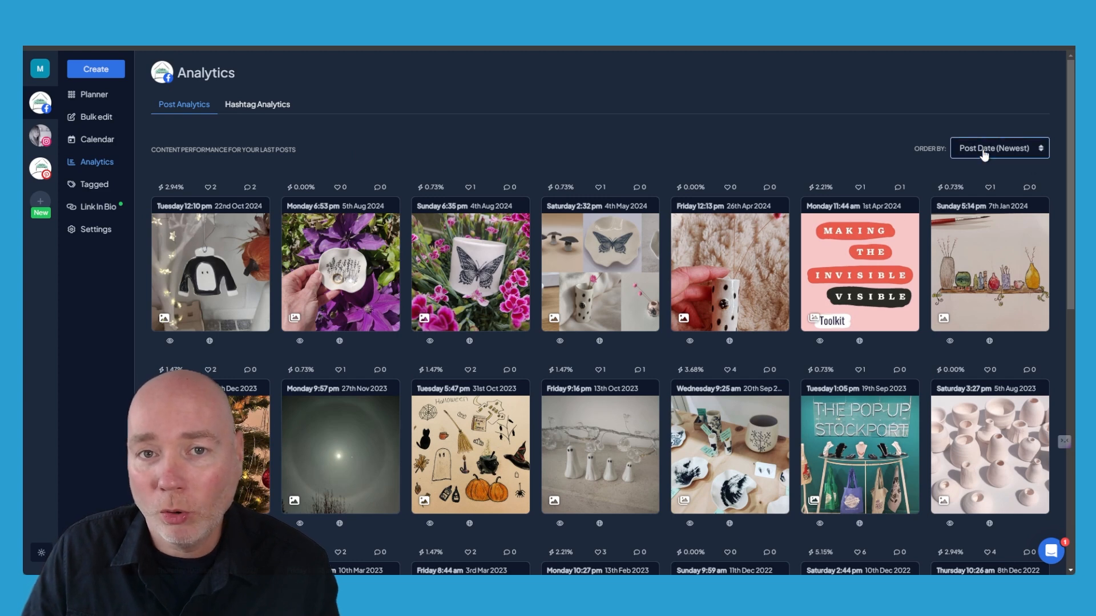
- Cycle Order By through Comments and Engagement, settling on Reach
left_click(1000, 147)
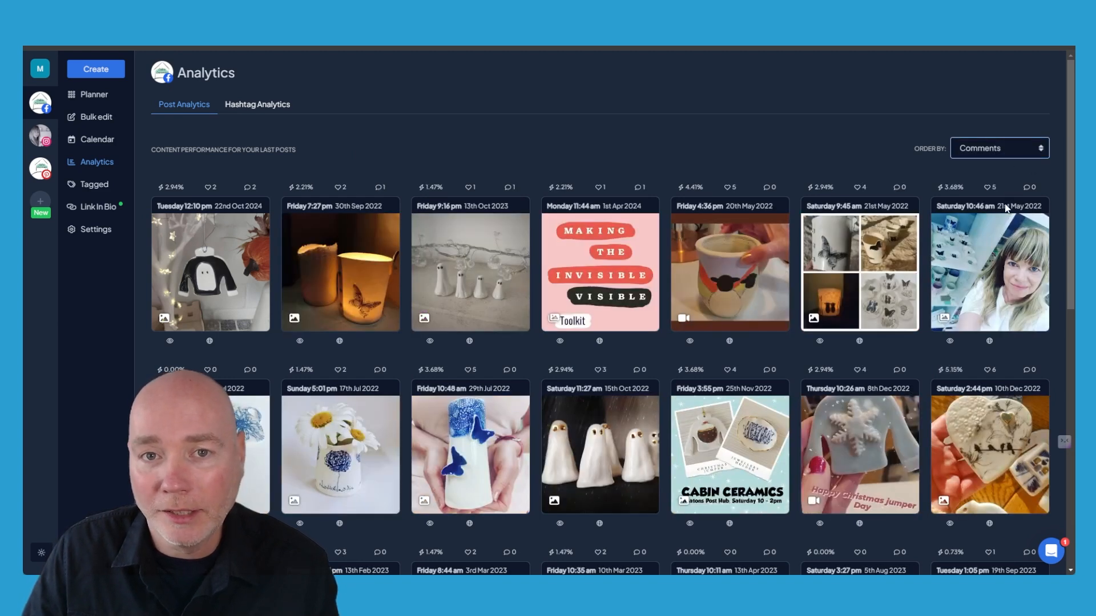
left_click(998, 147)
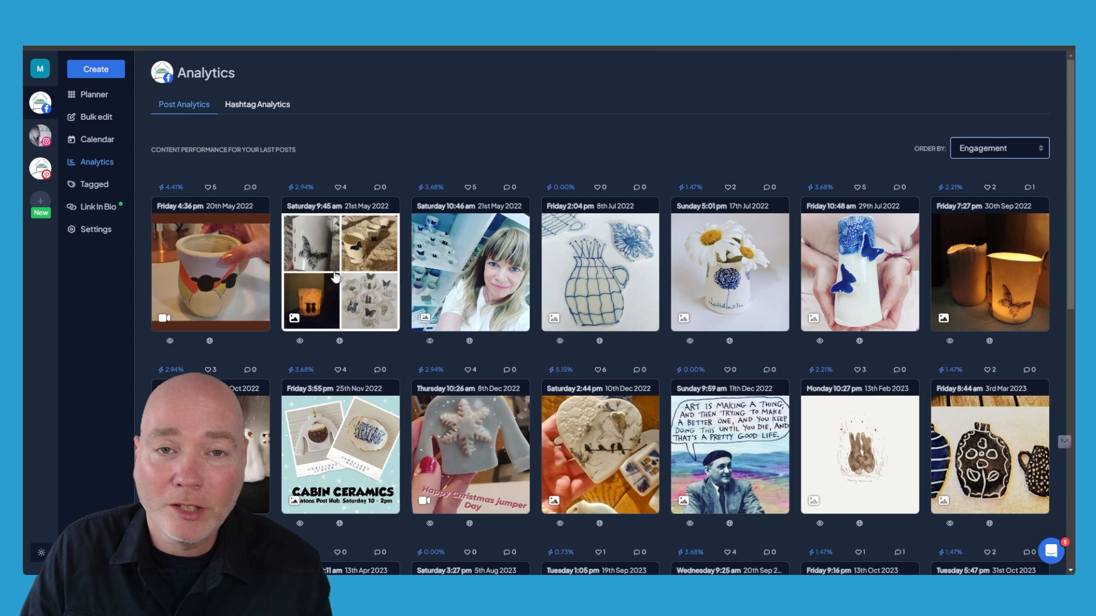
mouse_move(545, 267)
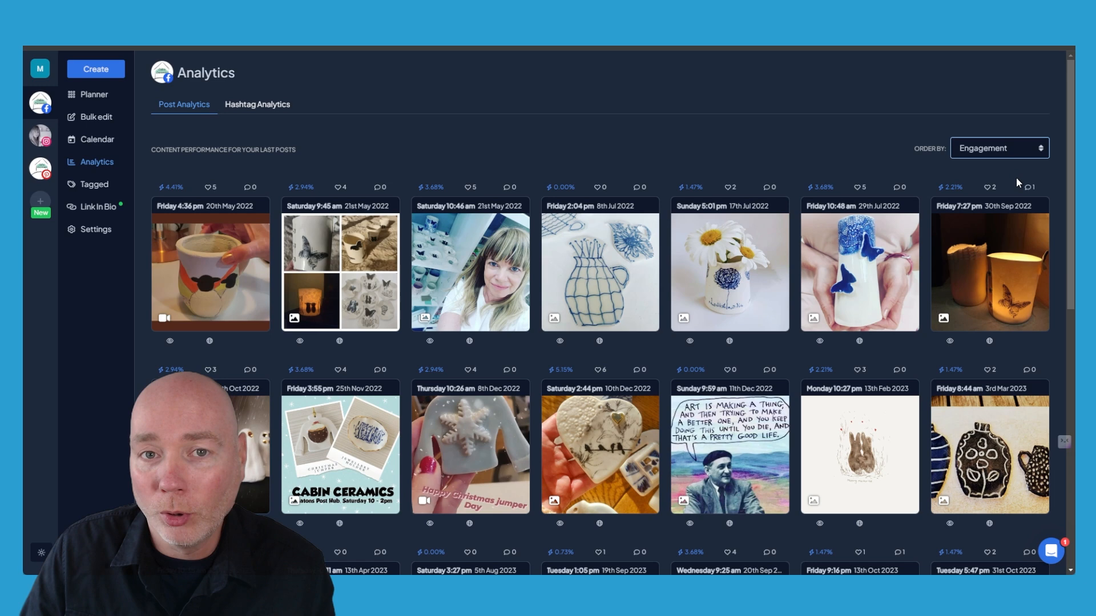
left_click(999, 147)
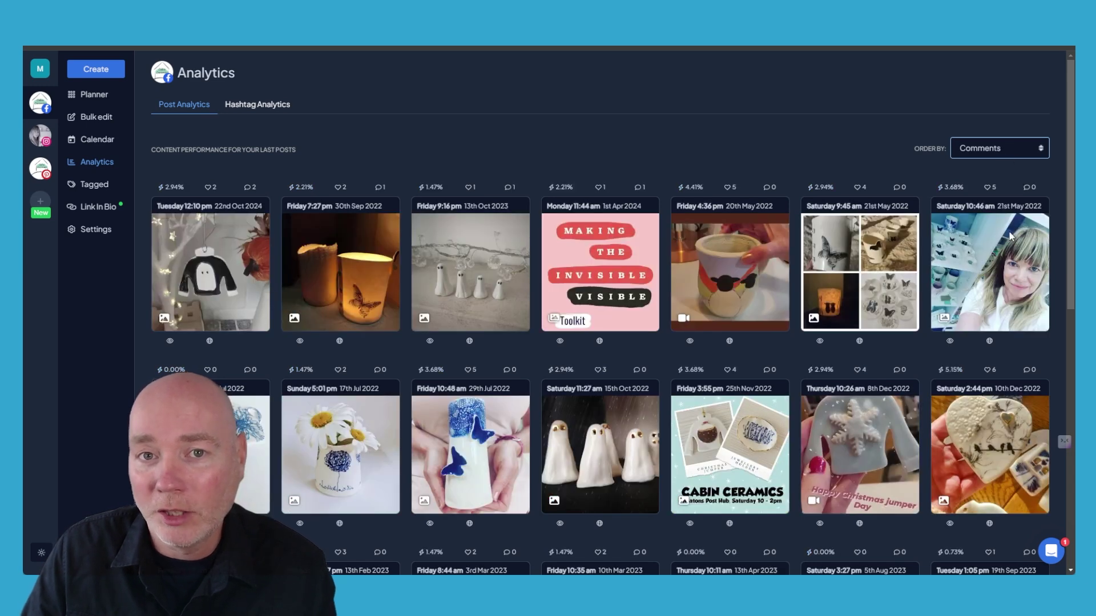
left_click(999, 147)
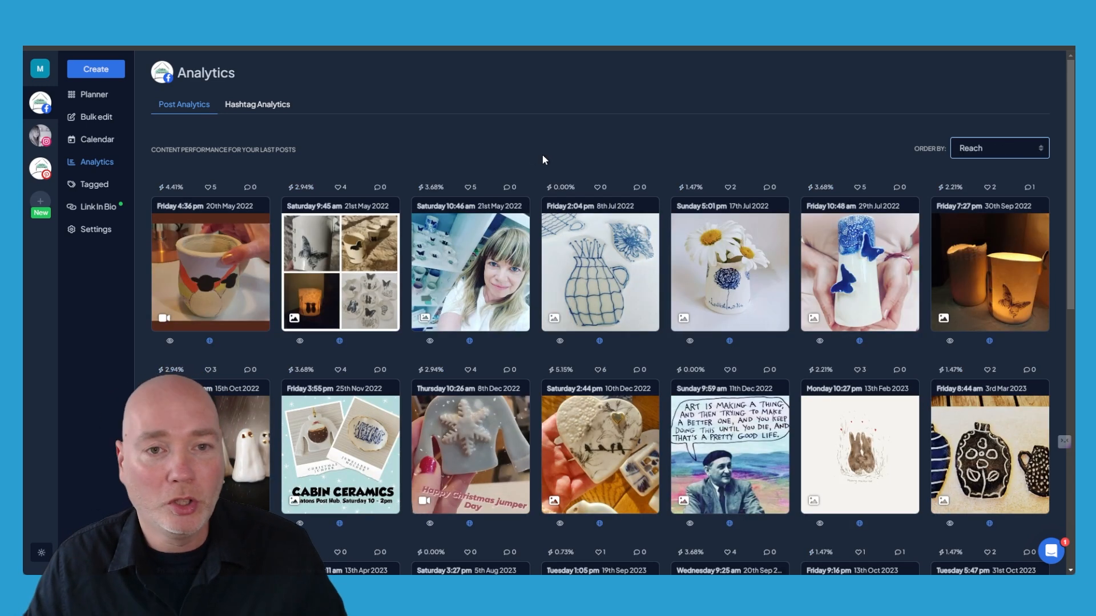
mouse_move(511, 108)
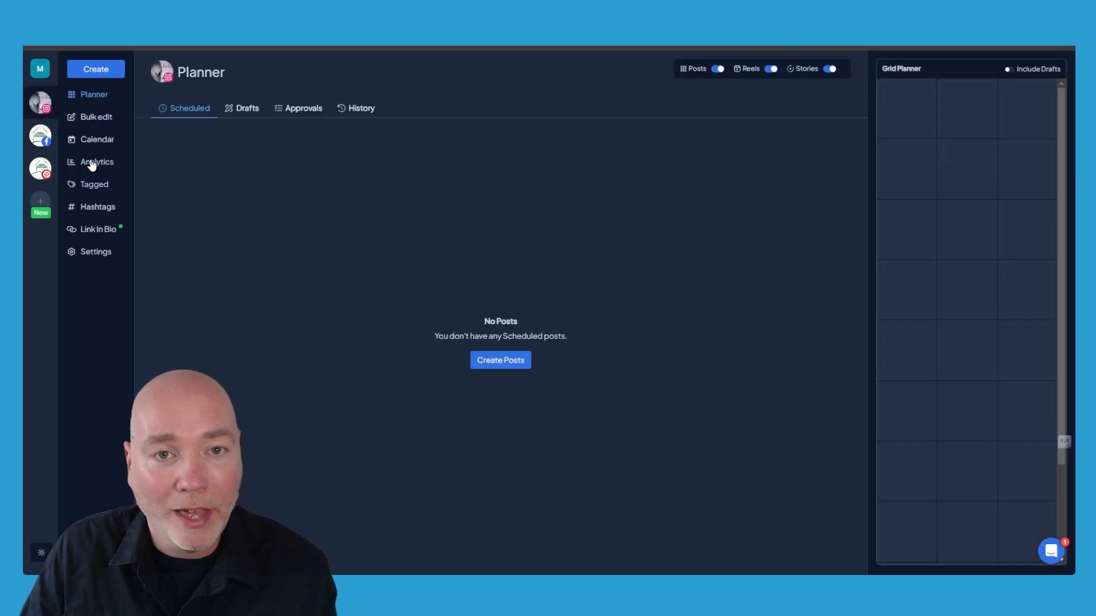
- Show the Instagram account's Best Time to Post analytics with the online-follower heatmap, age, gender and location charts
left_click(96, 162)
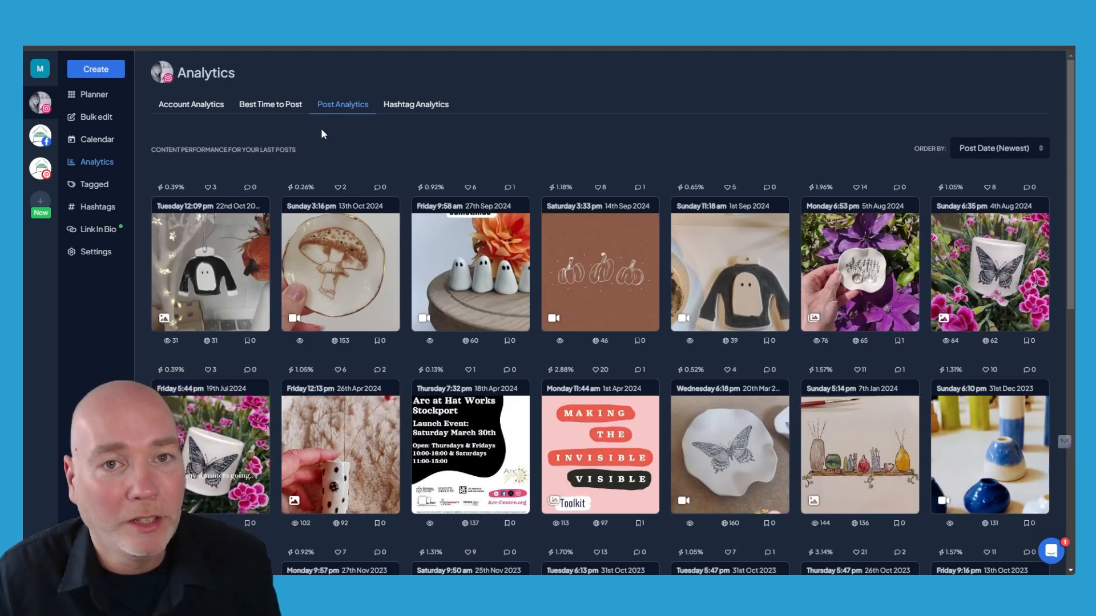
mouse_move(200, 107)
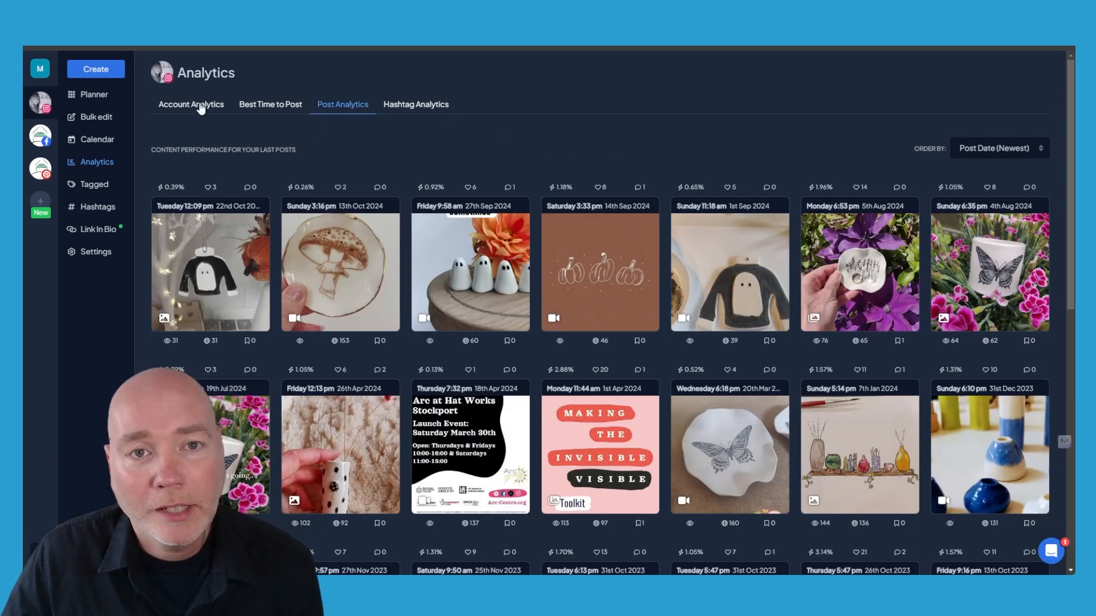
left_click(270, 104)
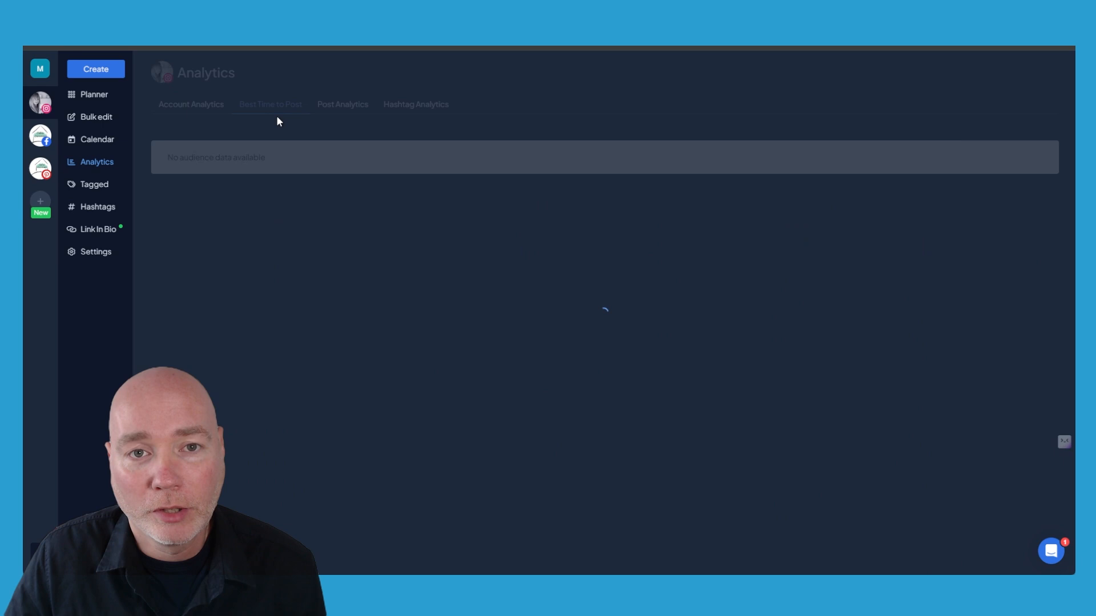
left_click(270, 104)
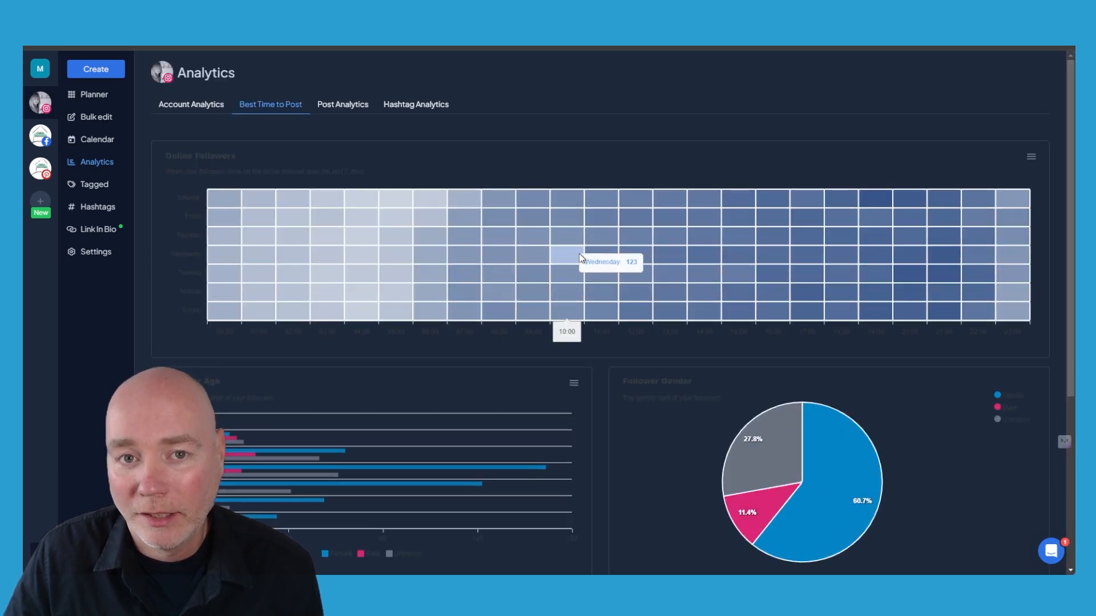
scroll("down", 3)
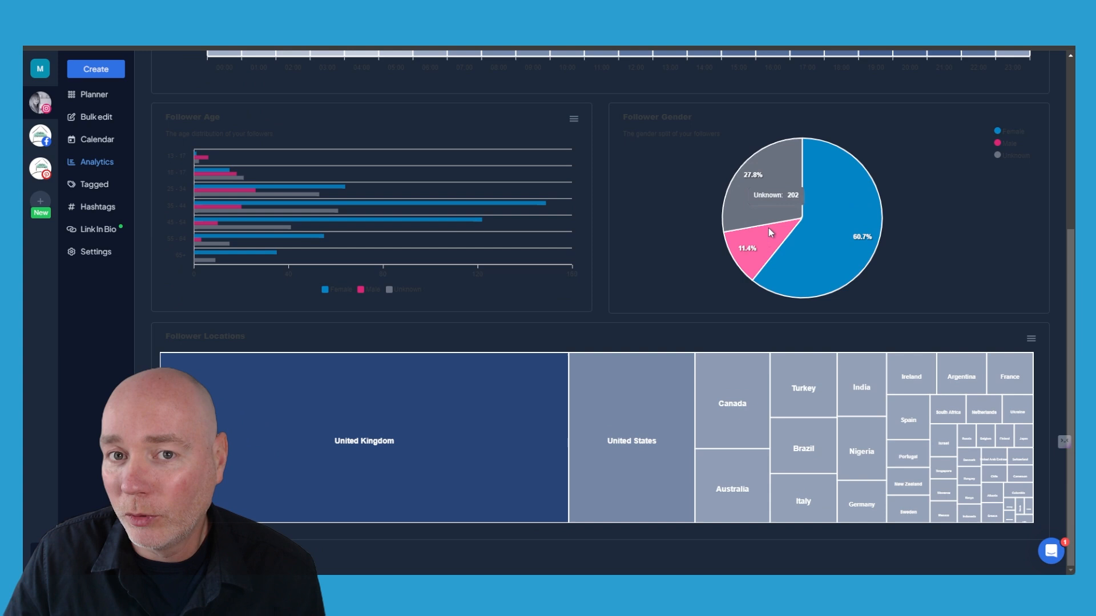
mouse_move(825, 253)
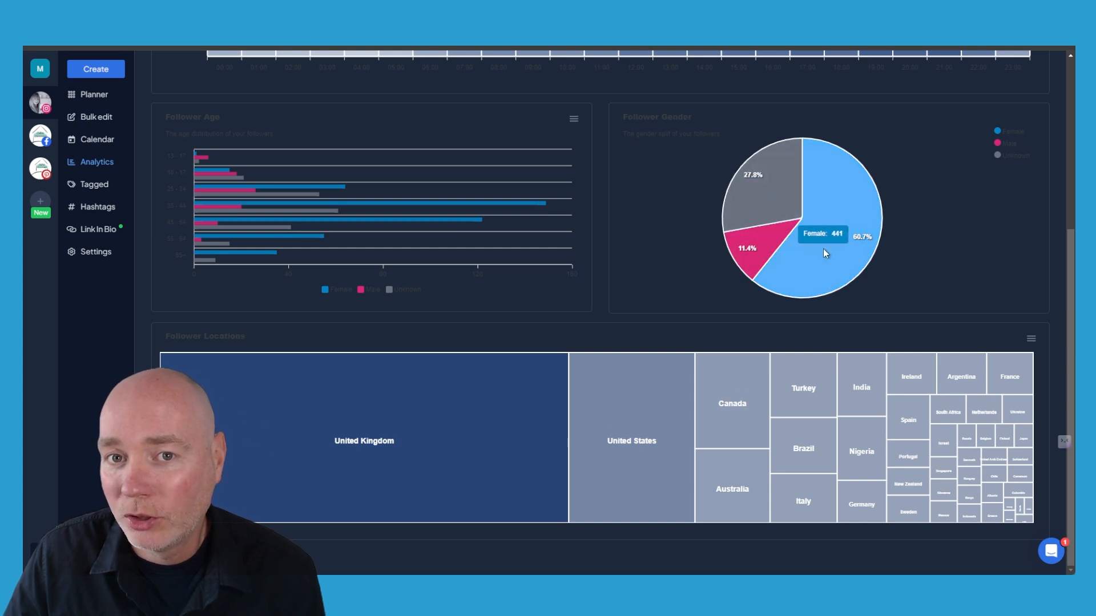
mouse_move(804, 254)
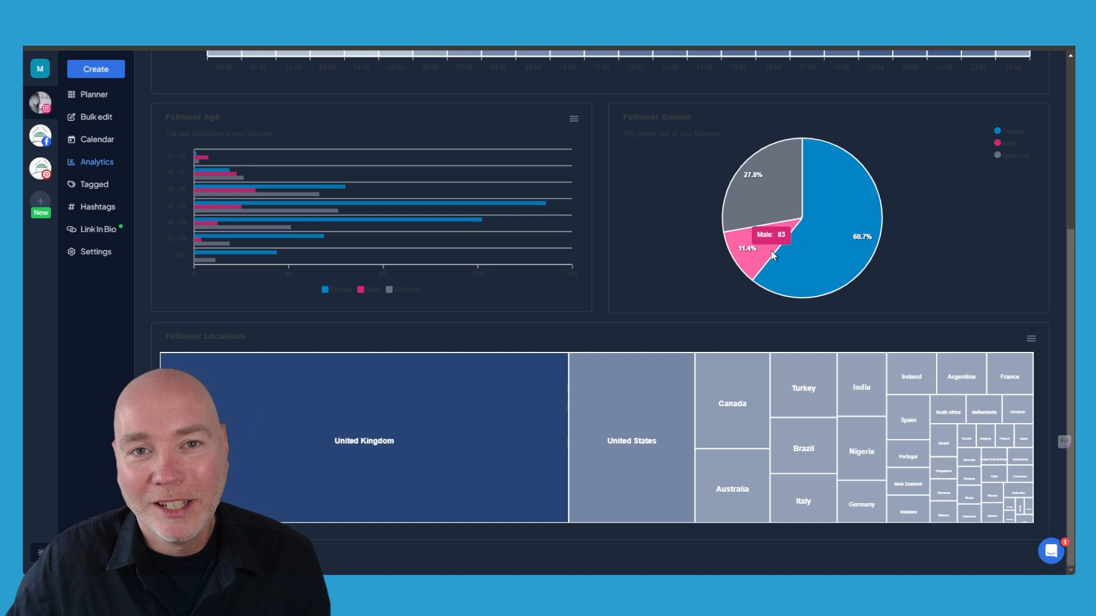
mouse_move(814, 254)
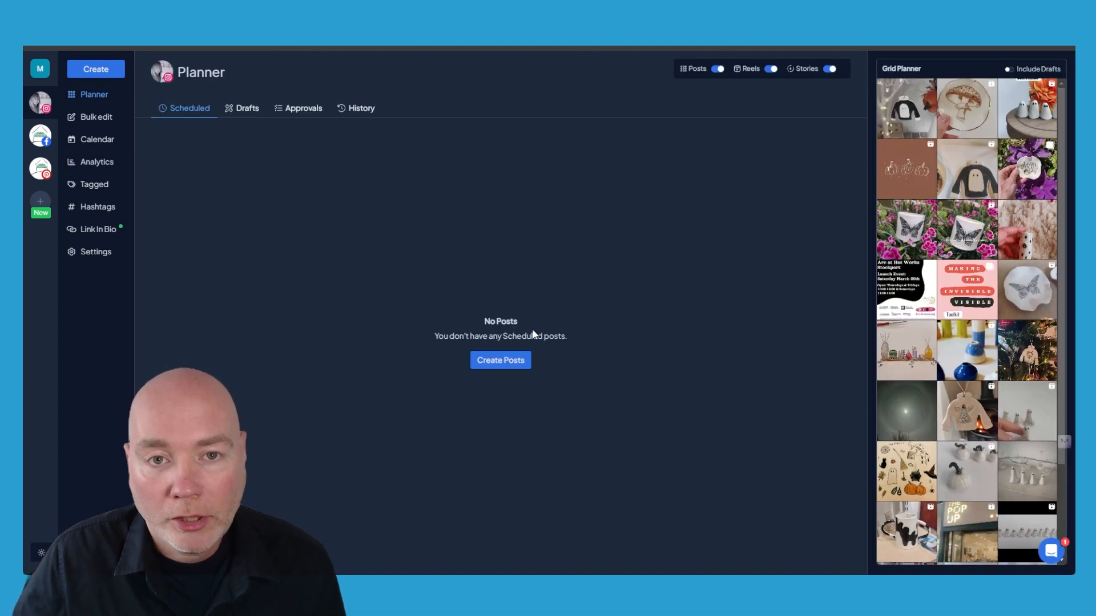
- Start a new single-image post and import the mushroom dish photo from its web link
left_click(500, 360)
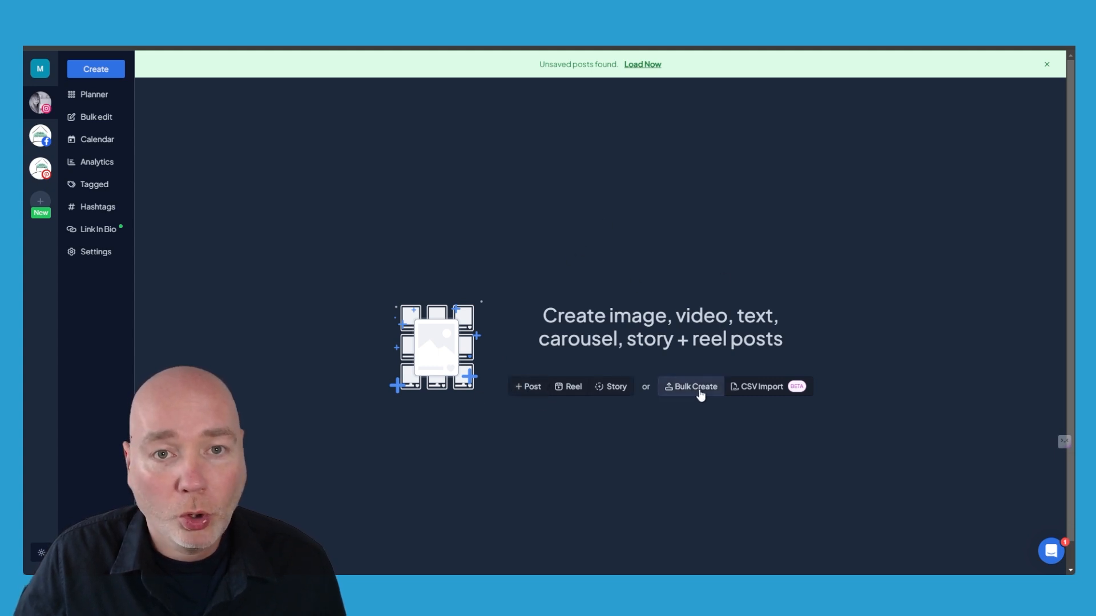
mouse_move(498, 272)
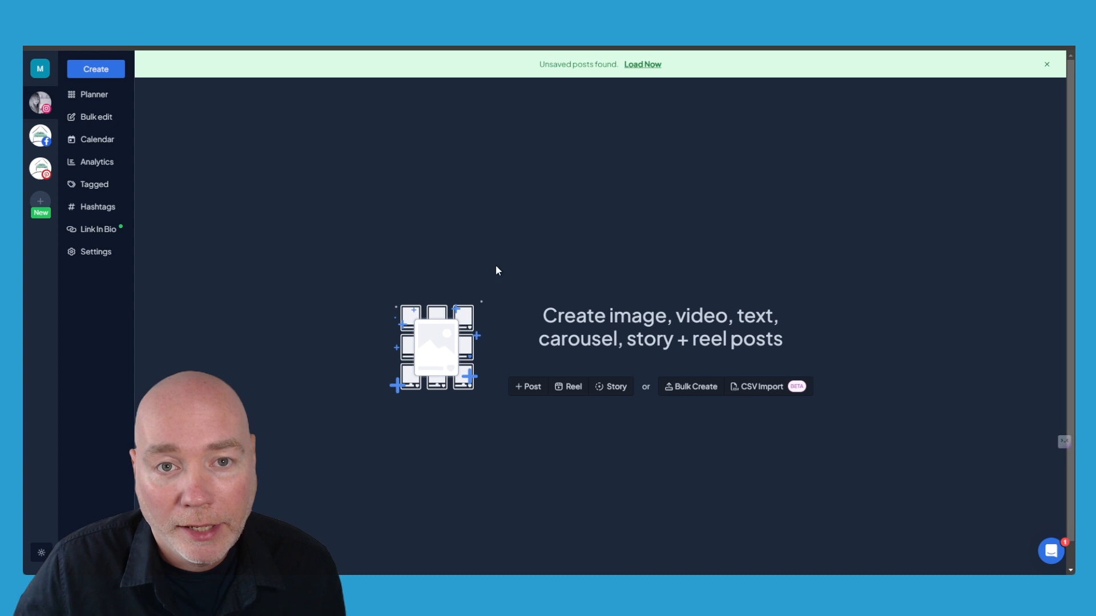
left_click(528, 386)
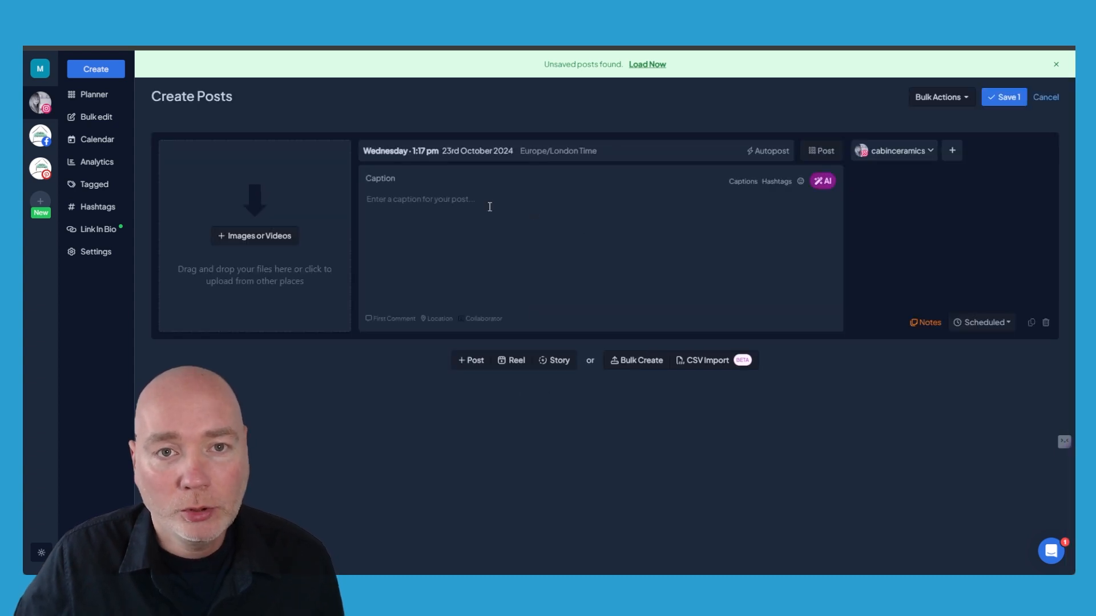
left_click(255, 235)
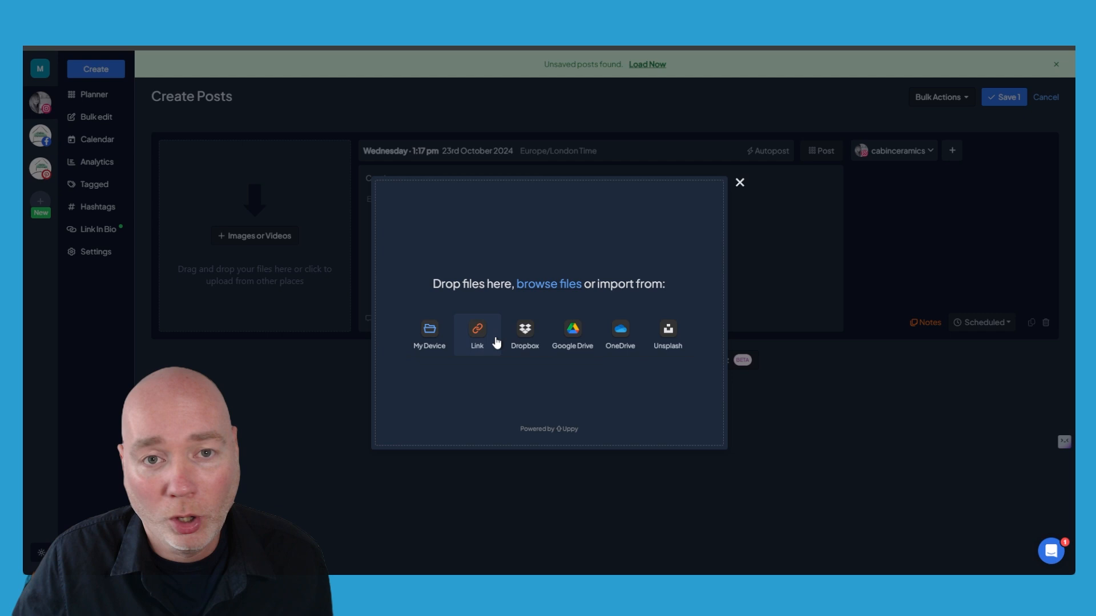
left_click(477, 329)
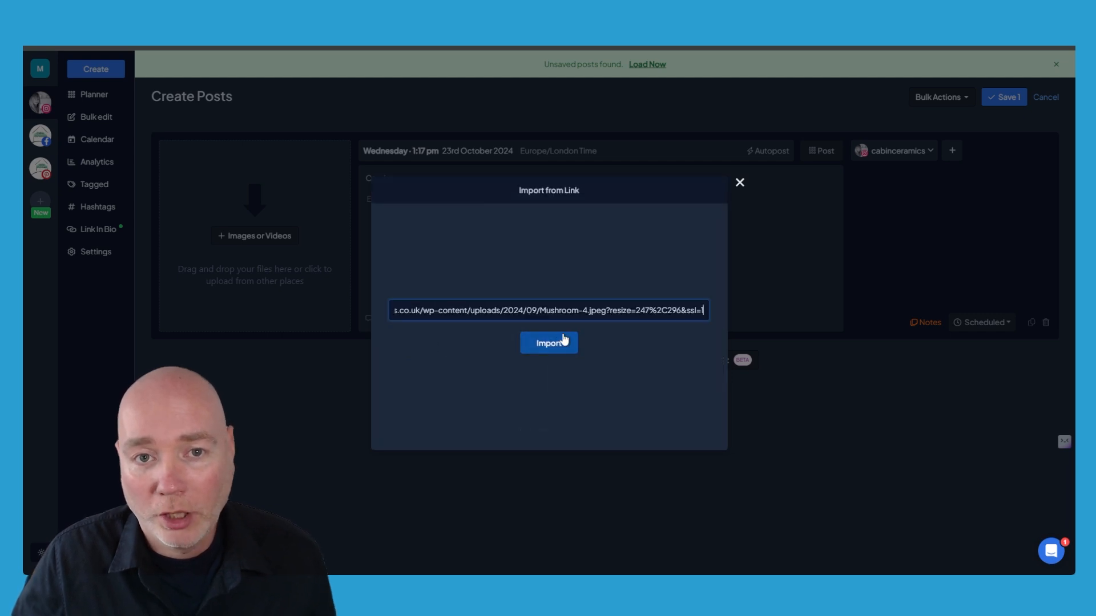
left_click(548, 342)
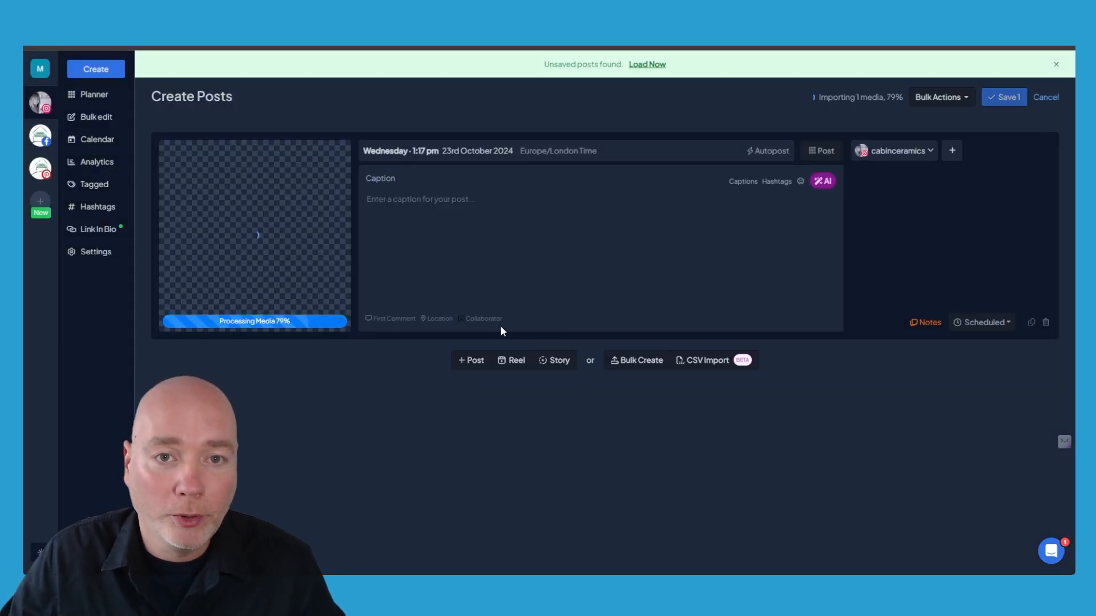
mouse_move(546, 261)
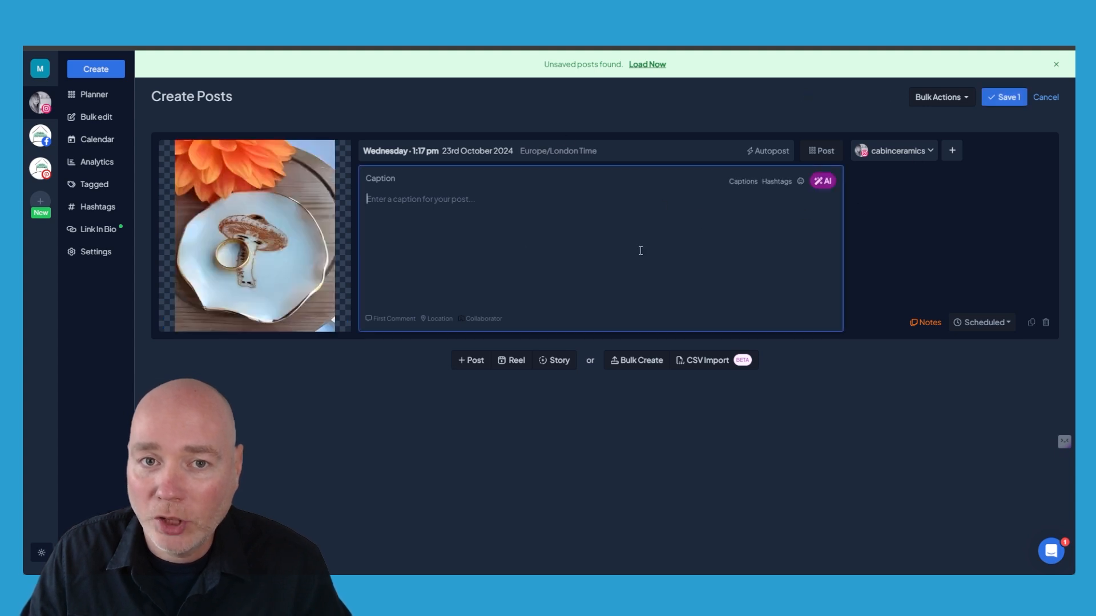
- Add the Cabin Ceramics Facebook page and Pinterest account, choosing the Cabin Ceramics board
left_click(948, 151)
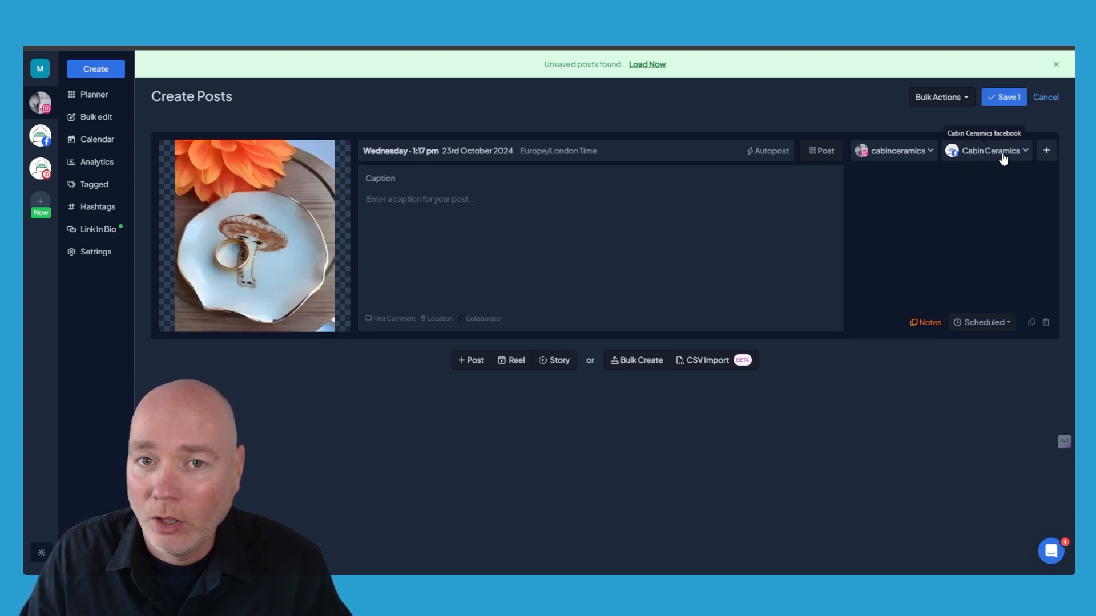
left_click(1046, 150)
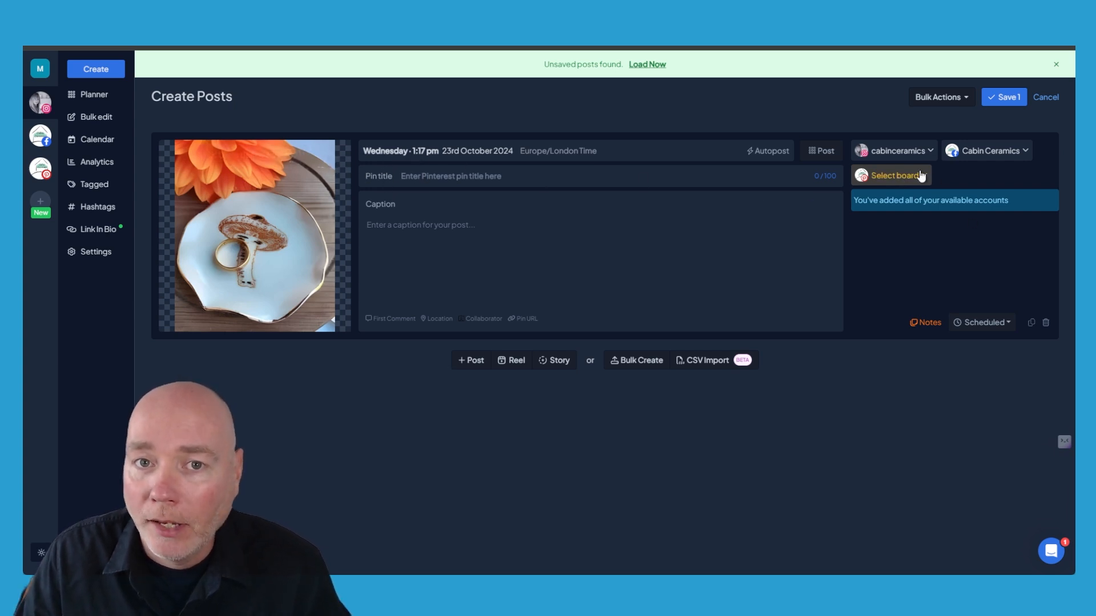
left_click(893, 175)
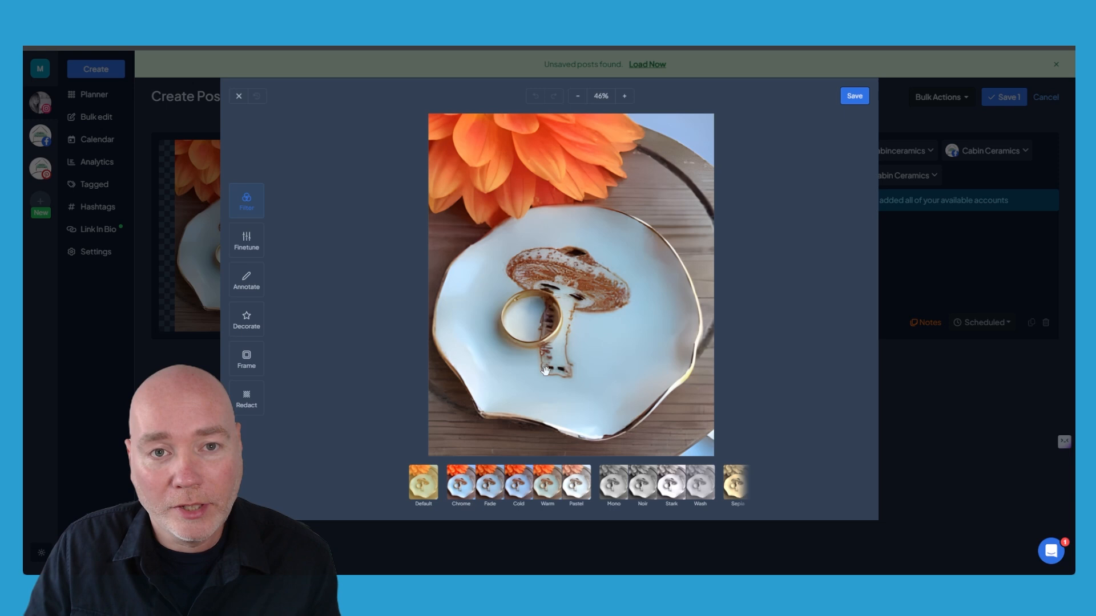
mouse_move(263, 159)
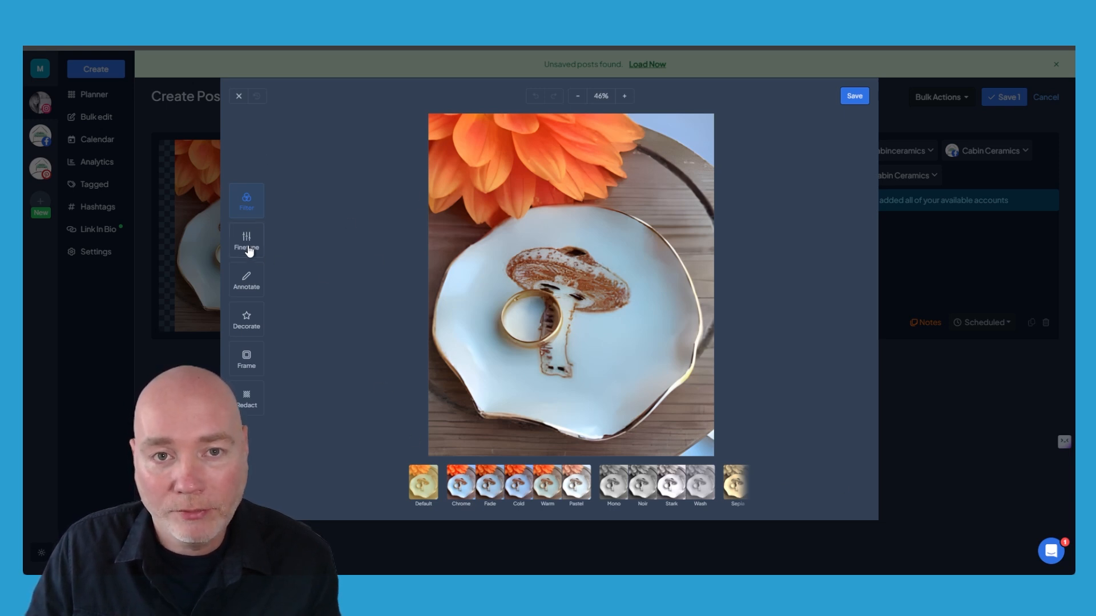
- Give the photo a white Polaroid-style frame in the image editor and save it to the post
left_click(247, 240)
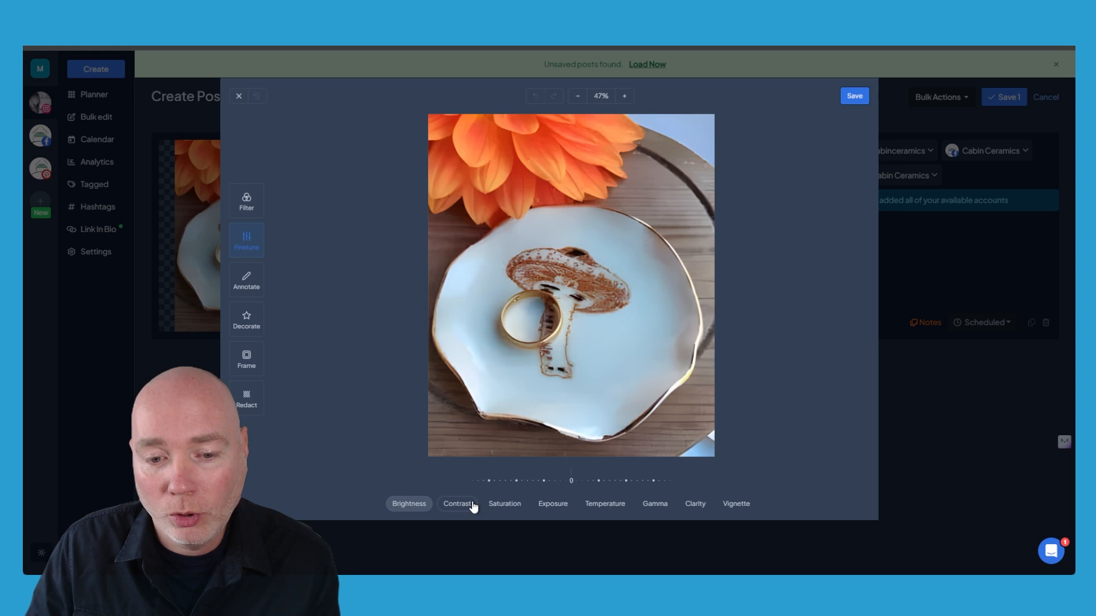
left_click(247, 279)
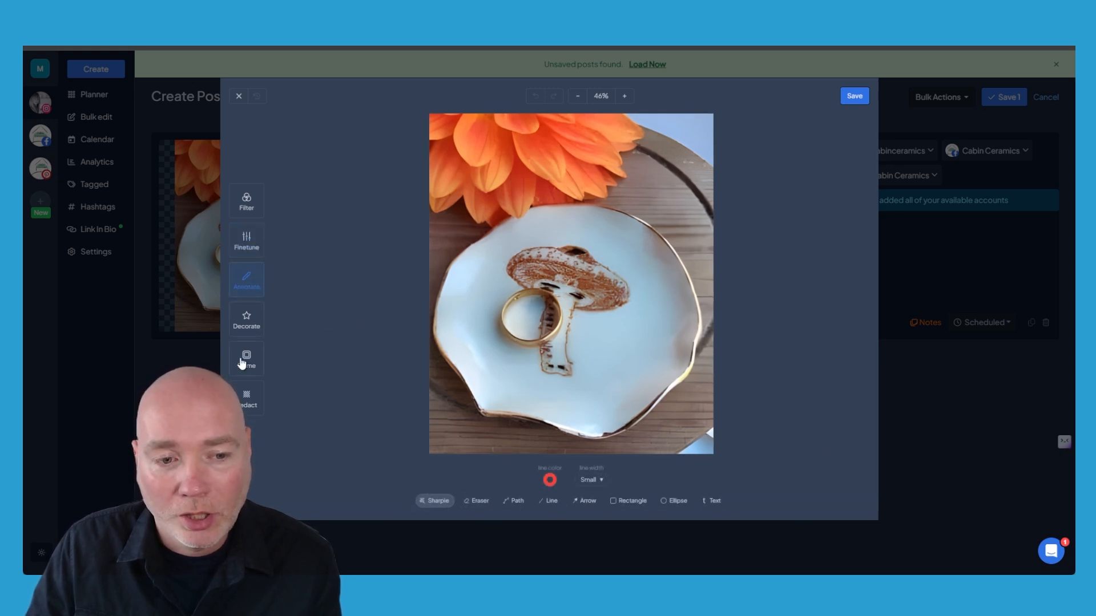
left_click(247, 358)
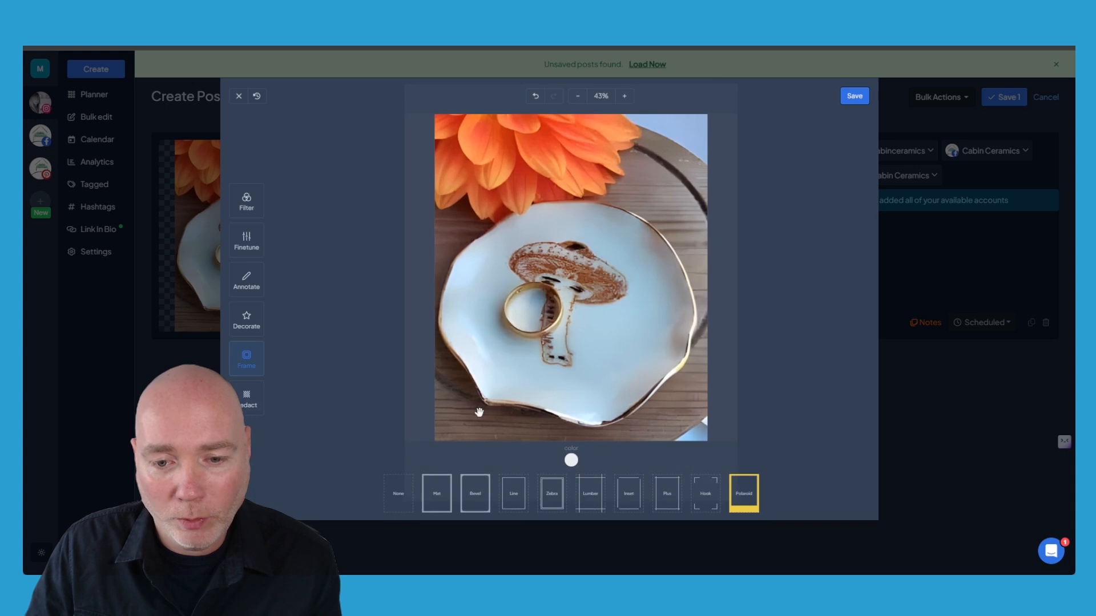
left_click(744, 493)
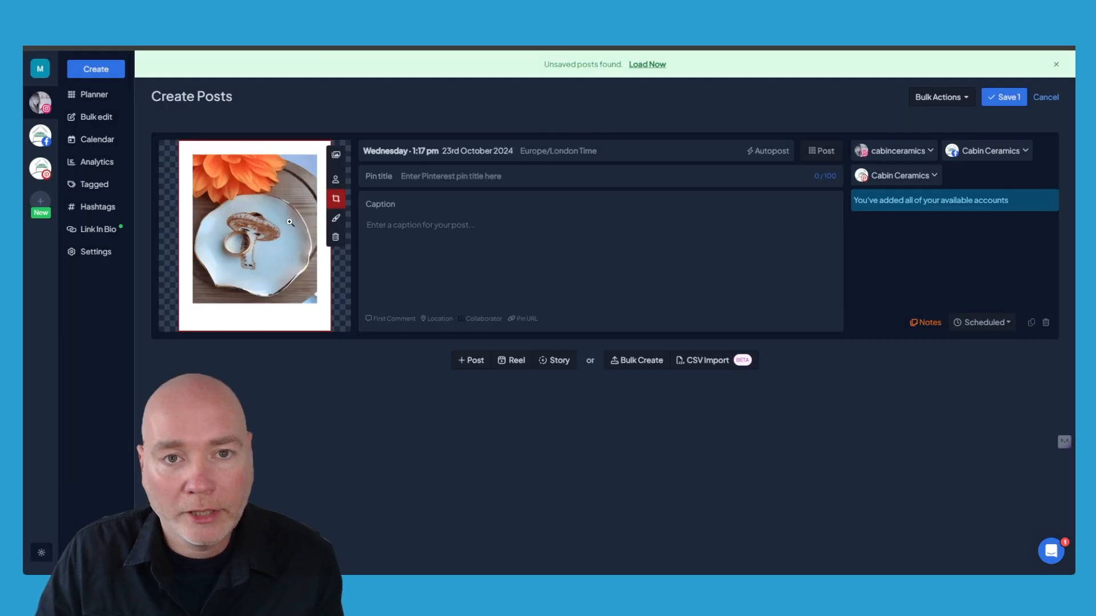
- Reopen the photo and place a Humanist-font text label in its bottom border
left_click(335, 199)
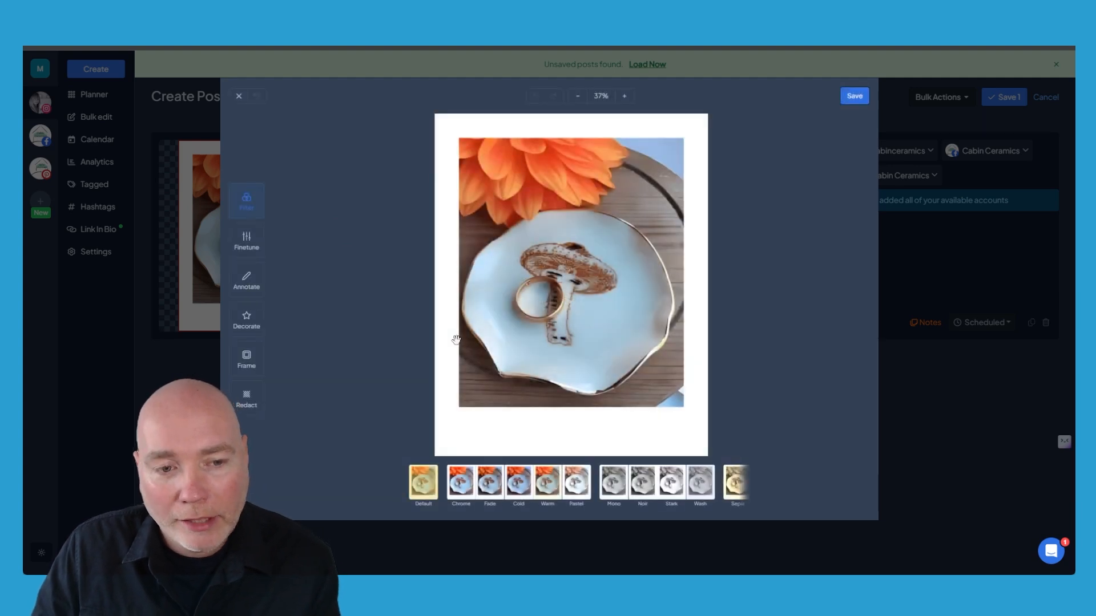
left_click(246, 281)
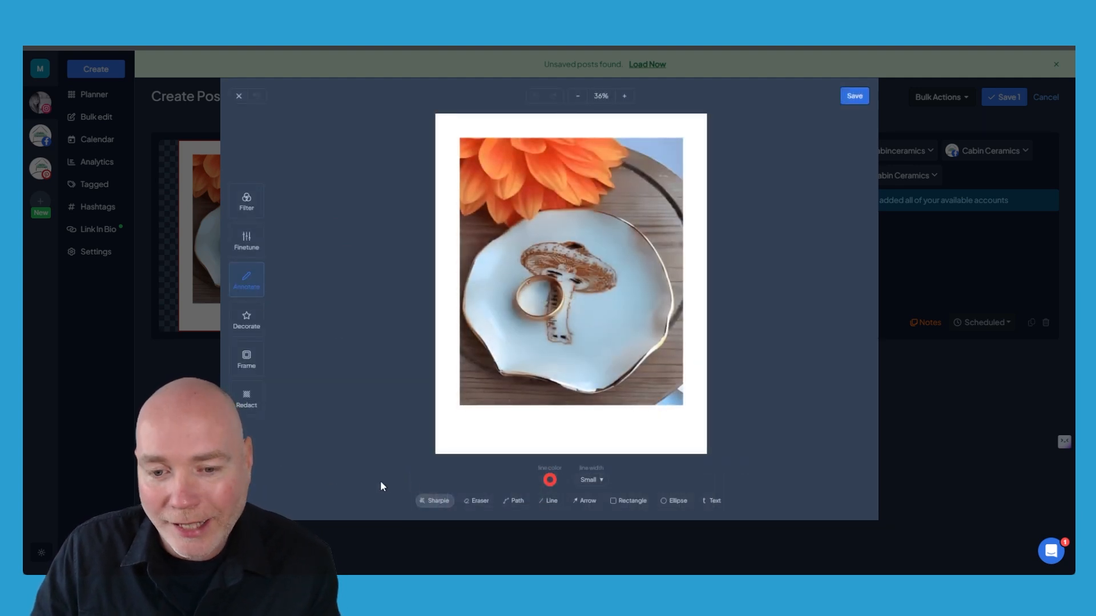
left_click(711, 501)
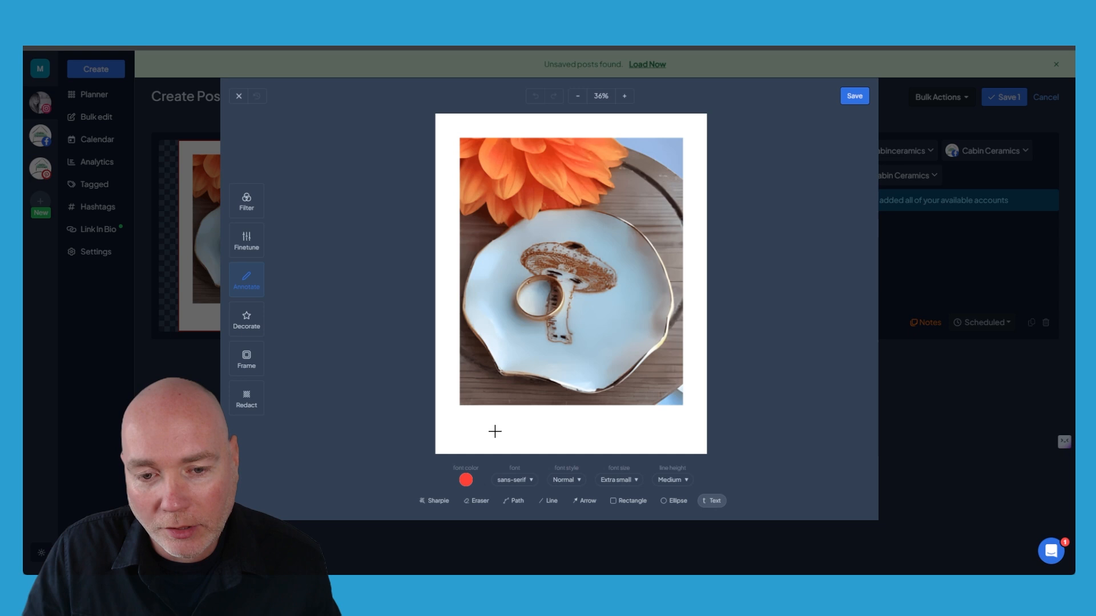
left_click(494, 431)
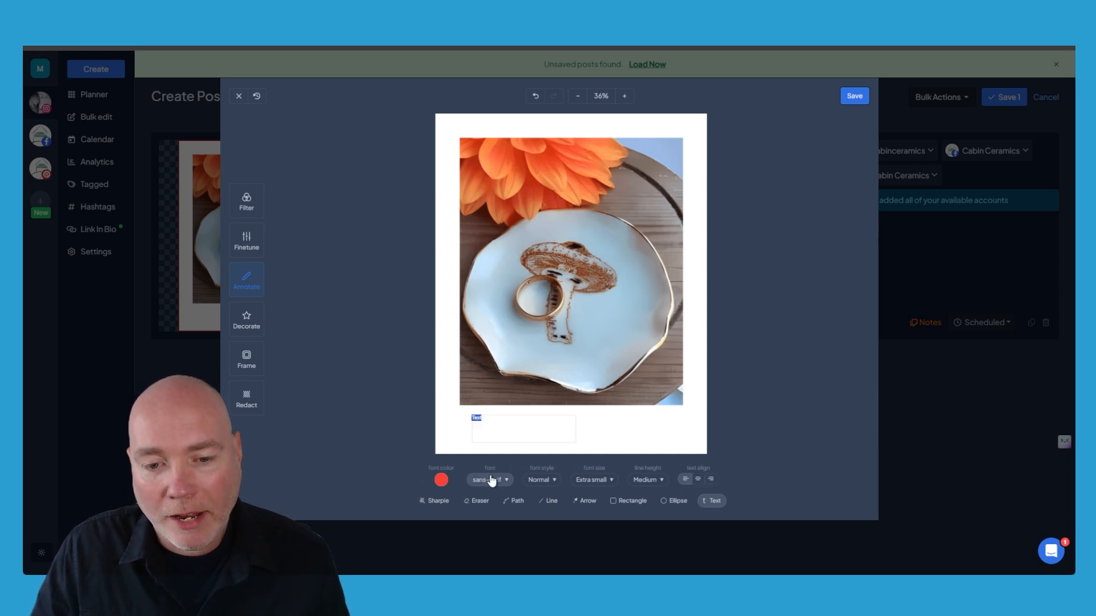
left_click(490, 479)
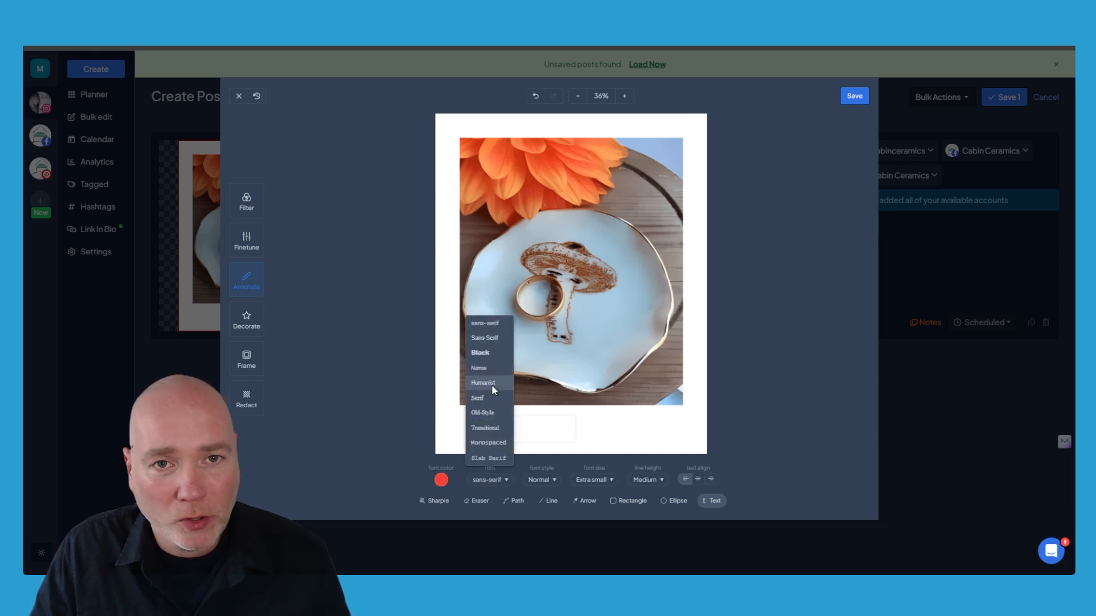
mouse_move(477, 418)
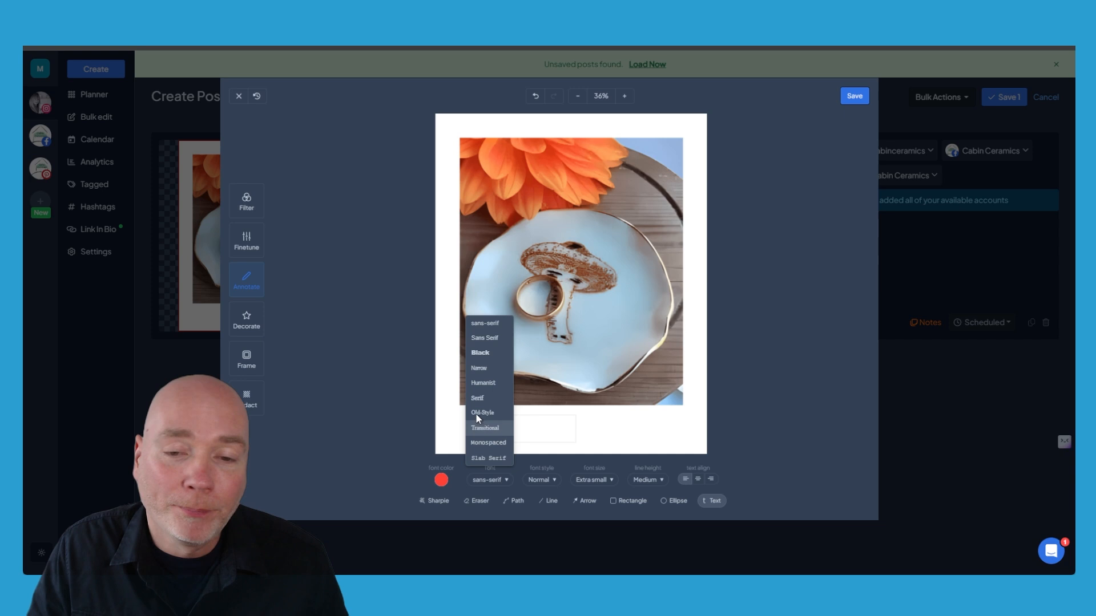
mouse_move(496, 365)
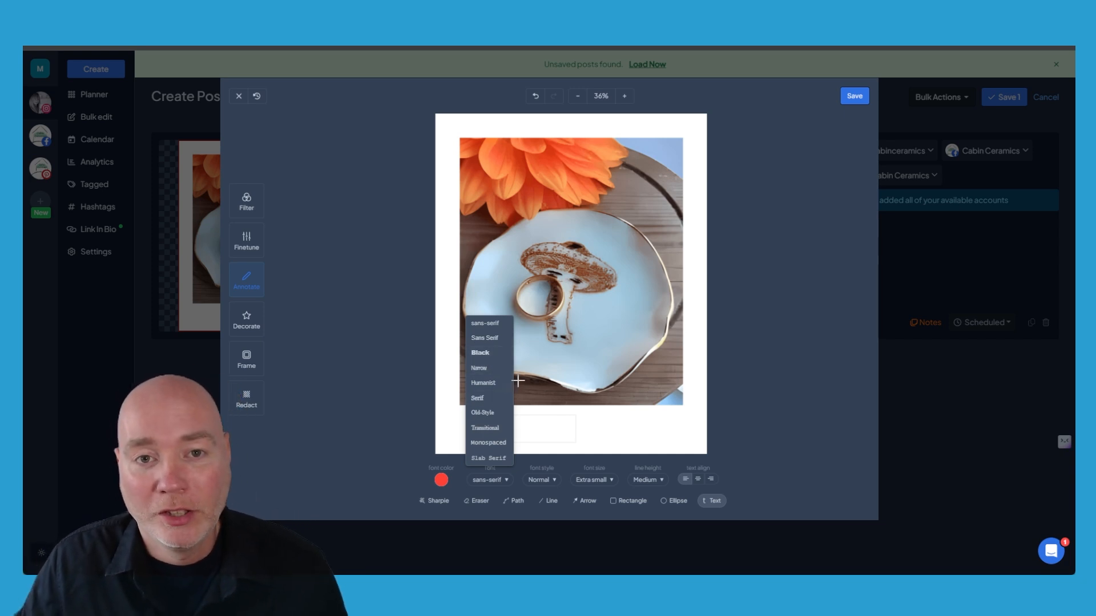
left_click(483, 384)
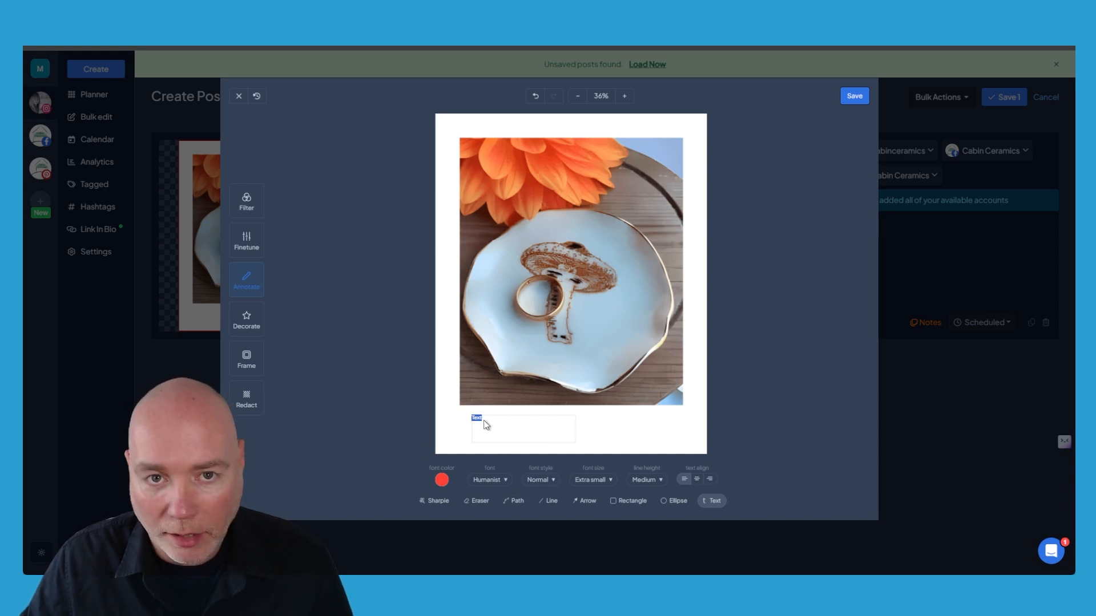
type("dfgfdgfdg")
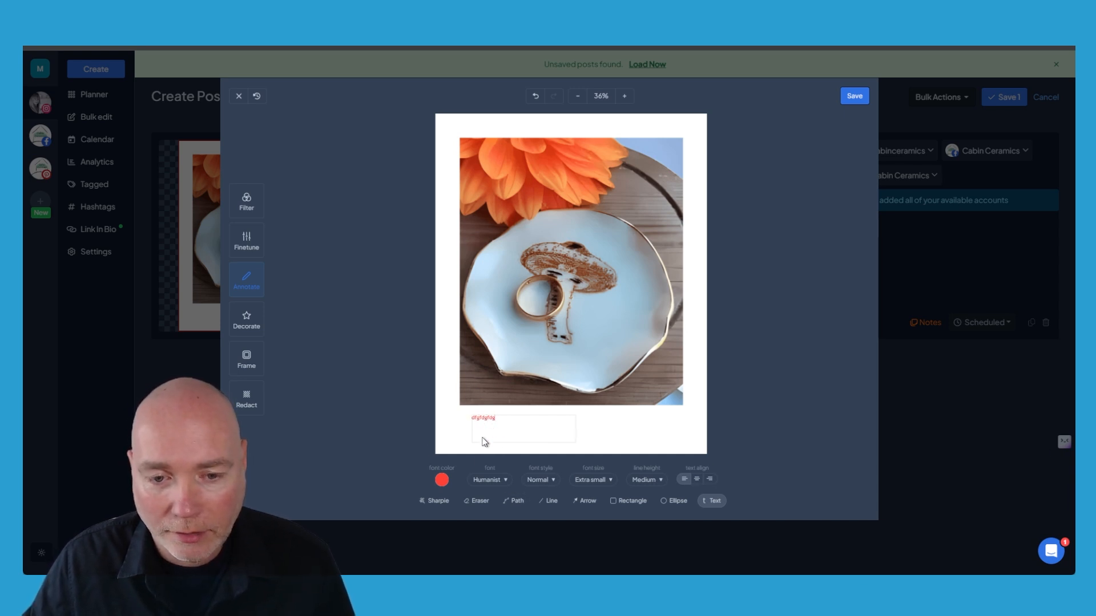
- Colour the label light blue, set its line height to Large and save the annotated photo
left_click(440, 479)
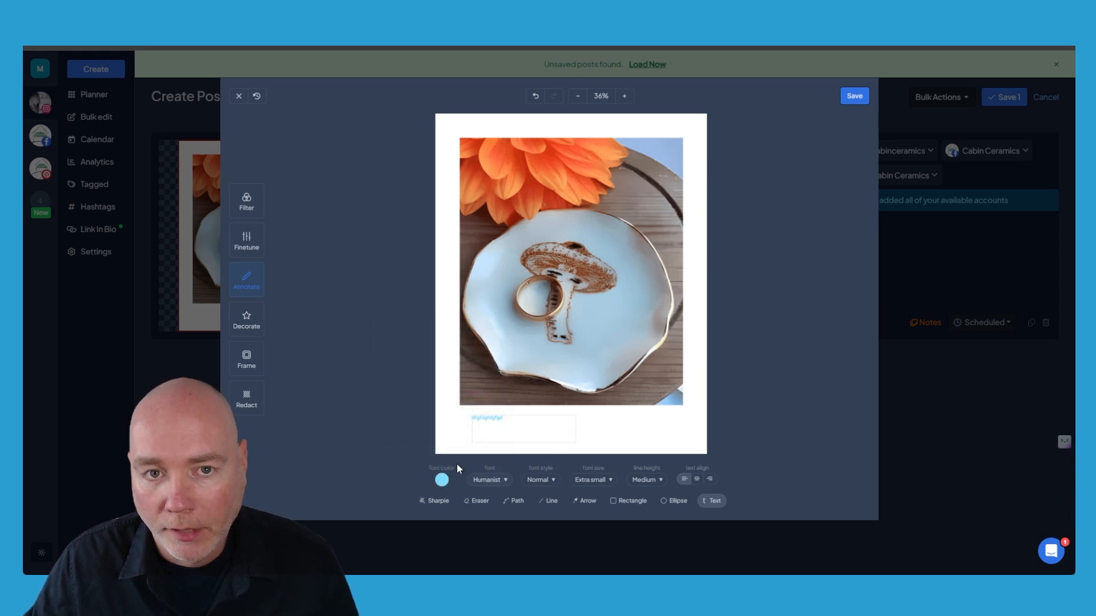
double_click(488, 418)
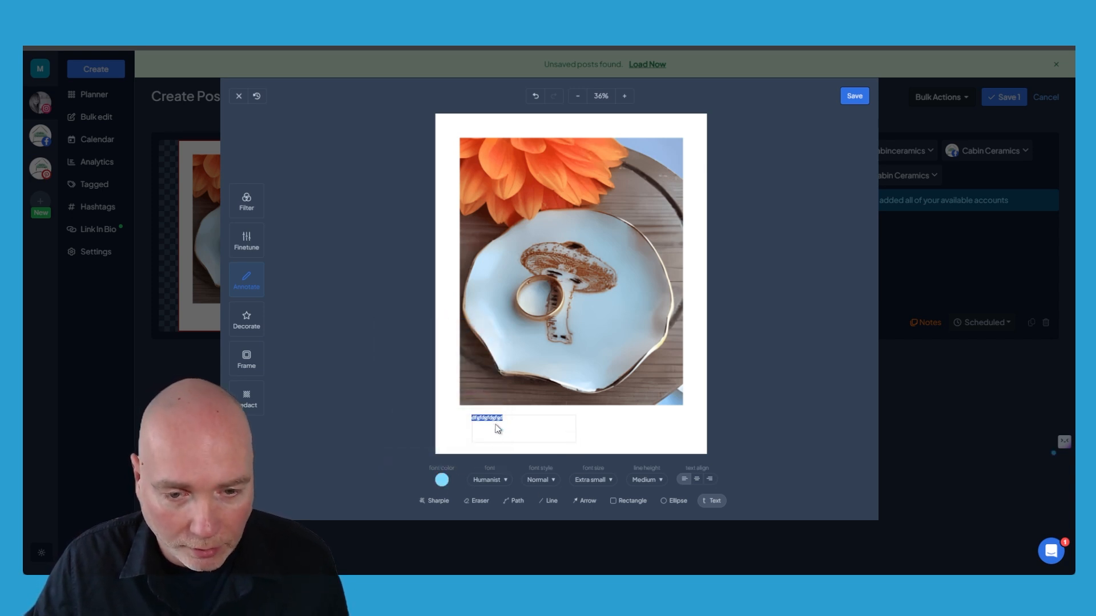
left_click(646, 479)
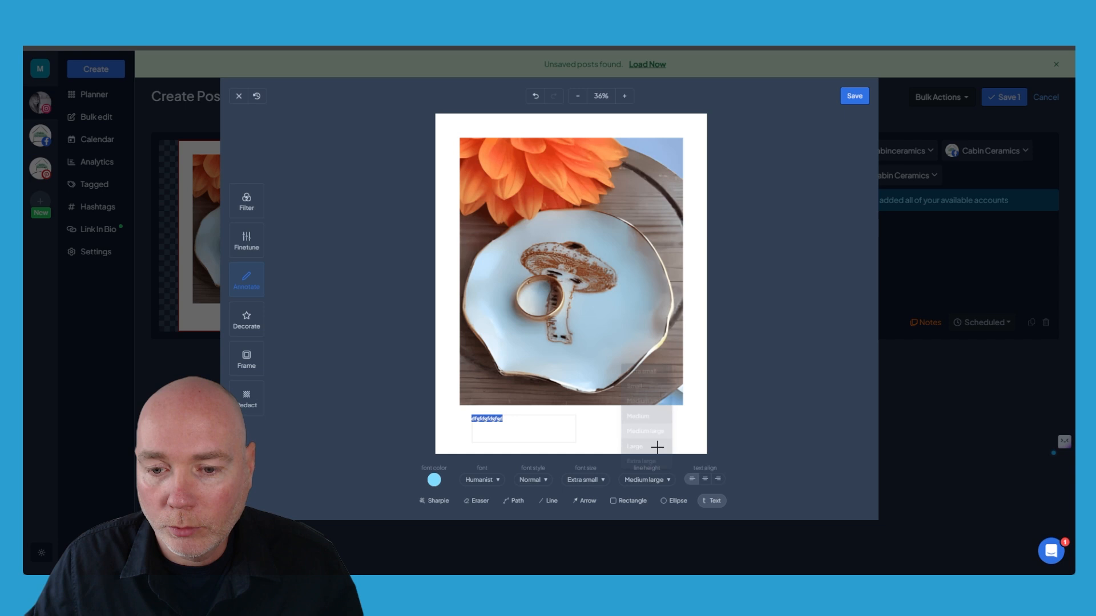
left_click(635, 446)
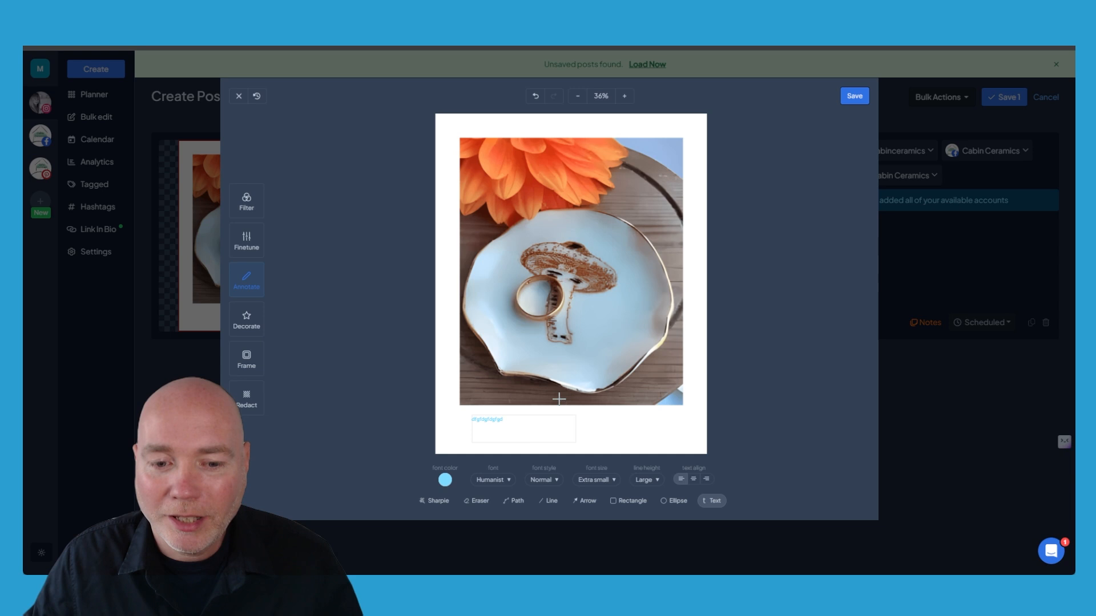
mouse_move(539, 343)
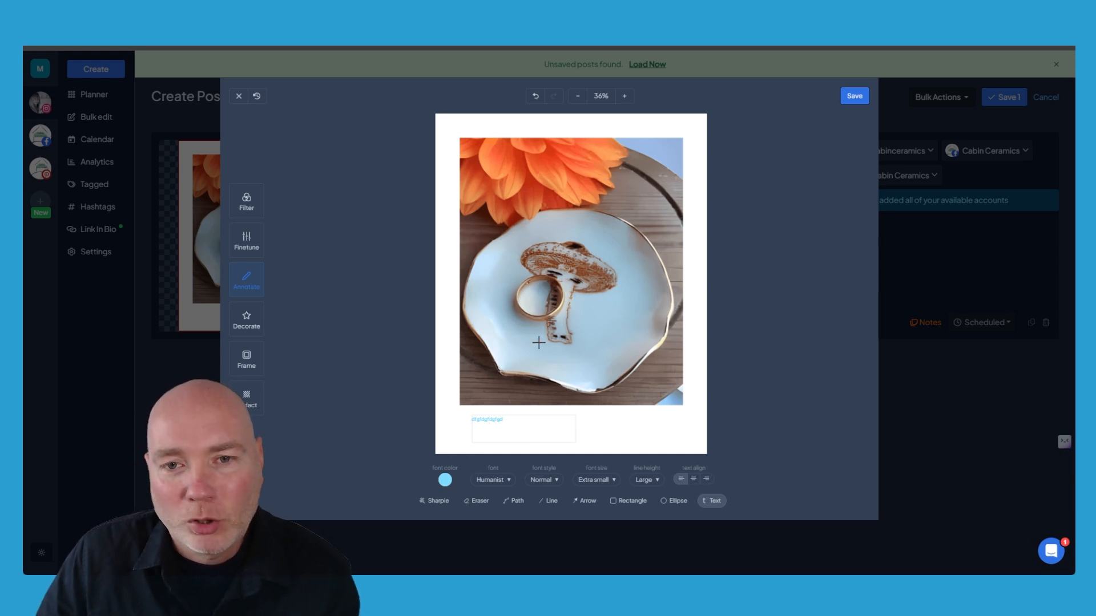
mouse_move(619, 374)
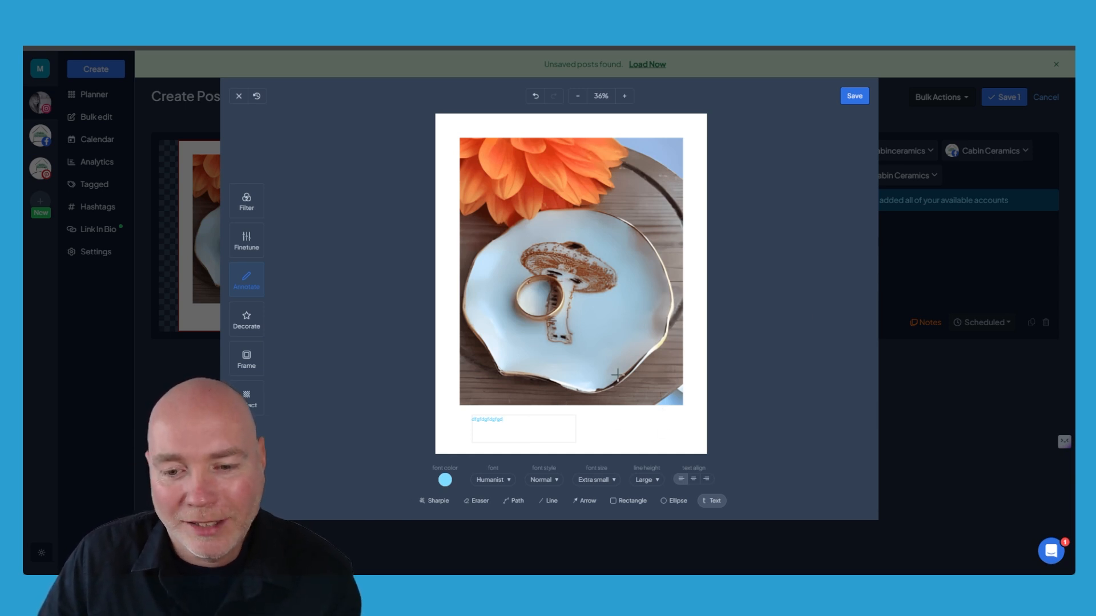
mouse_move(637, 493)
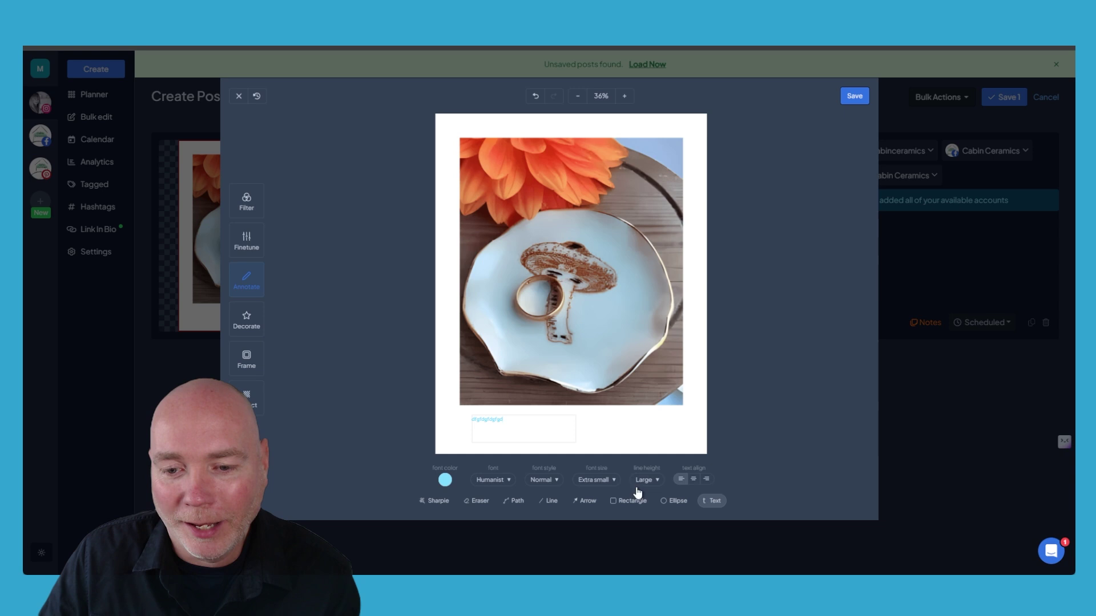
mouse_move(657, 469)
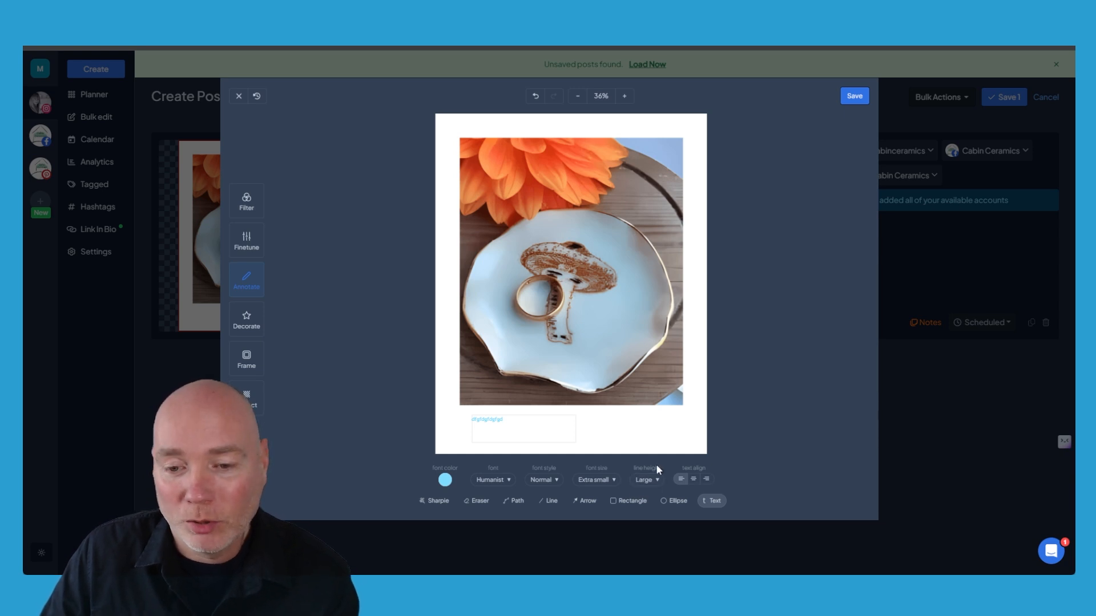
left_click(646, 480)
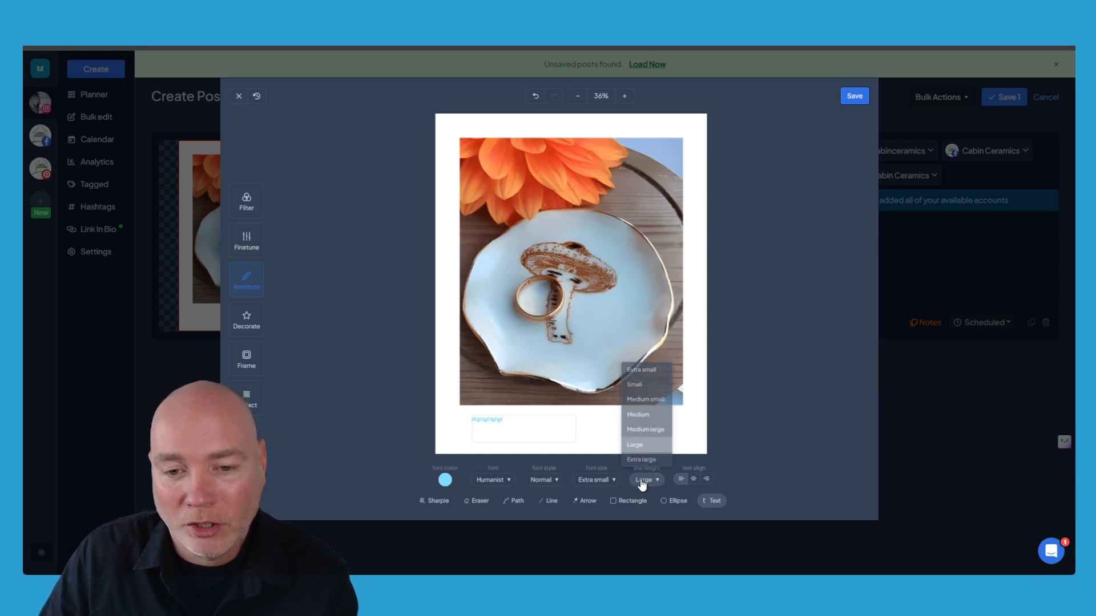
left_click(635, 444)
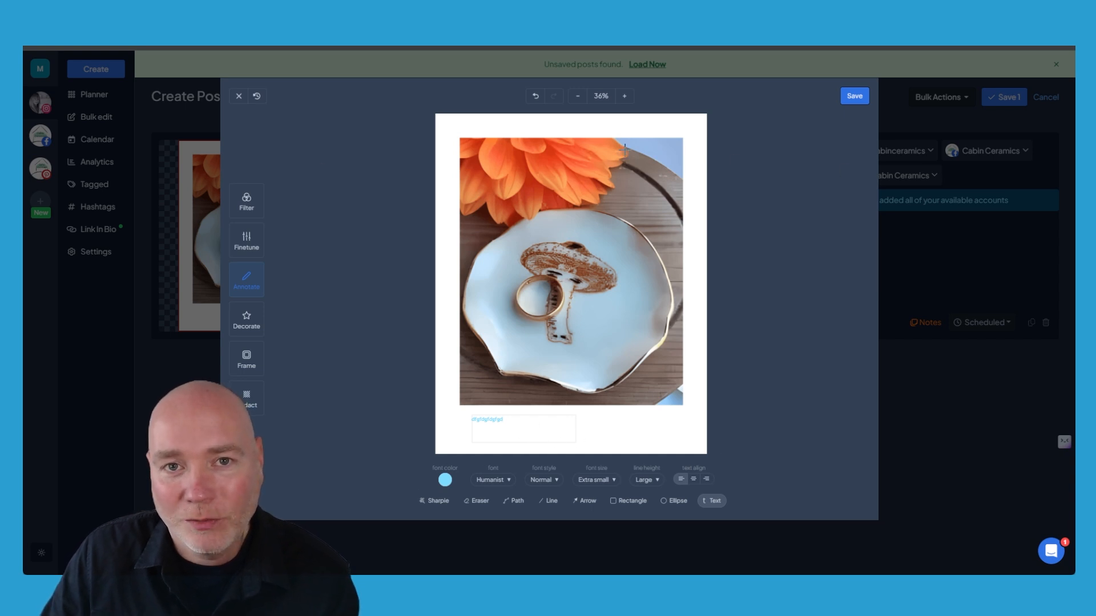
left_click(239, 96)
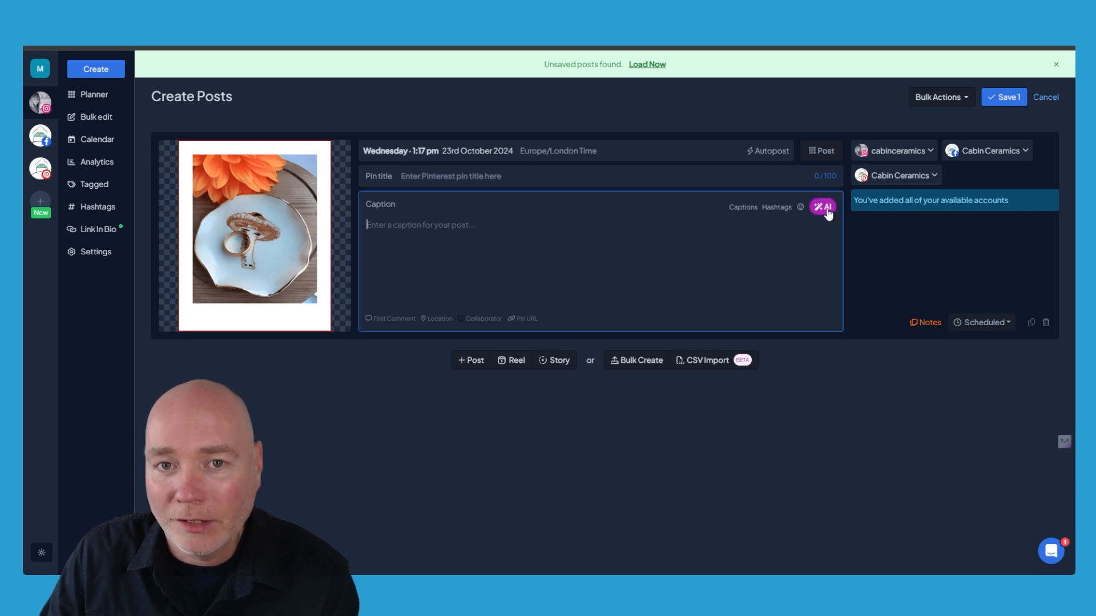
- Fill the caption with the porcelain mushroom ring holder description and bring up the AI caption menu
left_click(822, 206)
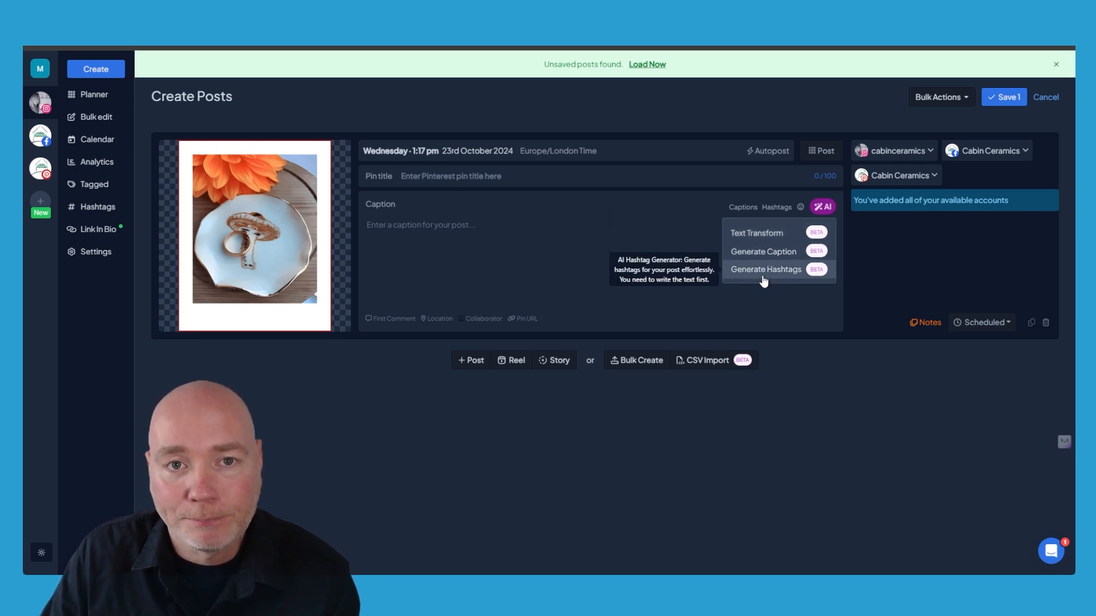
mouse_move(427, 276)
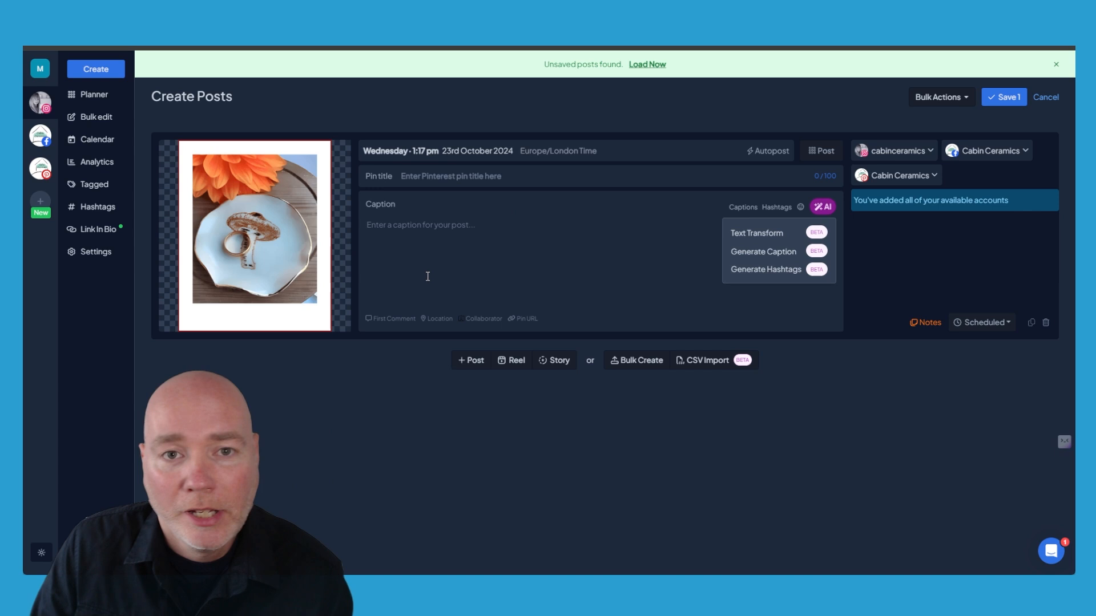
left_click(426, 277)
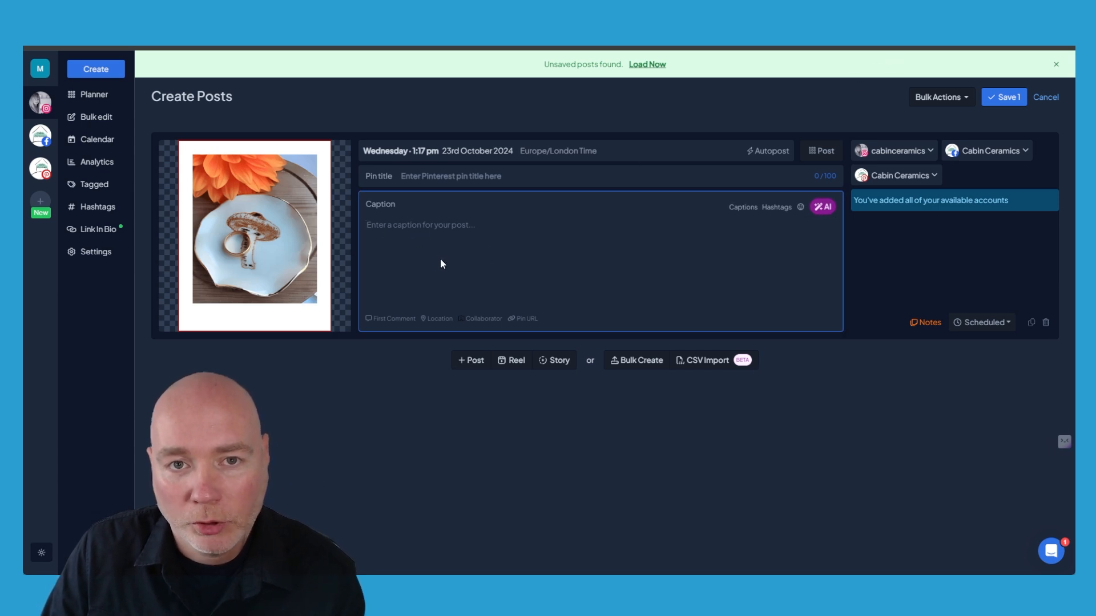
left_click(822, 206)
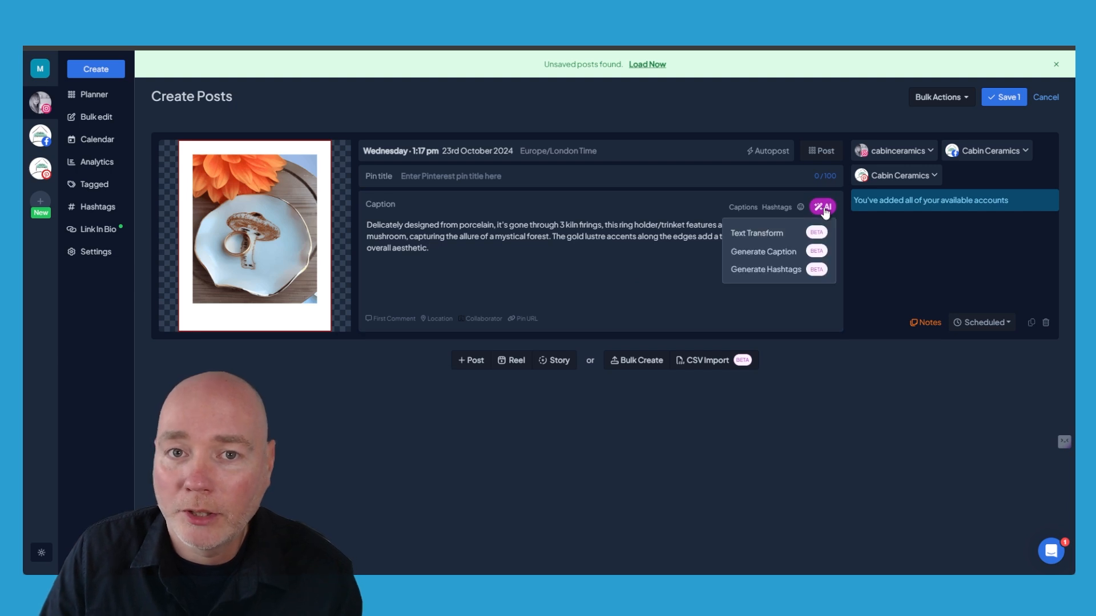
mouse_move(772, 233)
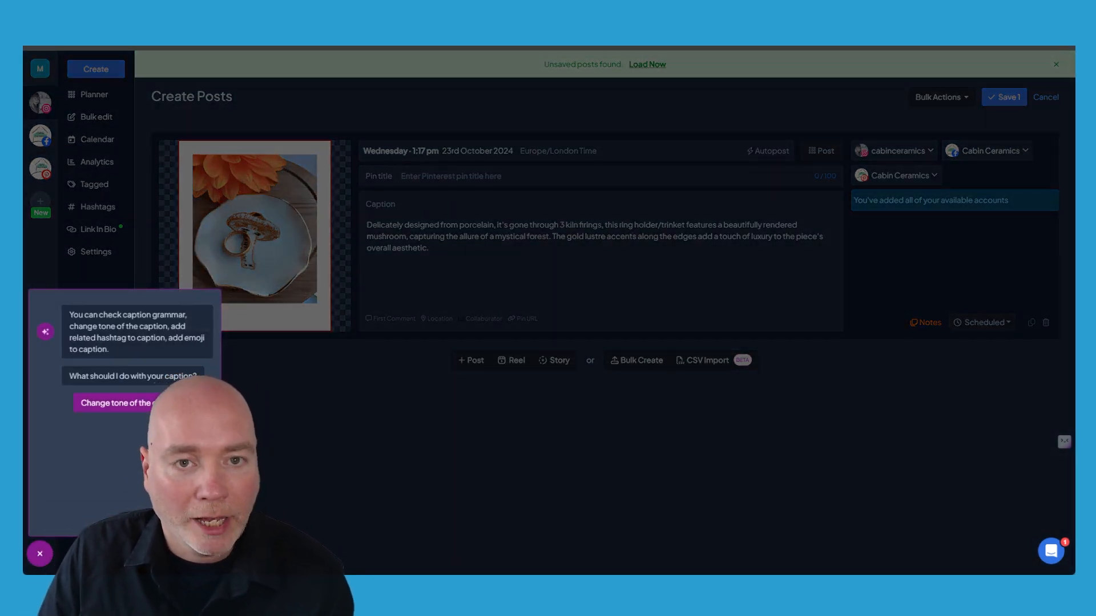
- Rewrite the caption in a Friendly tone and insert the second suggestion ending #mushroom #enchantedforest
left_click(117, 403)
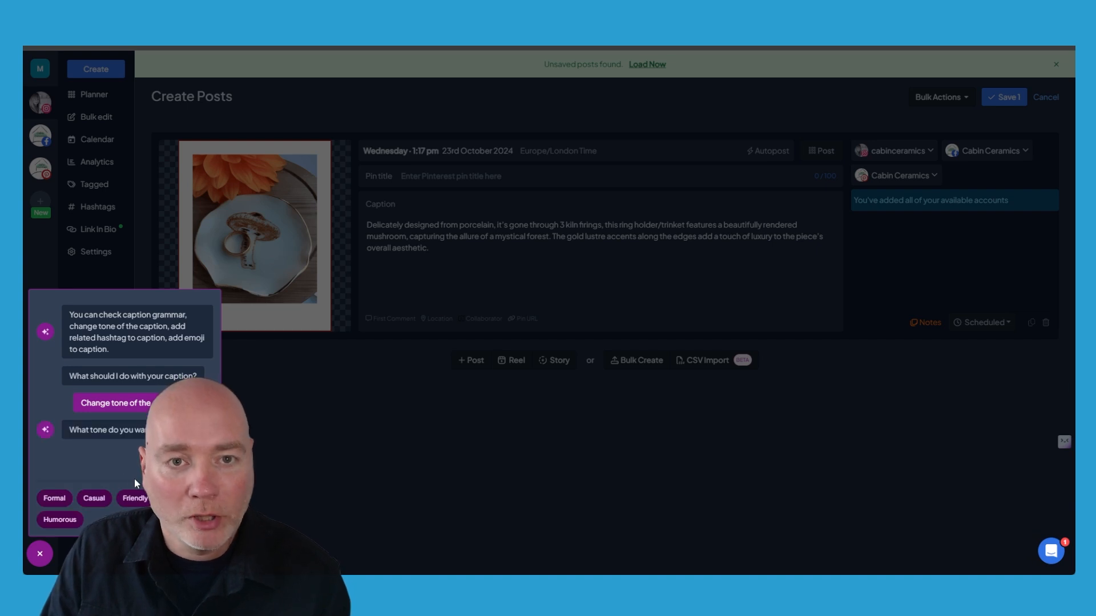
left_click(135, 497)
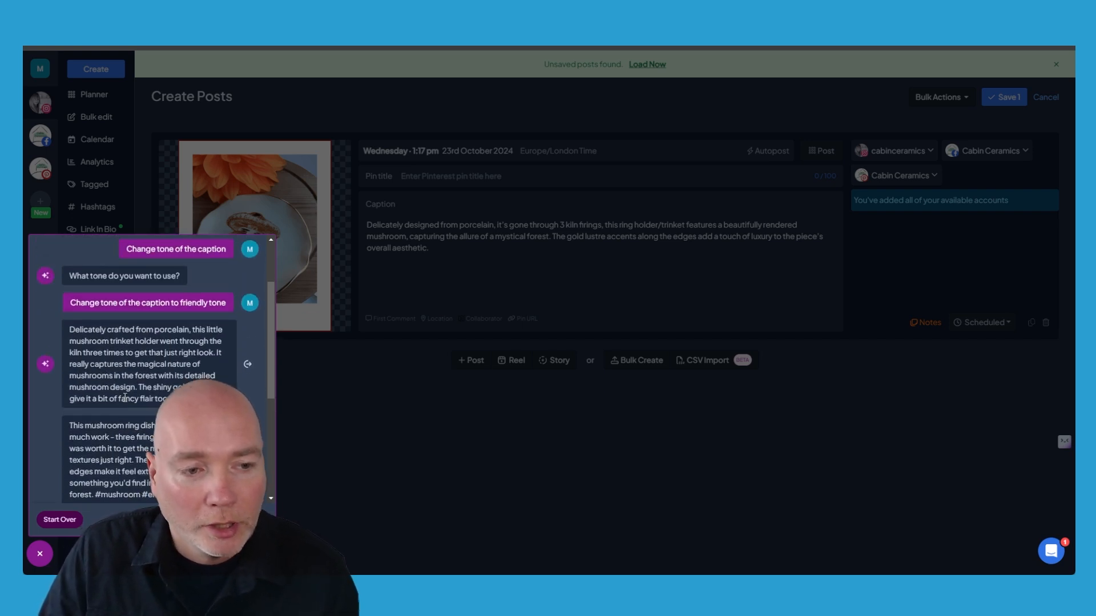
scroll("down", 3)
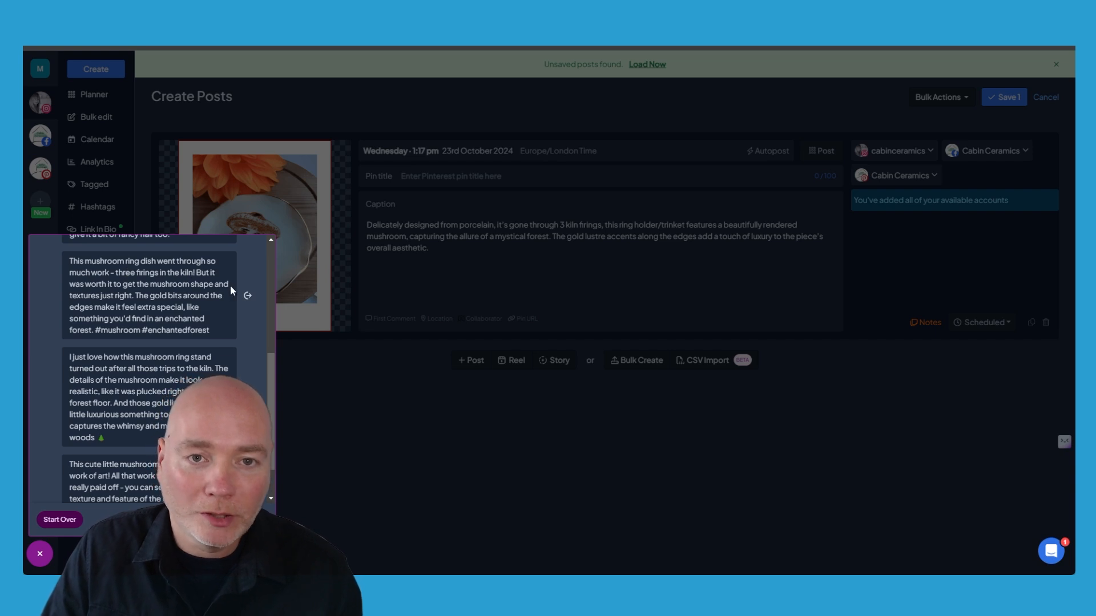
left_click(146, 294)
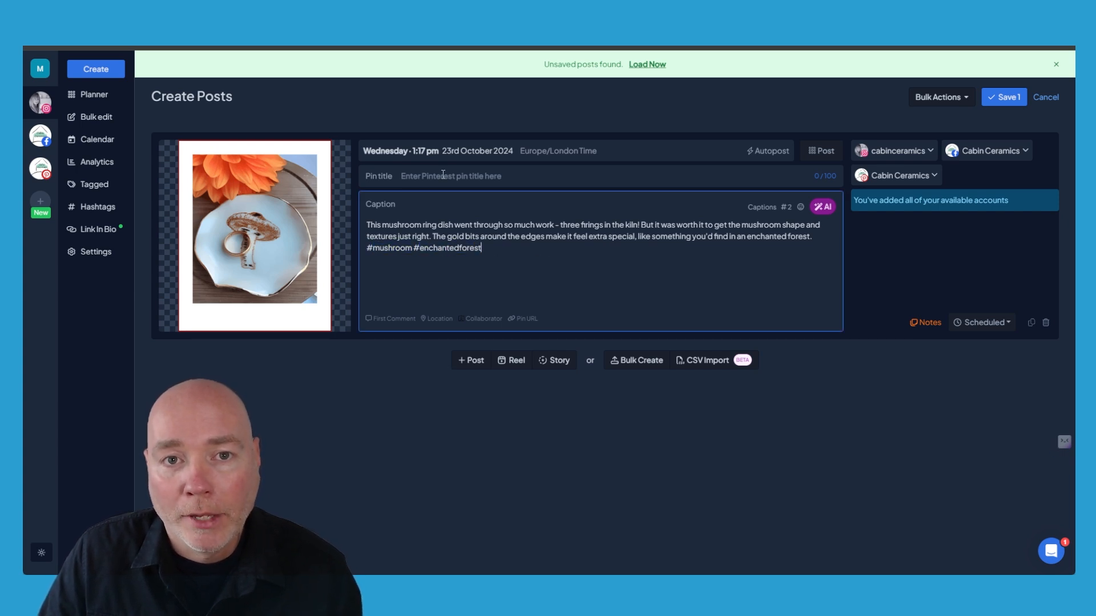
- Set the pin title to 'Mmushroom Ring Dish', keep the 23 October 1:17 pm schedule and save the post
double_click(389, 224)
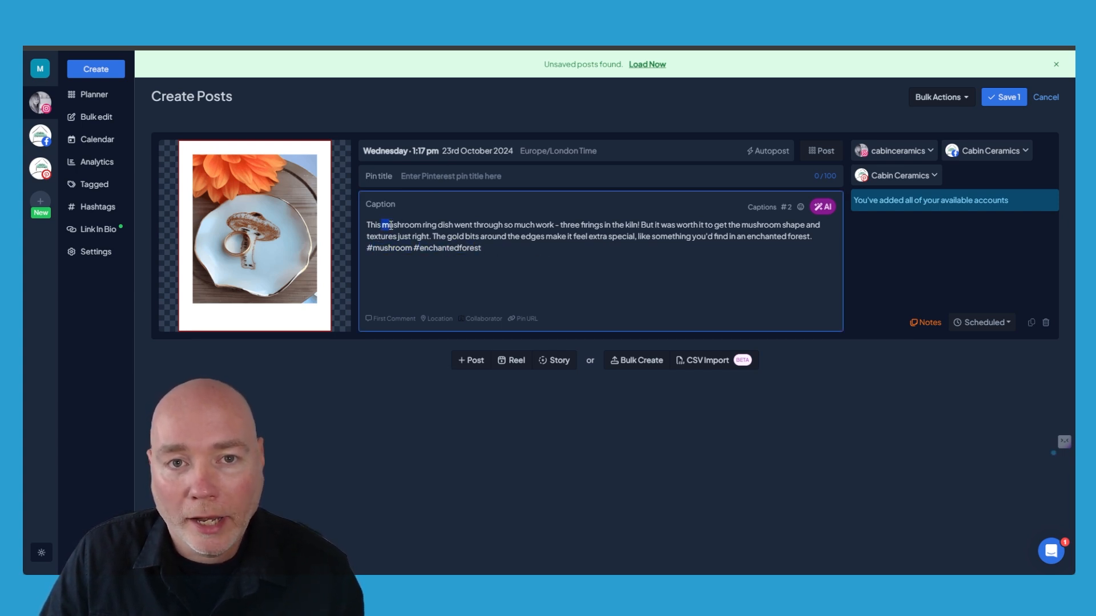
type("Mmushroom Ring Dish")
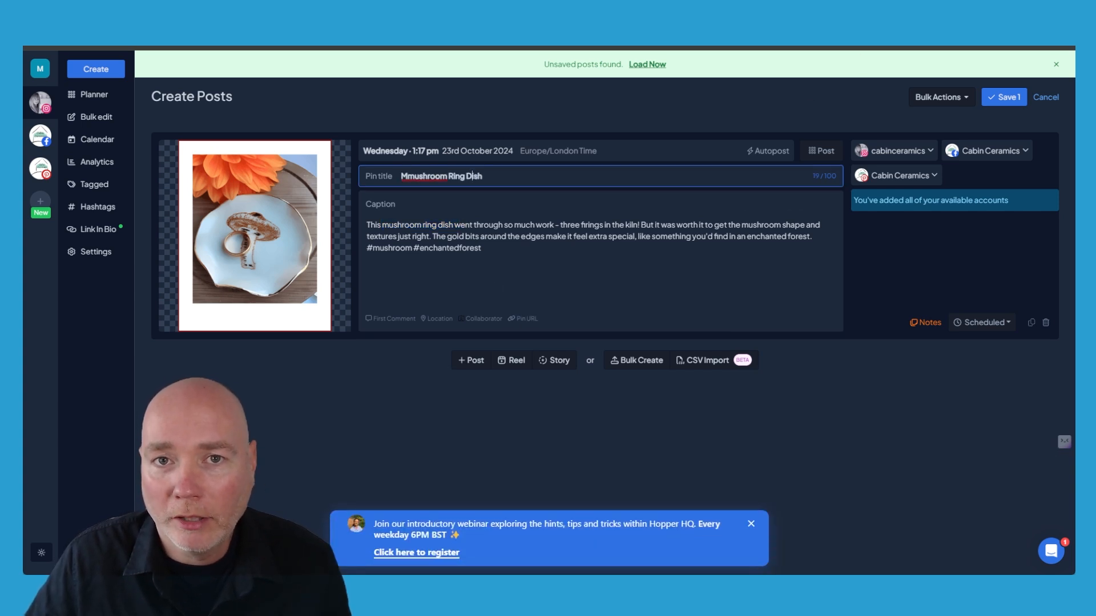
left_click(442, 151)
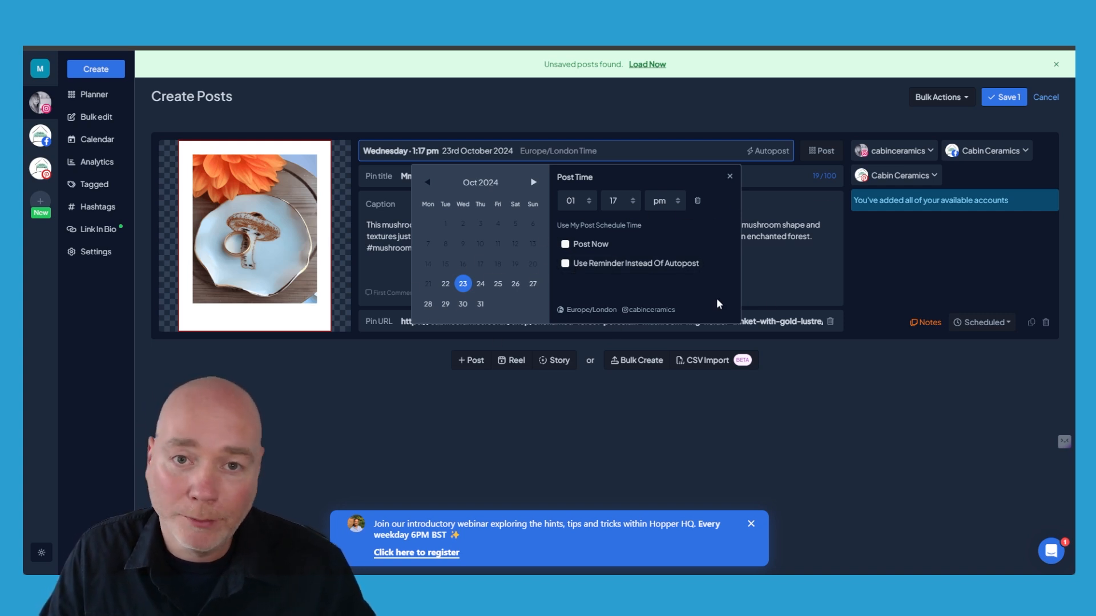
left_click(820, 151)
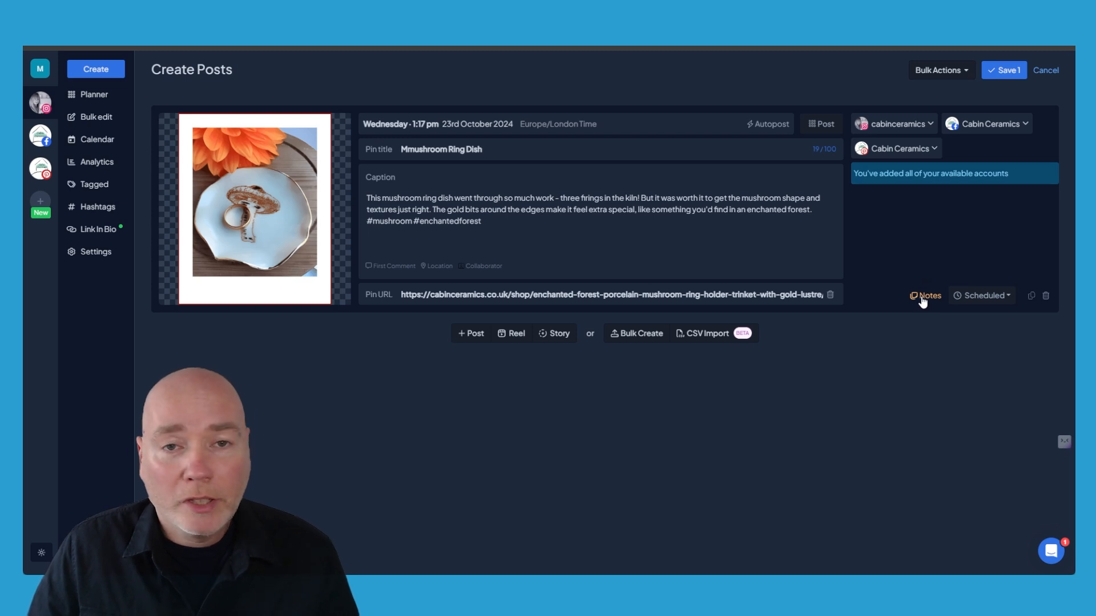
left_click(925, 296)
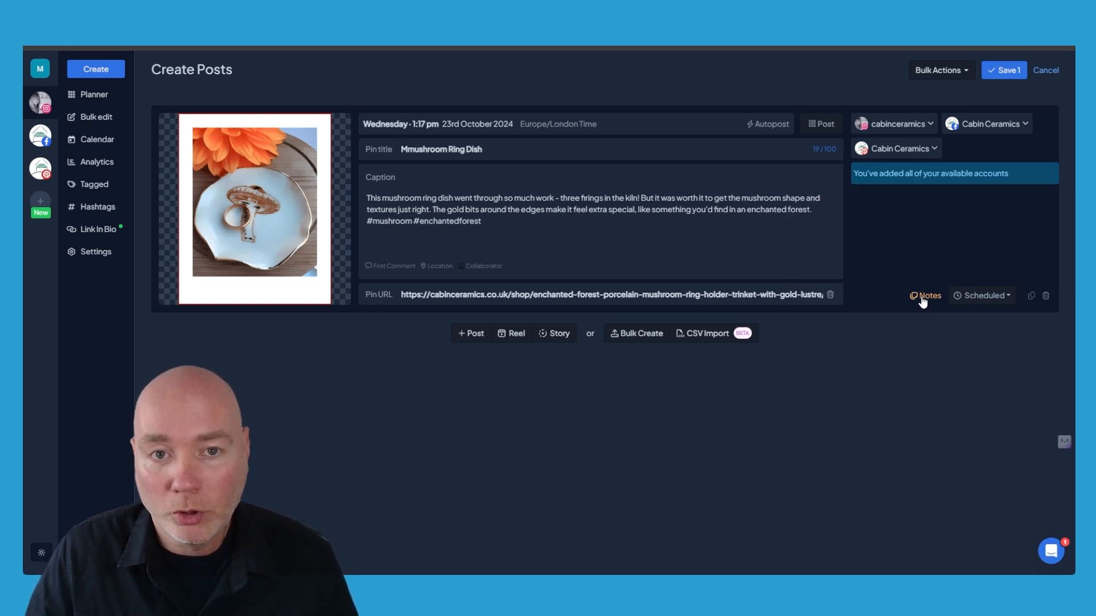
mouse_move(993, 323)
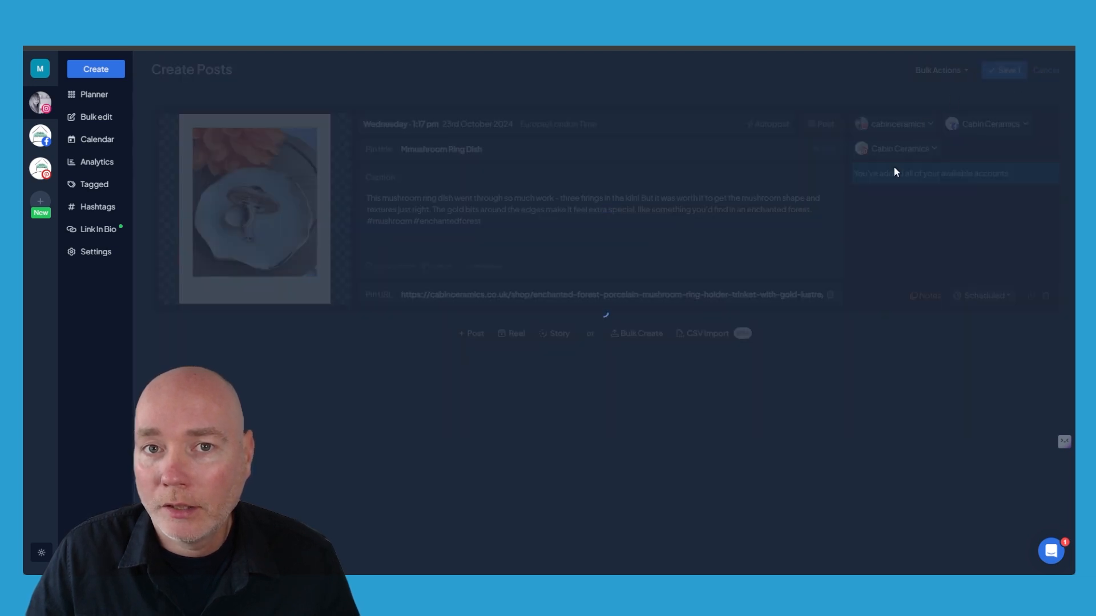
left_click(94, 93)
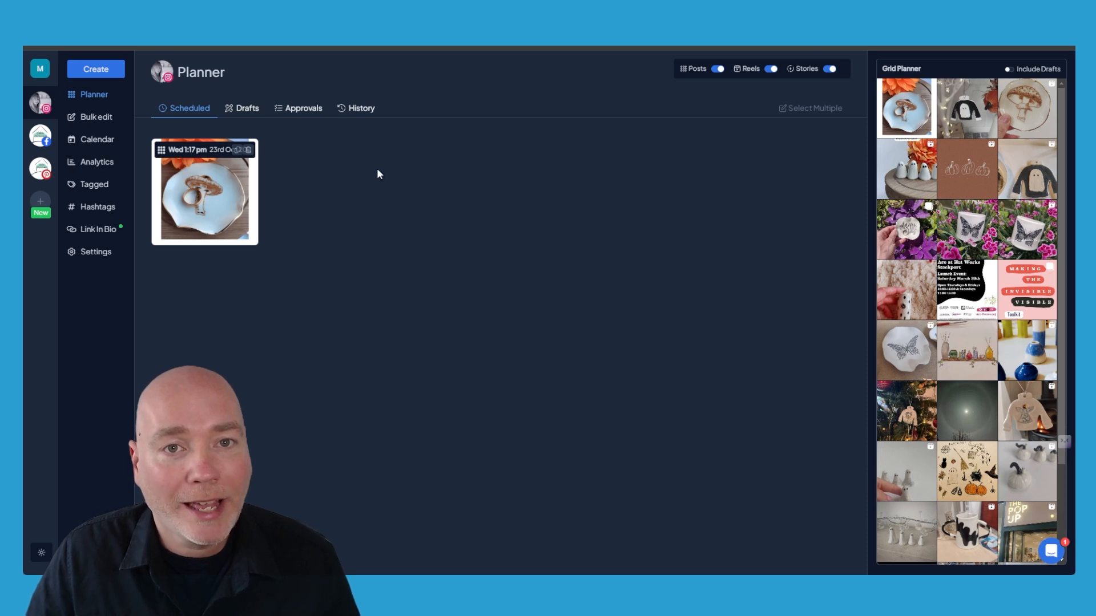
mouse_move(148, 95)
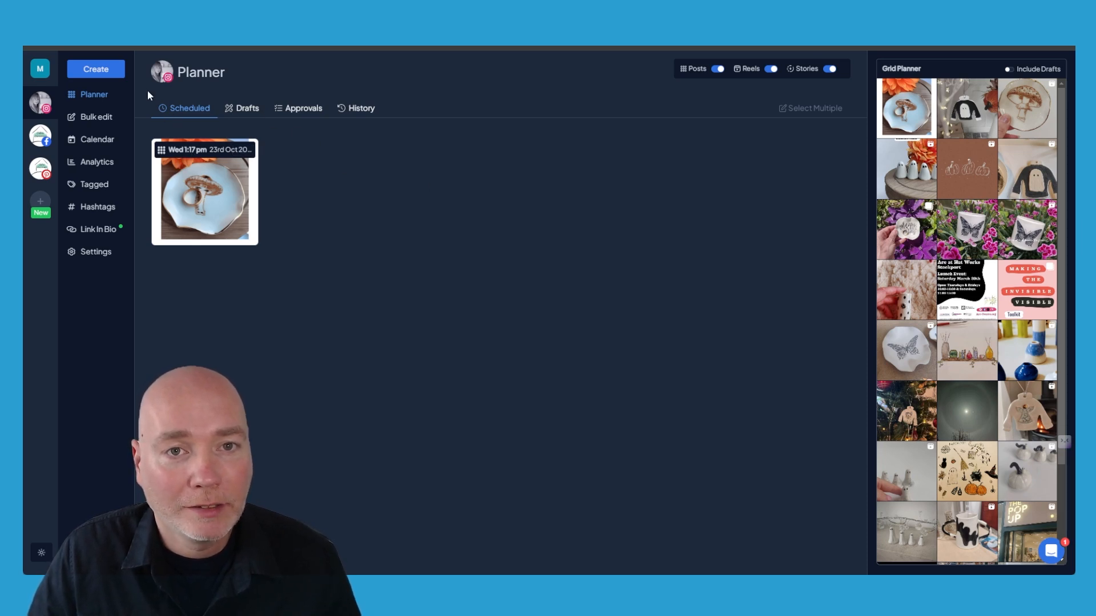
- View the scheduled post on the monthly calendar for Wednesday 23rd
left_click(98, 139)
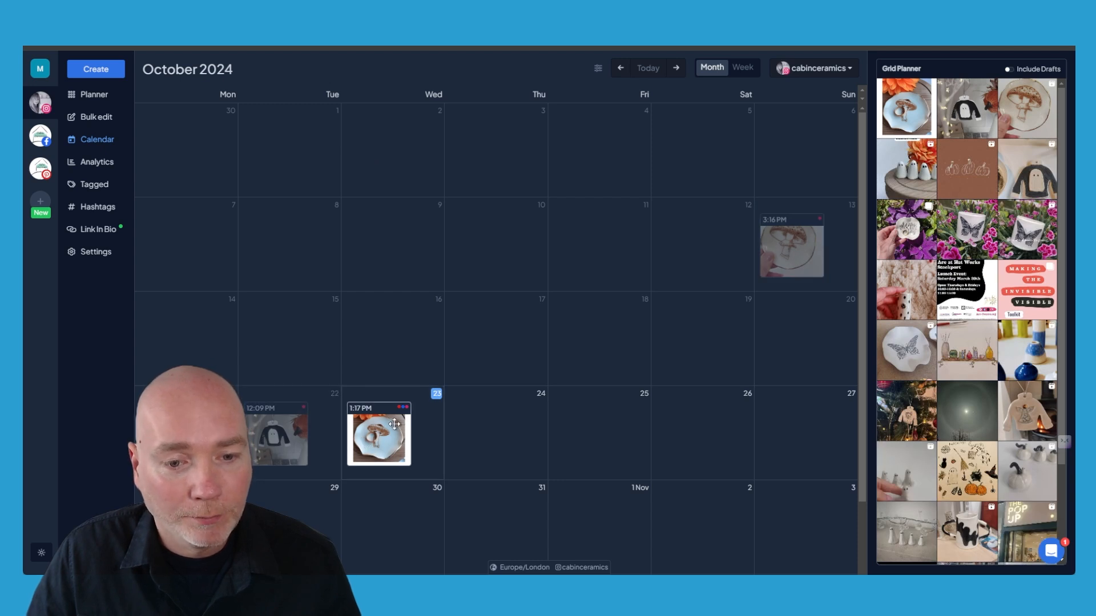
left_click_drag(378, 433, 533, 426)
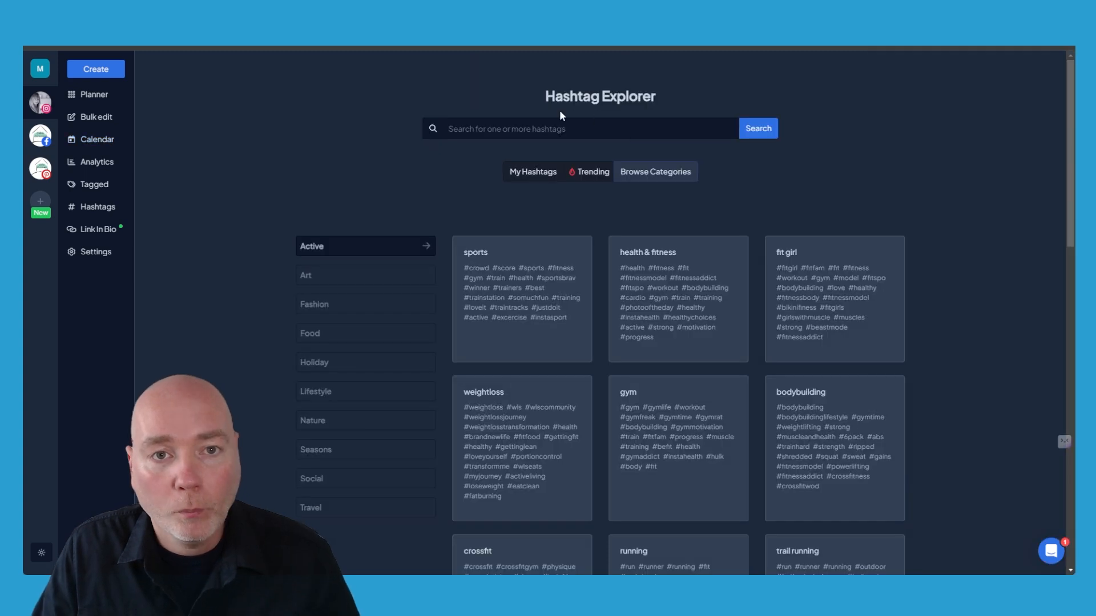
mouse_move(333, 114)
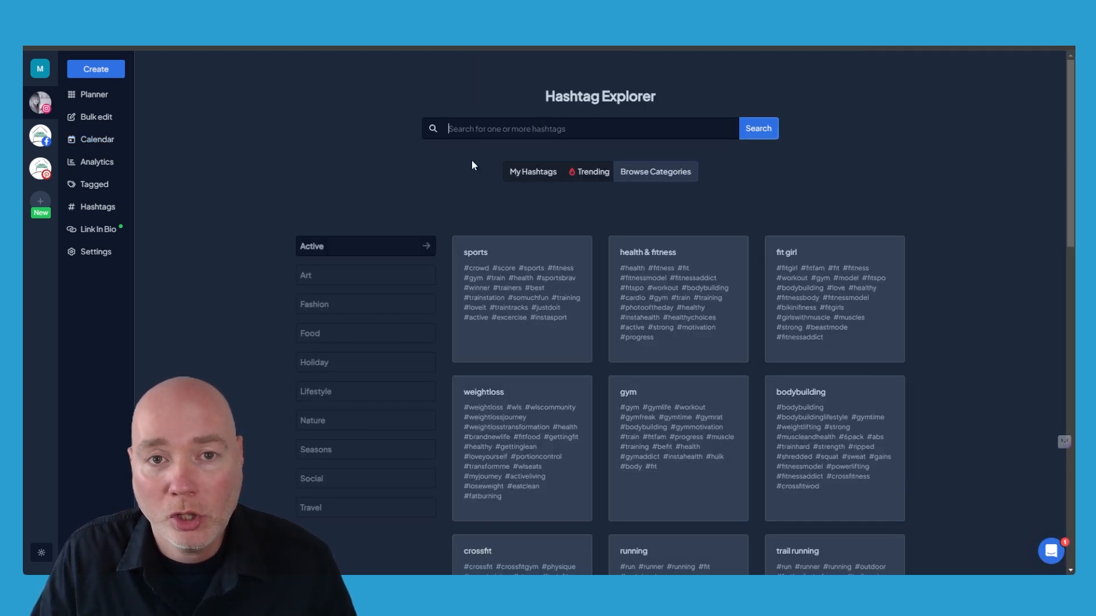
mouse_move(411, 226)
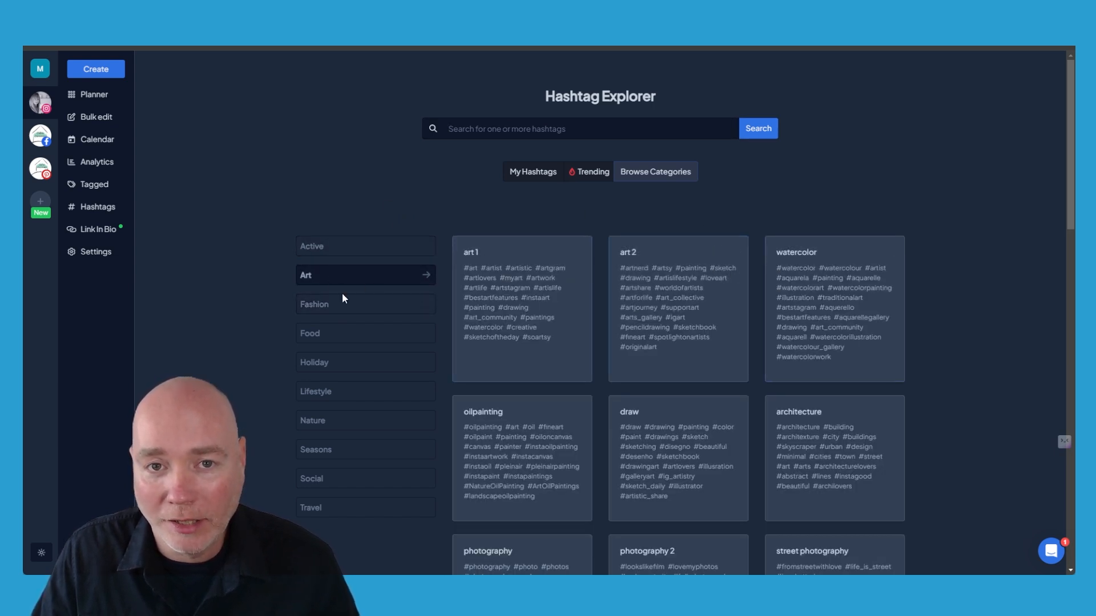
- Show the Trending Hashtags table sorted by competition, very-low-competition tags first
left_click(589, 171)
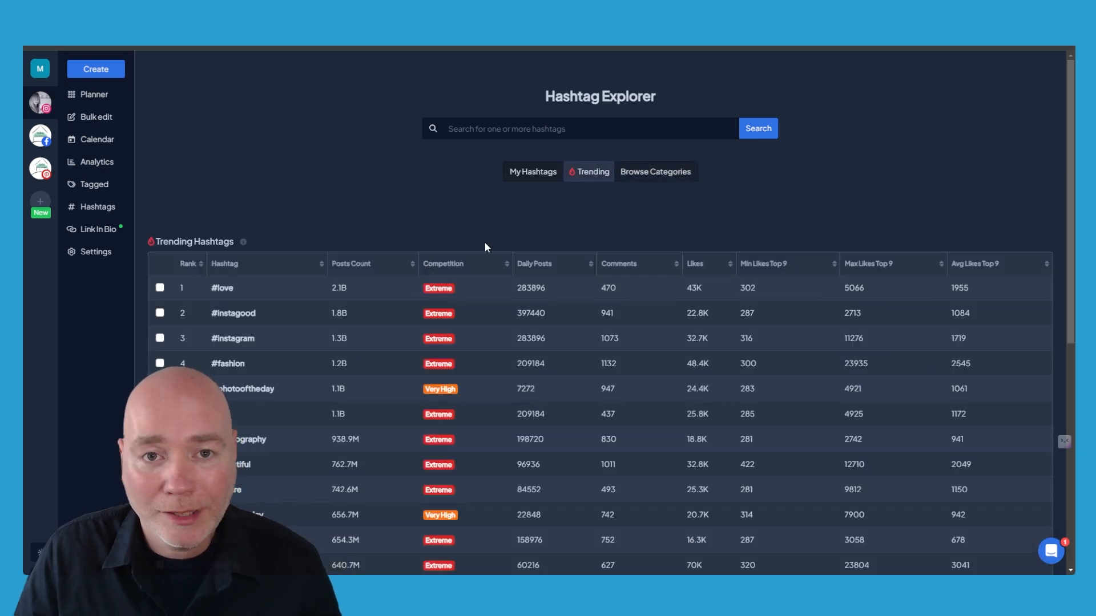
scroll("down", 3)
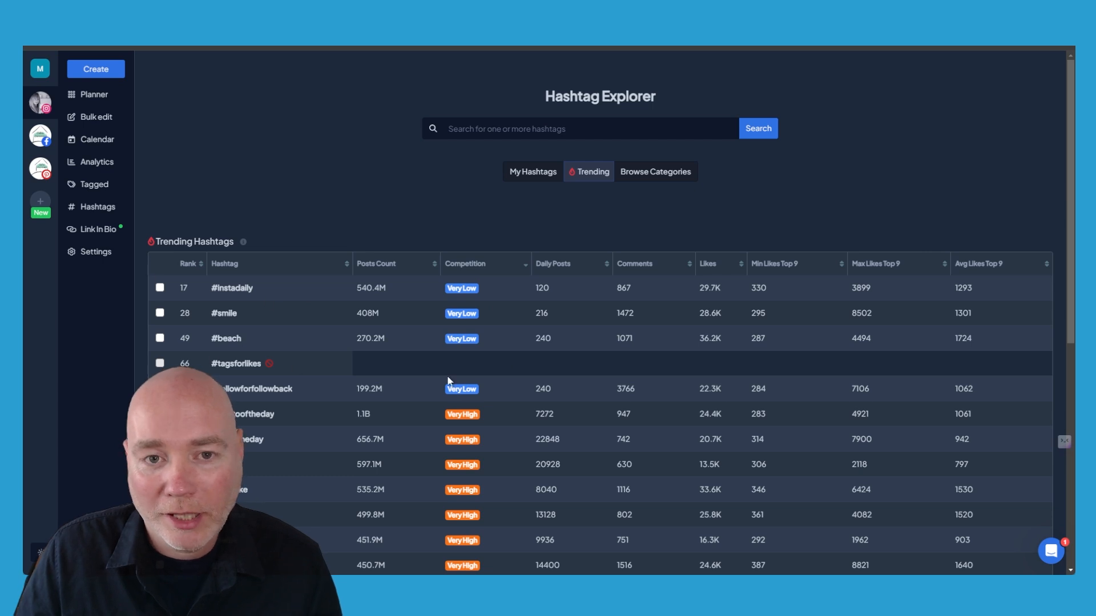
mouse_move(482, 243)
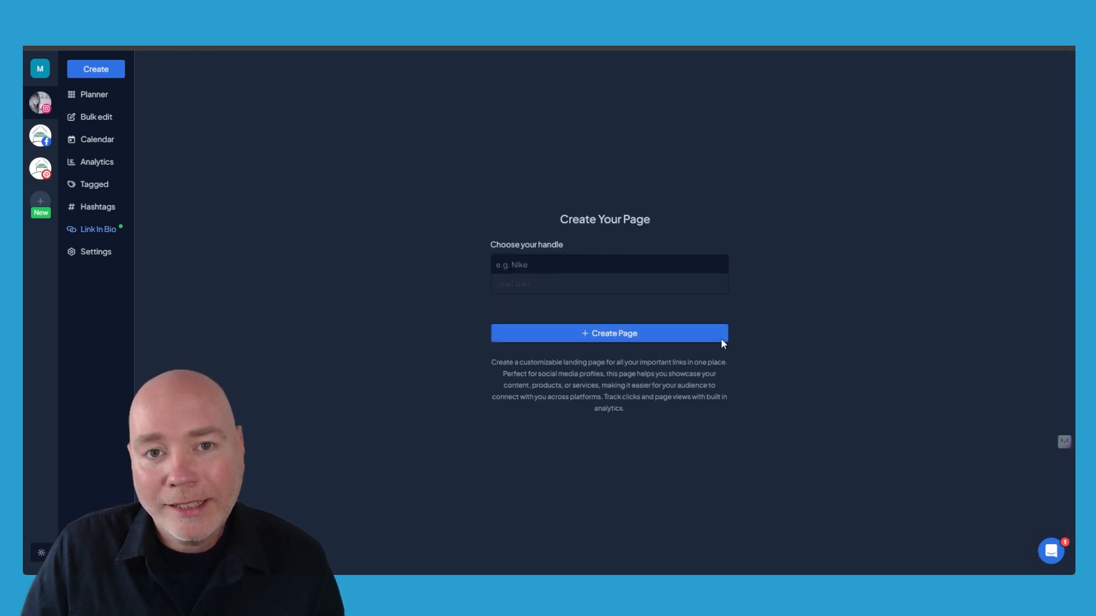
mouse_move(465, 259)
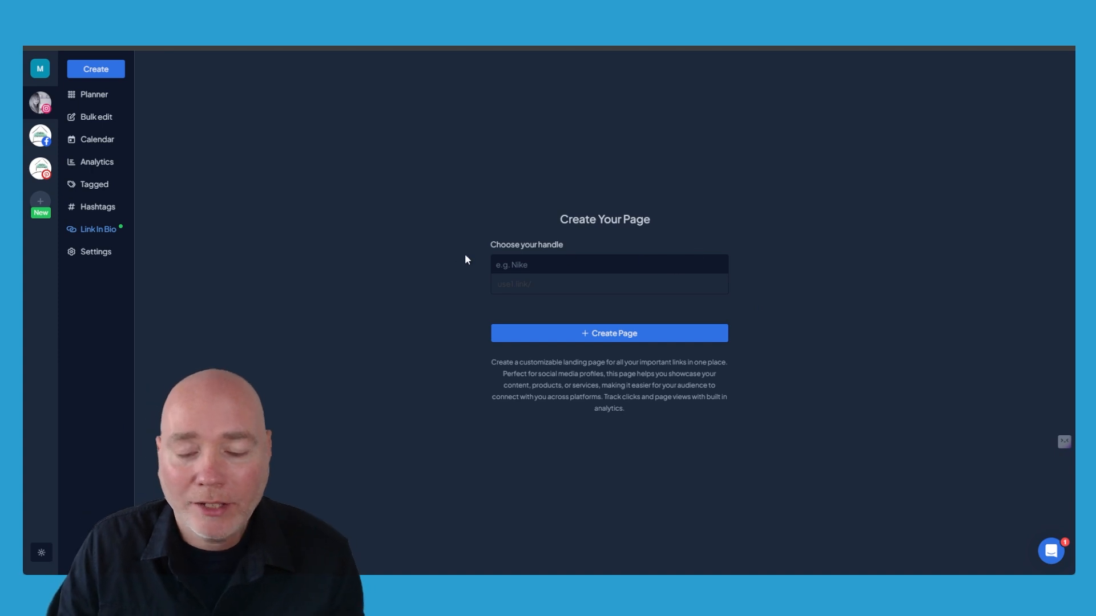
mouse_move(441, 216)
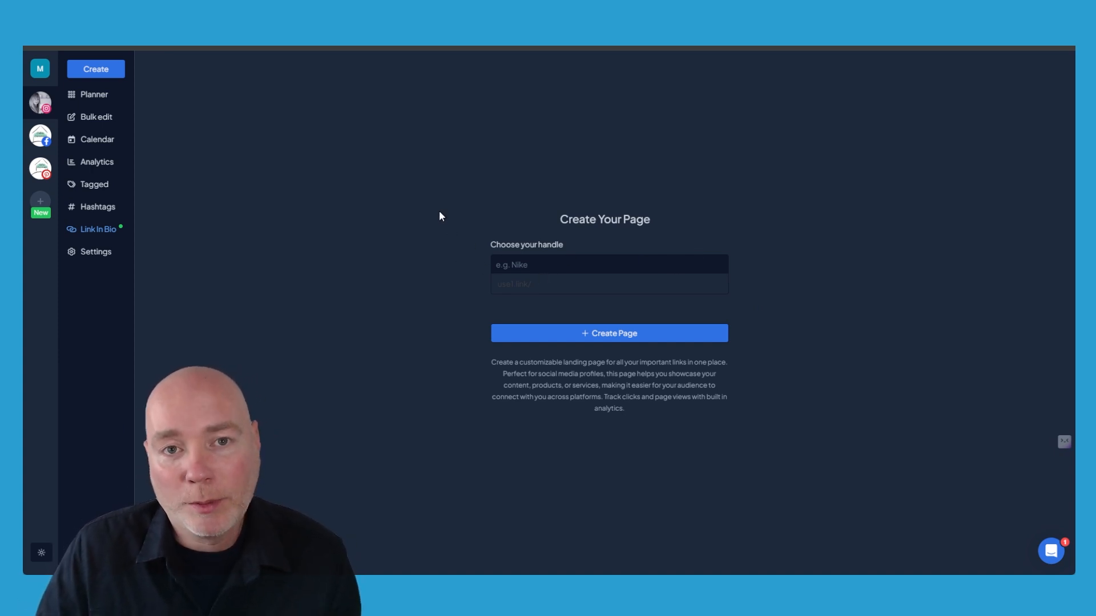
mouse_move(402, 275)
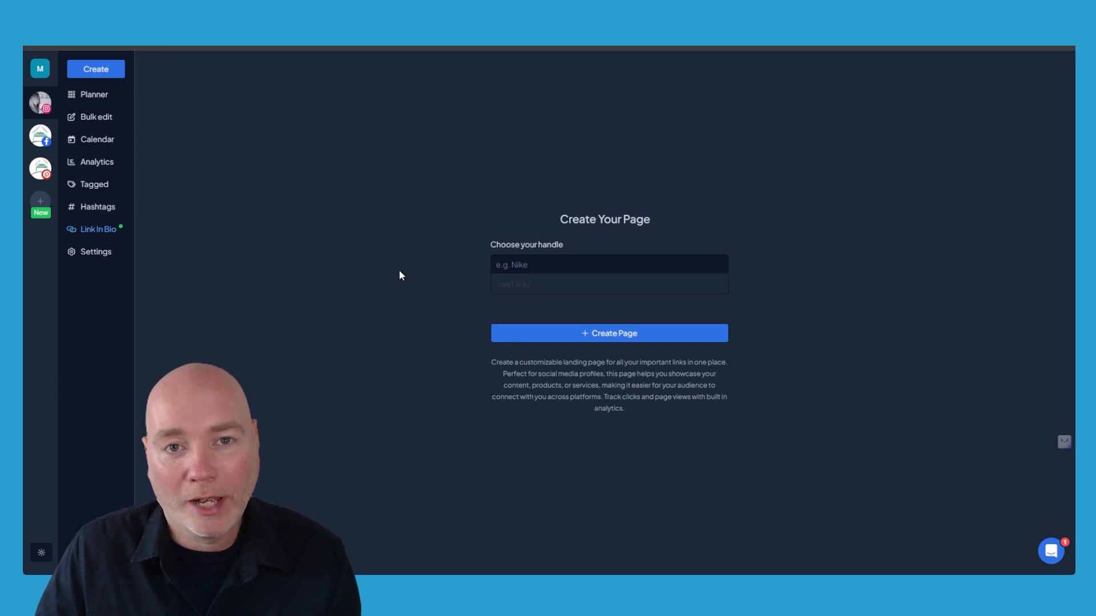
mouse_move(476, 277)
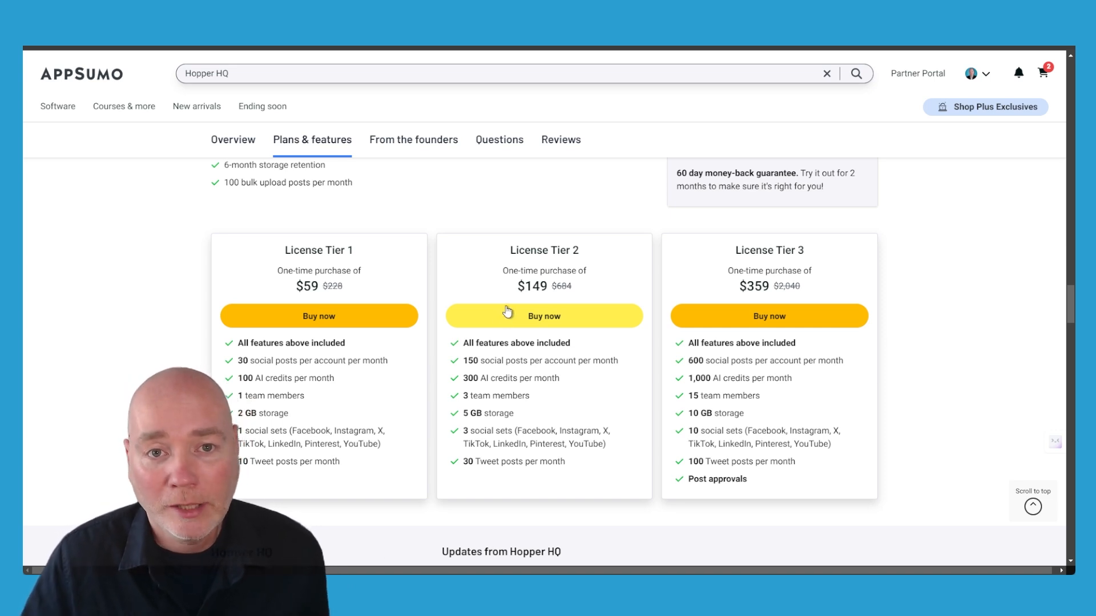
mouse_move(435, 307)
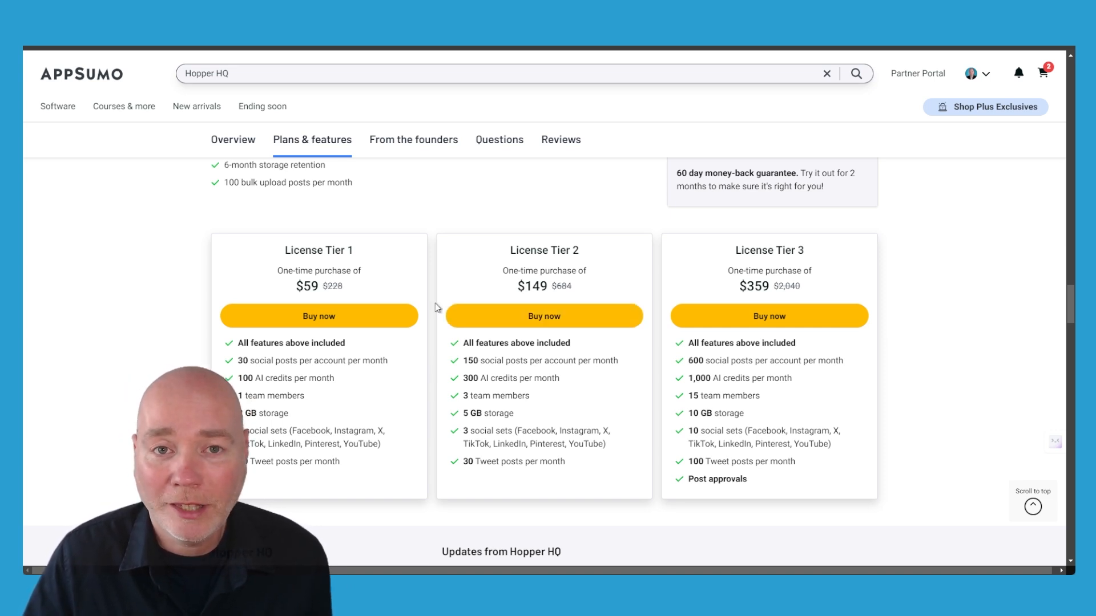